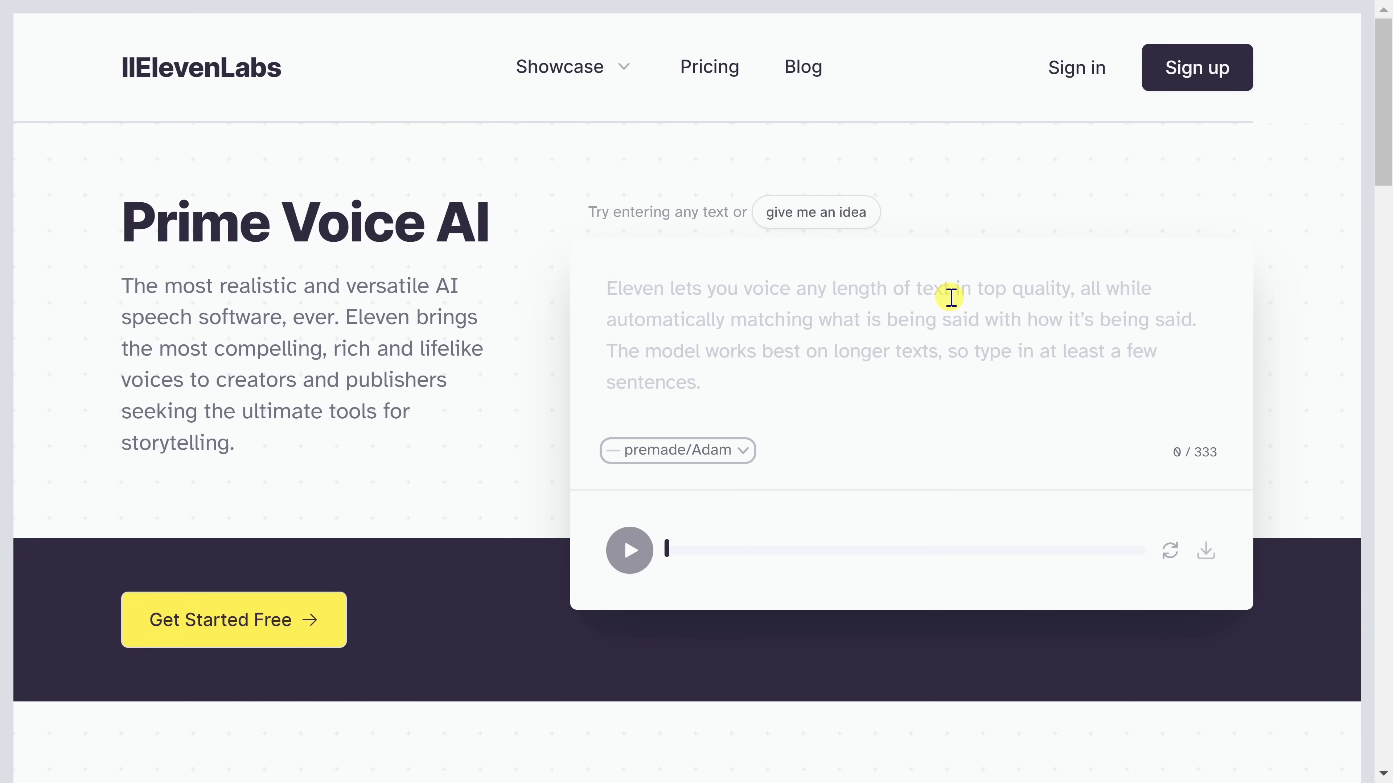
Go from the sample voices list to the Pricing Plans page and browse the plan cards
{"action": "left_click", "coordinate": [677, 450]}
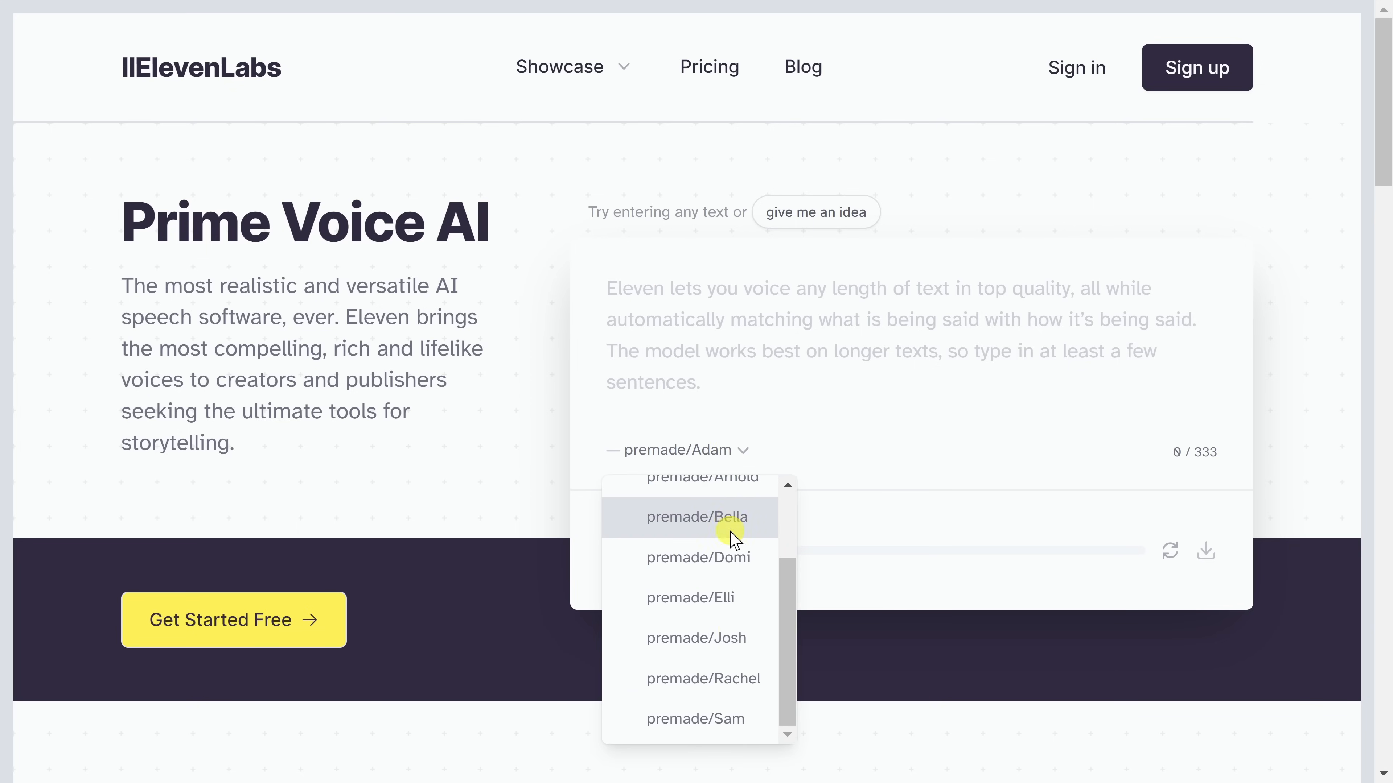
{"action": "mouse_move", "coordinate": [704, 679]}
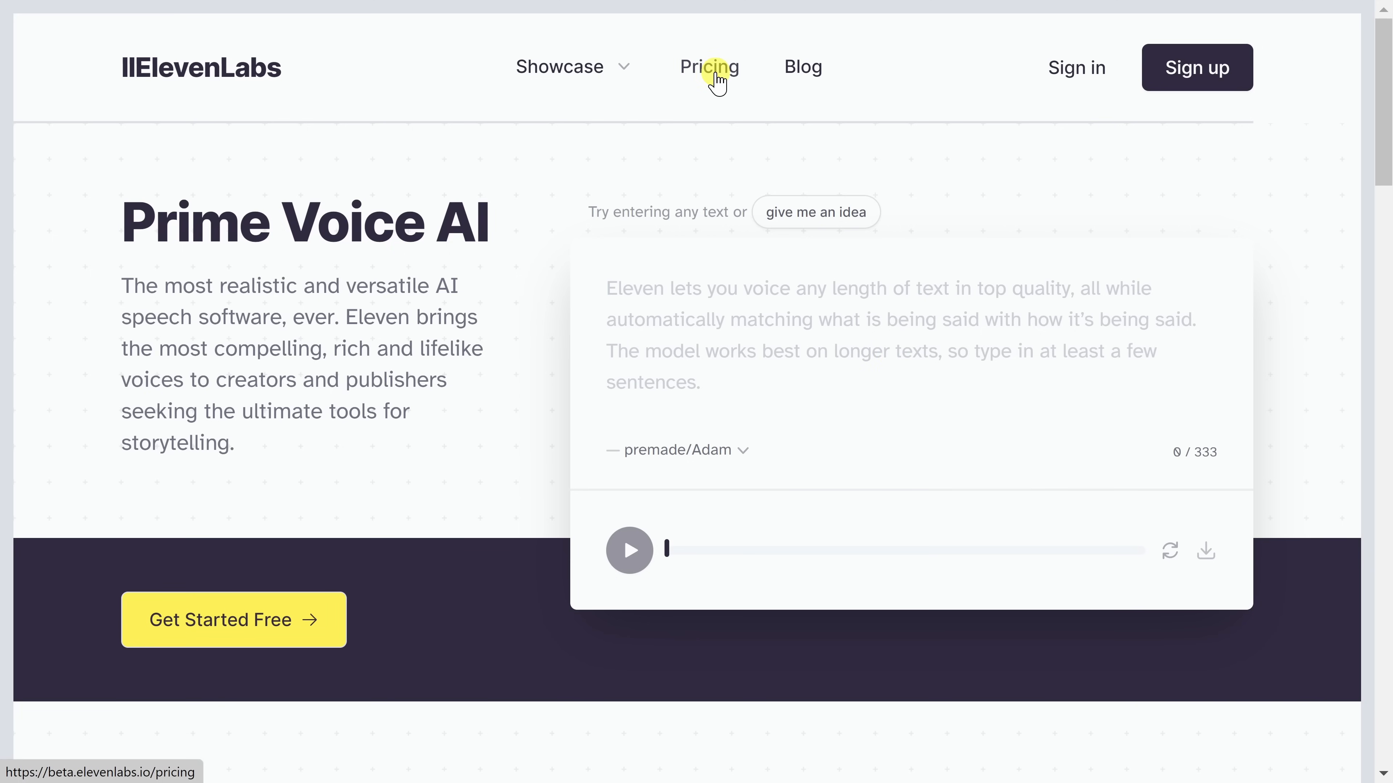
{"action": "left_click", "coordinate": [708, 67]}
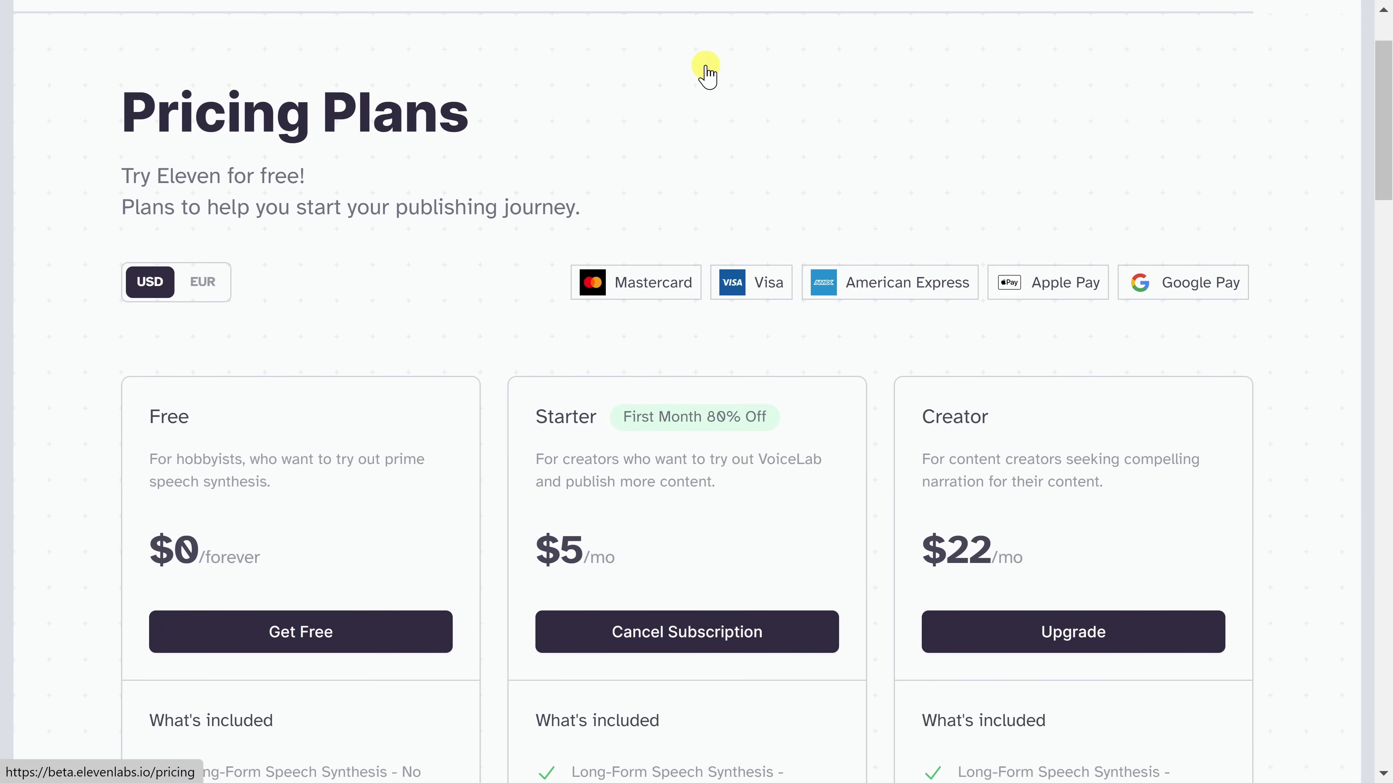
{"action": "scroll", "scroll_direction": "down", "scroll_amount": 3}
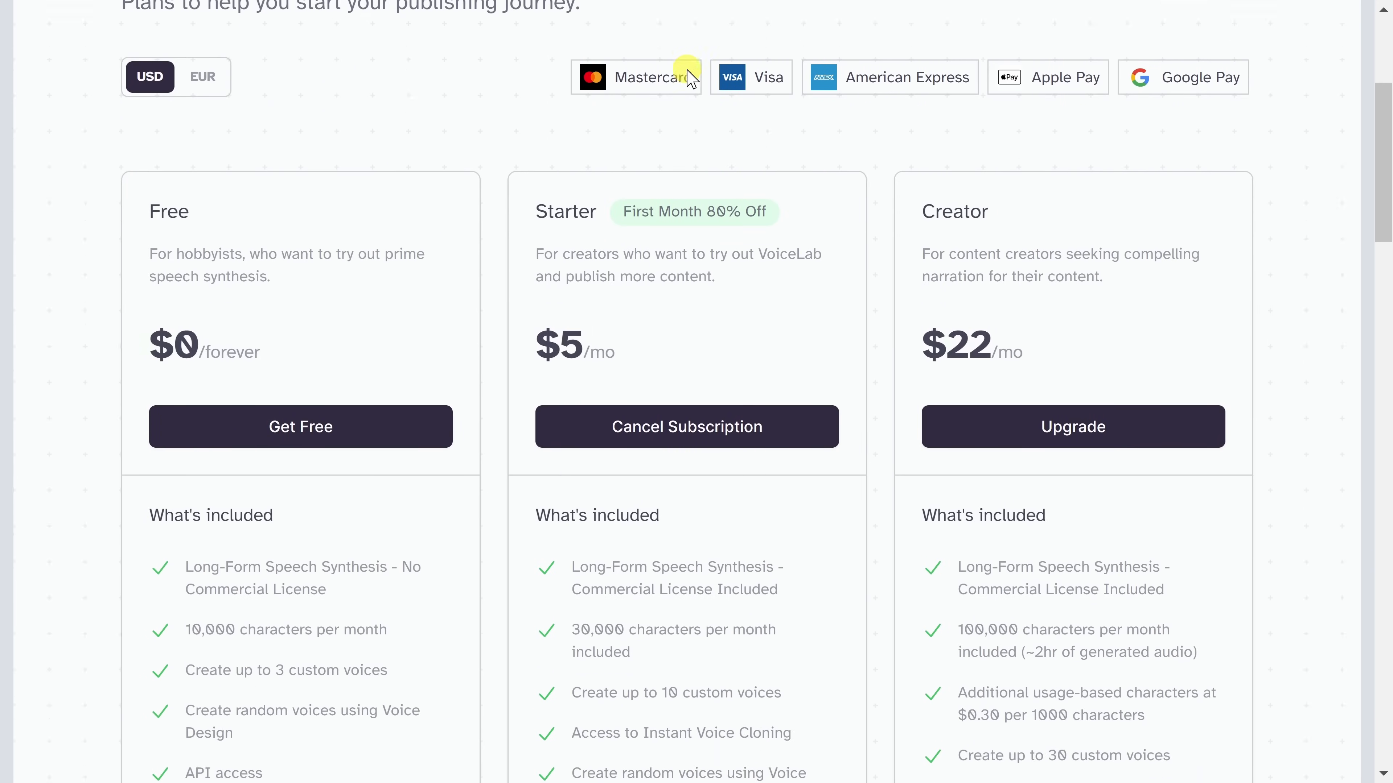
{"action": "scroll", "scroll_direction": "down", "scroll_amount": 3}
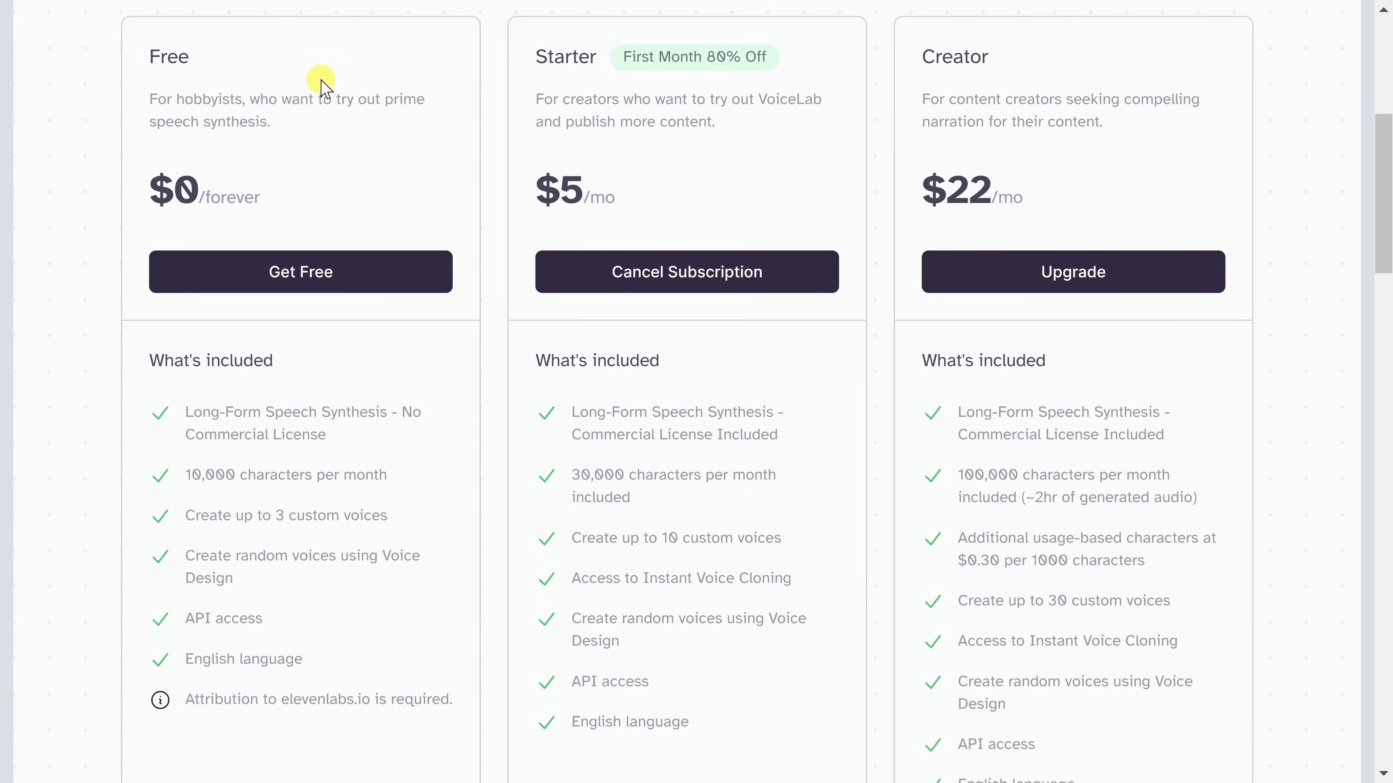
{"action": "double_click", "coordinate": [167, 56]}
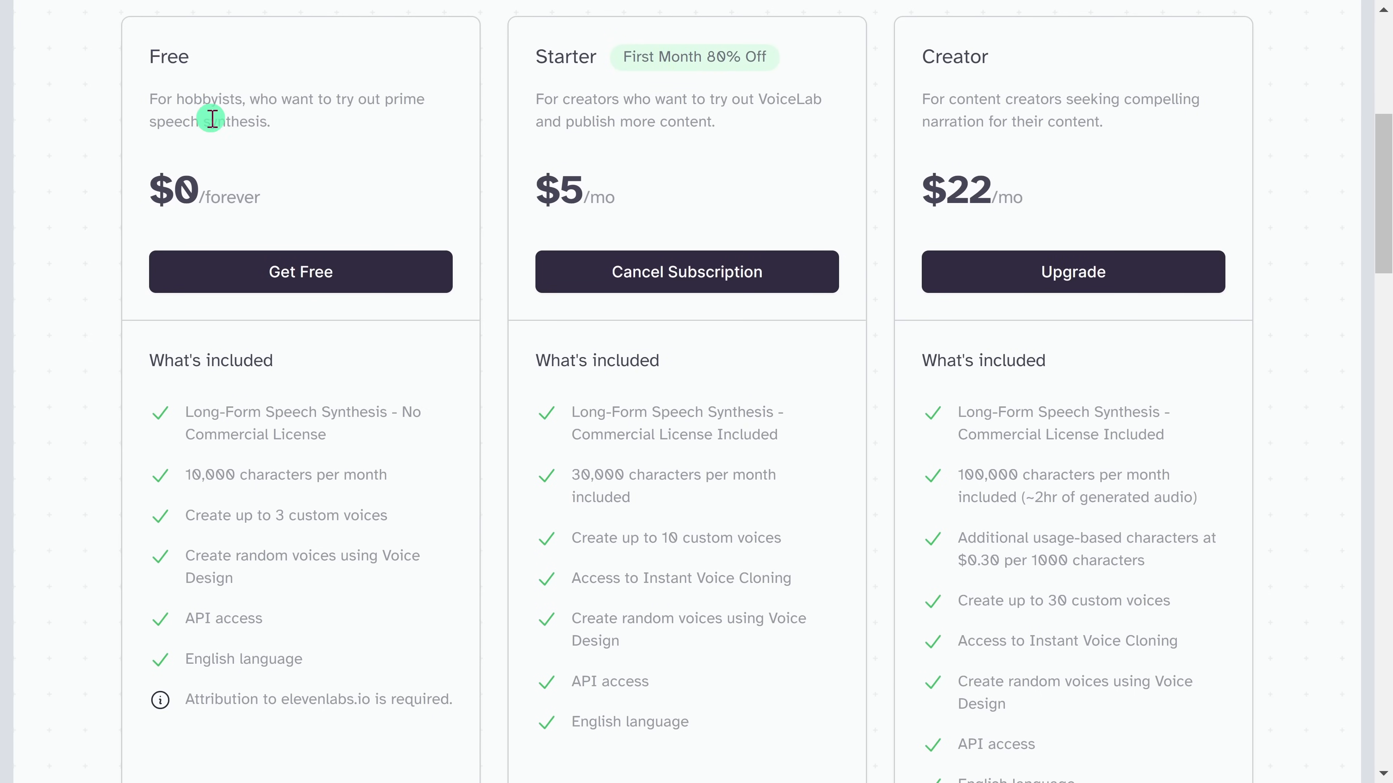
{"action": "mouse_move", "coordinate": [277, 136]}
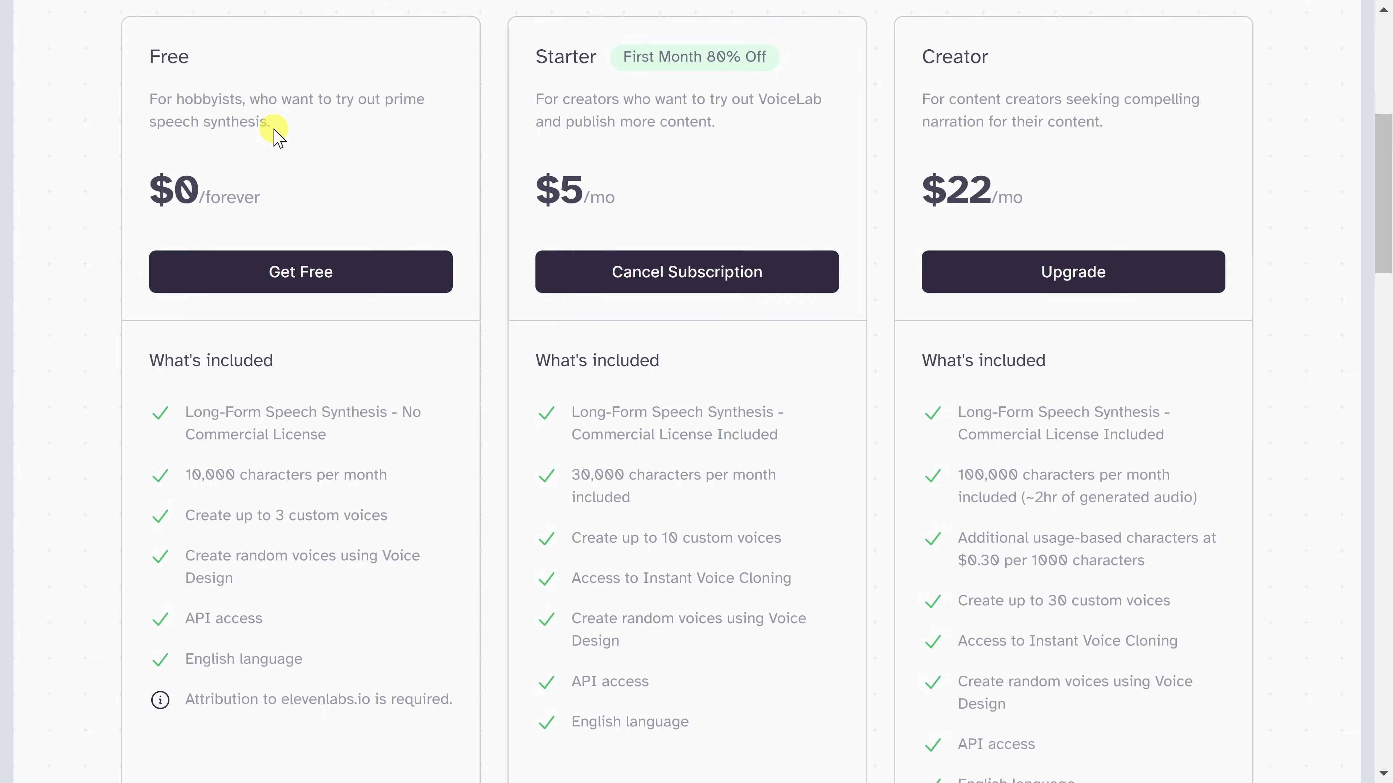
{"action": "scroll", "scroll_direction": "down", "scroll_amount": 3}
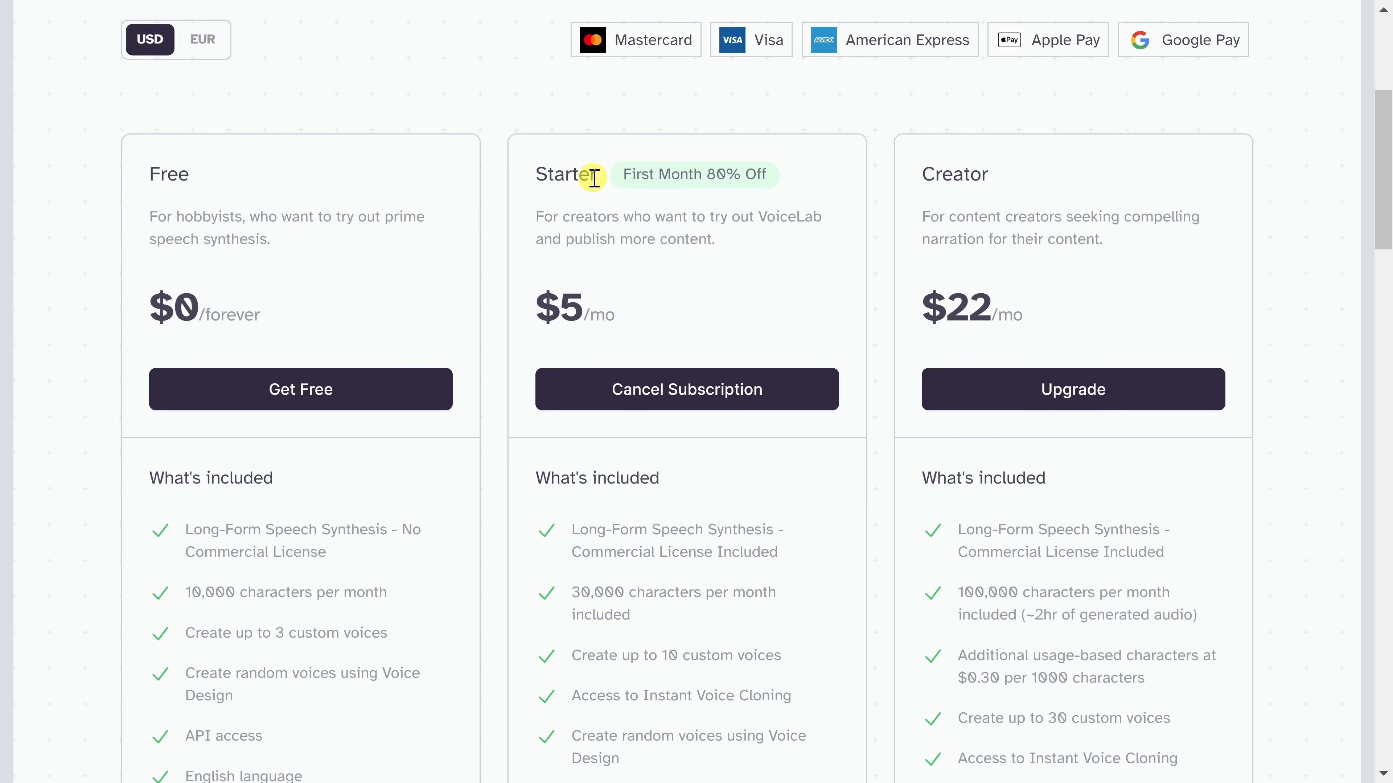
{"action": "mouse_move", "coordinate": [759, 182]}
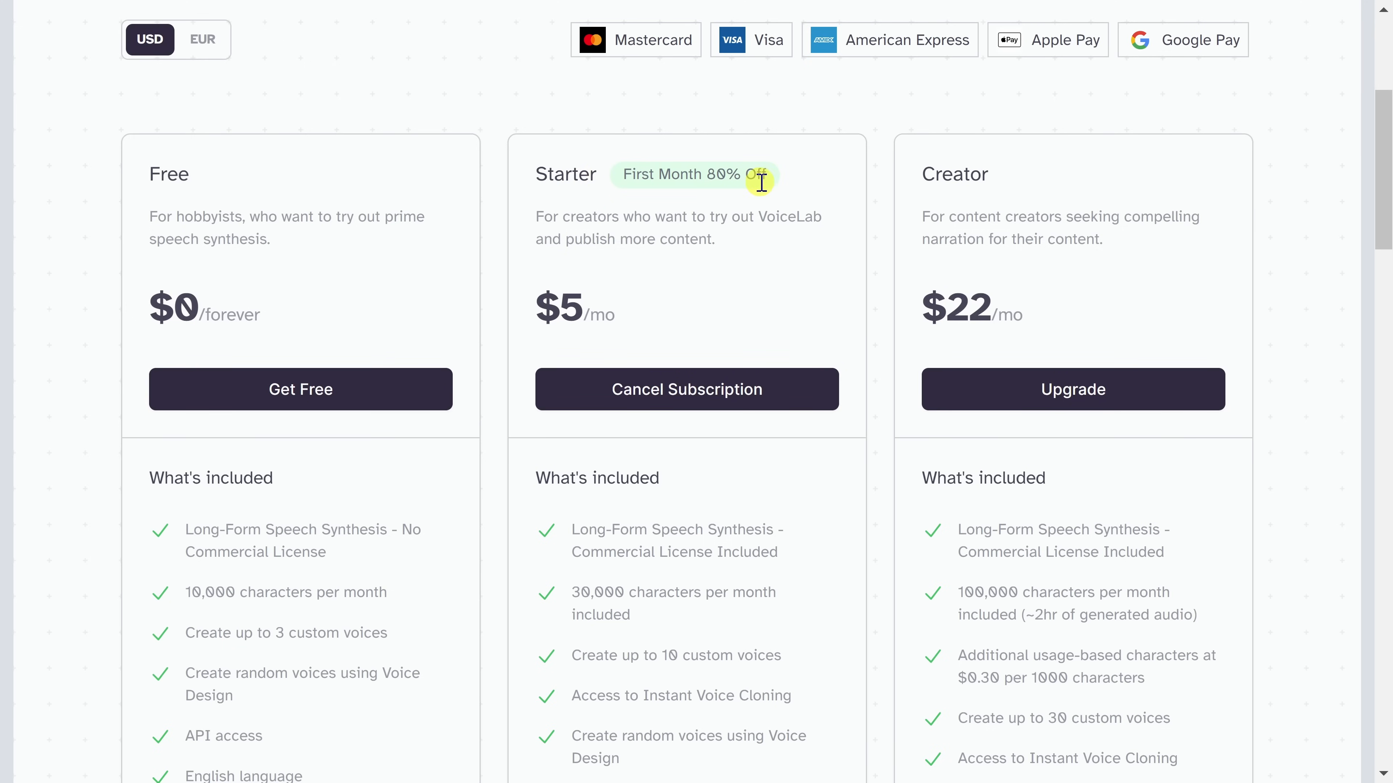
{"action": "mouse_move", "coordinate": [542, 309]}
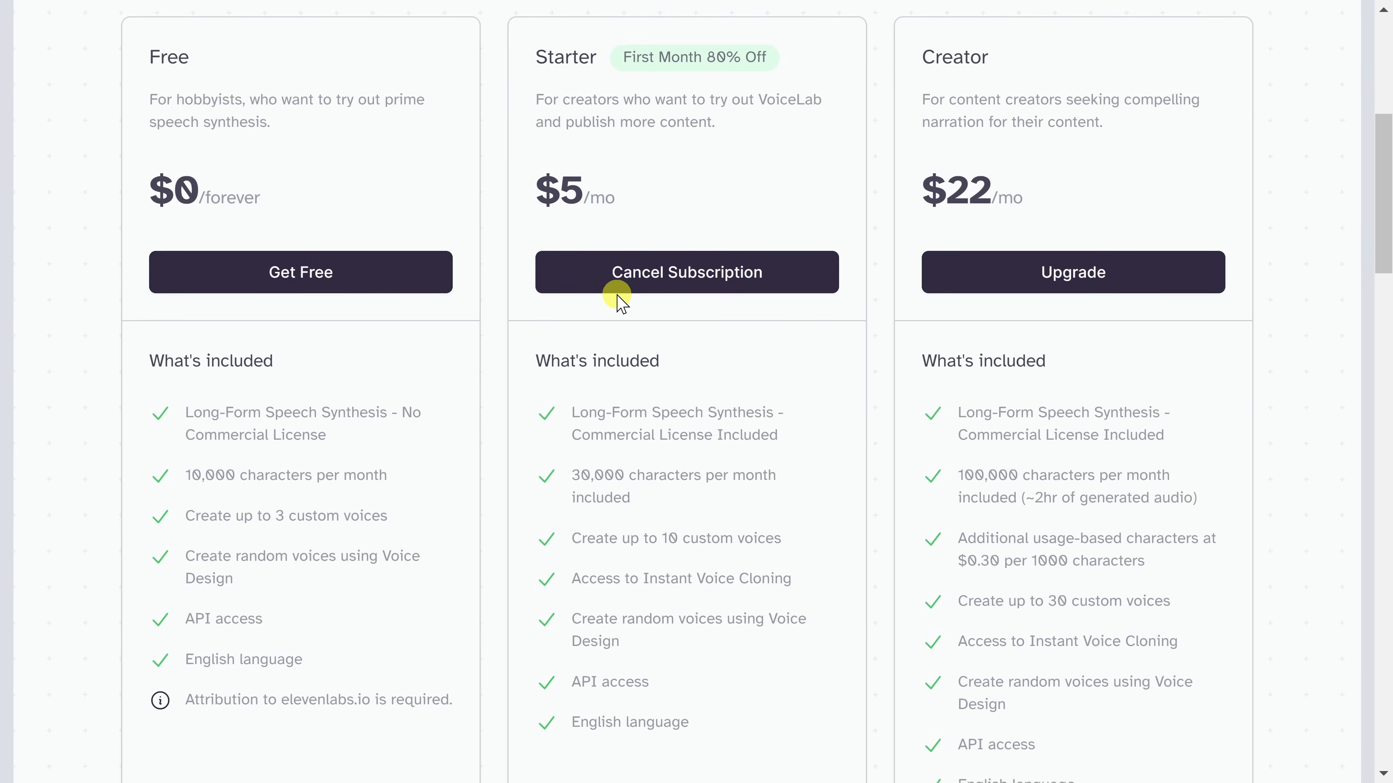
Highlight the Starter plan's monthly character allowance and its next feature line
{"action": "scroll", "scroll_direction": "down", "scroll_amount": 3}
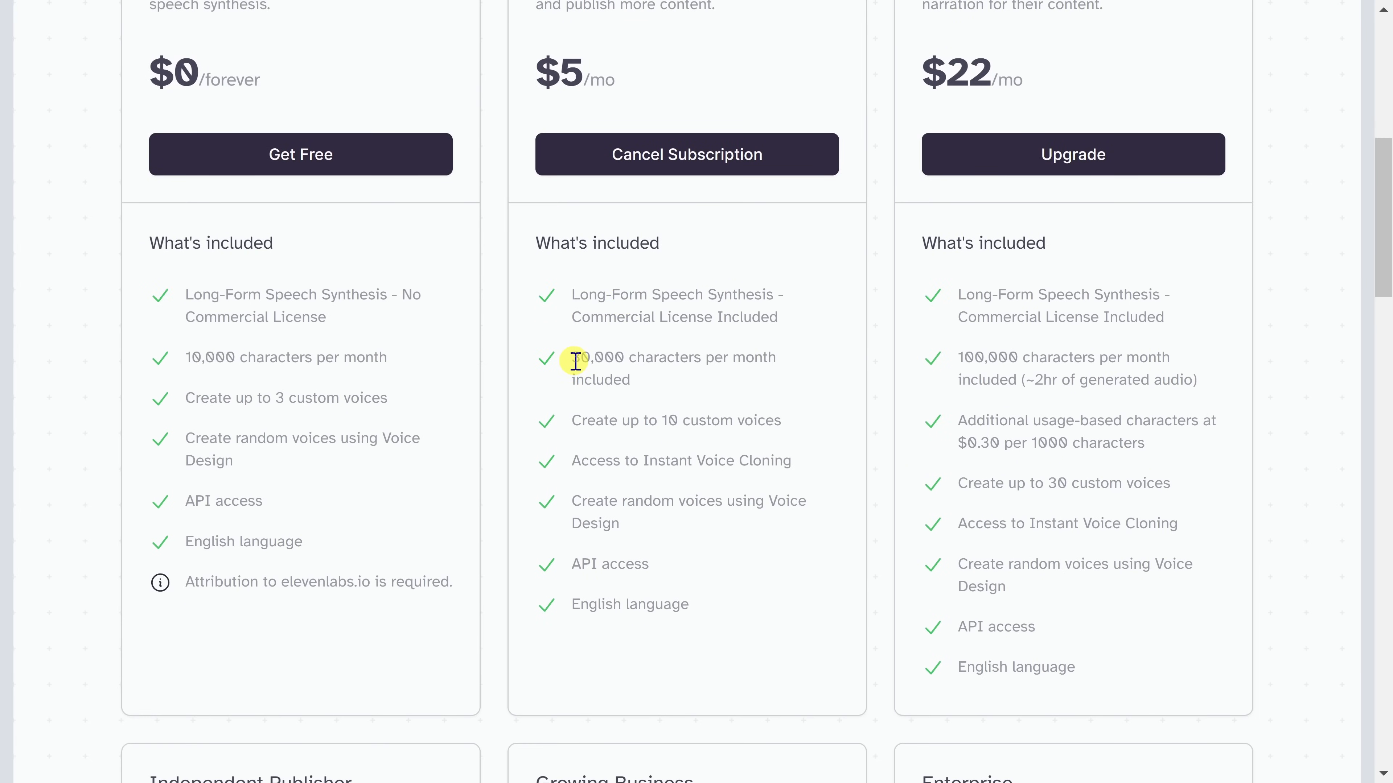
{"action": "left_click_drag", "start_coordinate": [575, 357], "coordinate": [719, 380]}
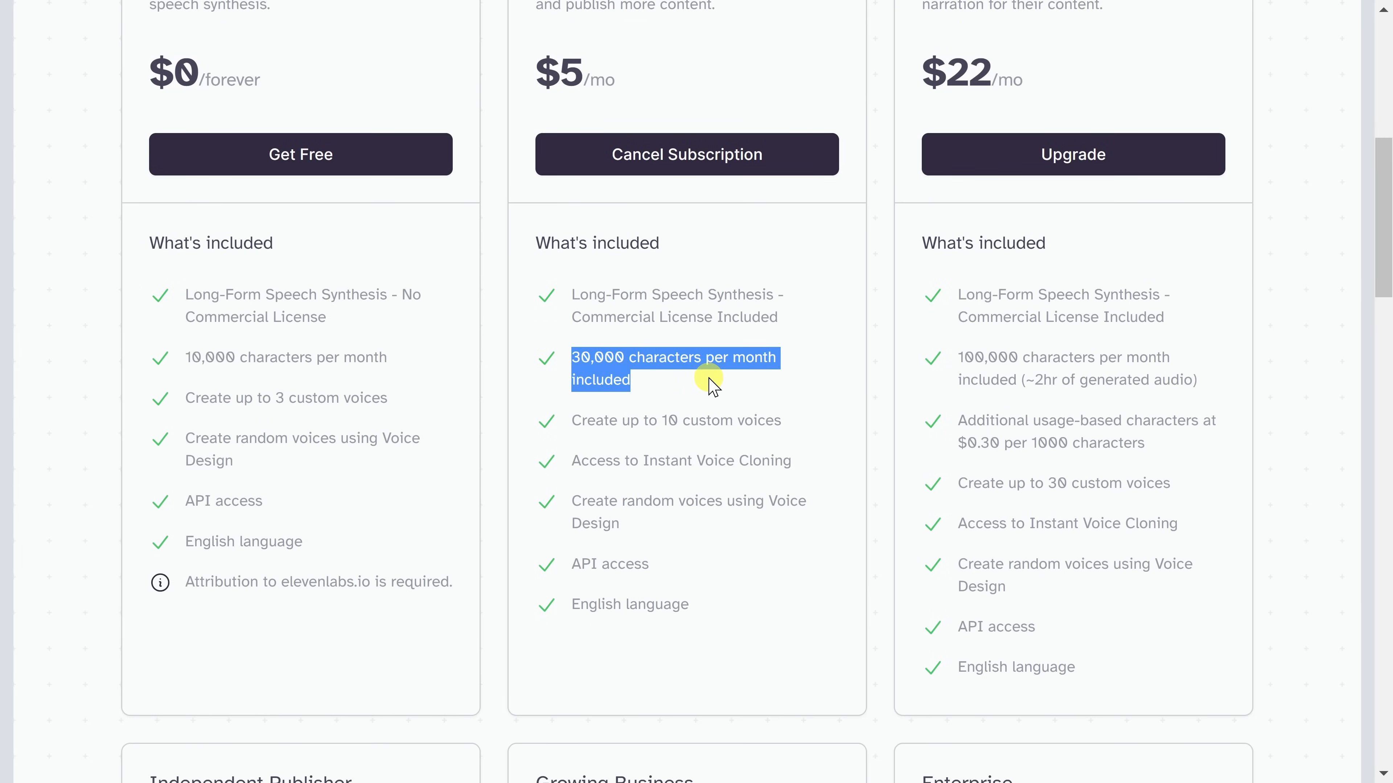
{"action": "mouse_move", "coordinate": [685, 412]}
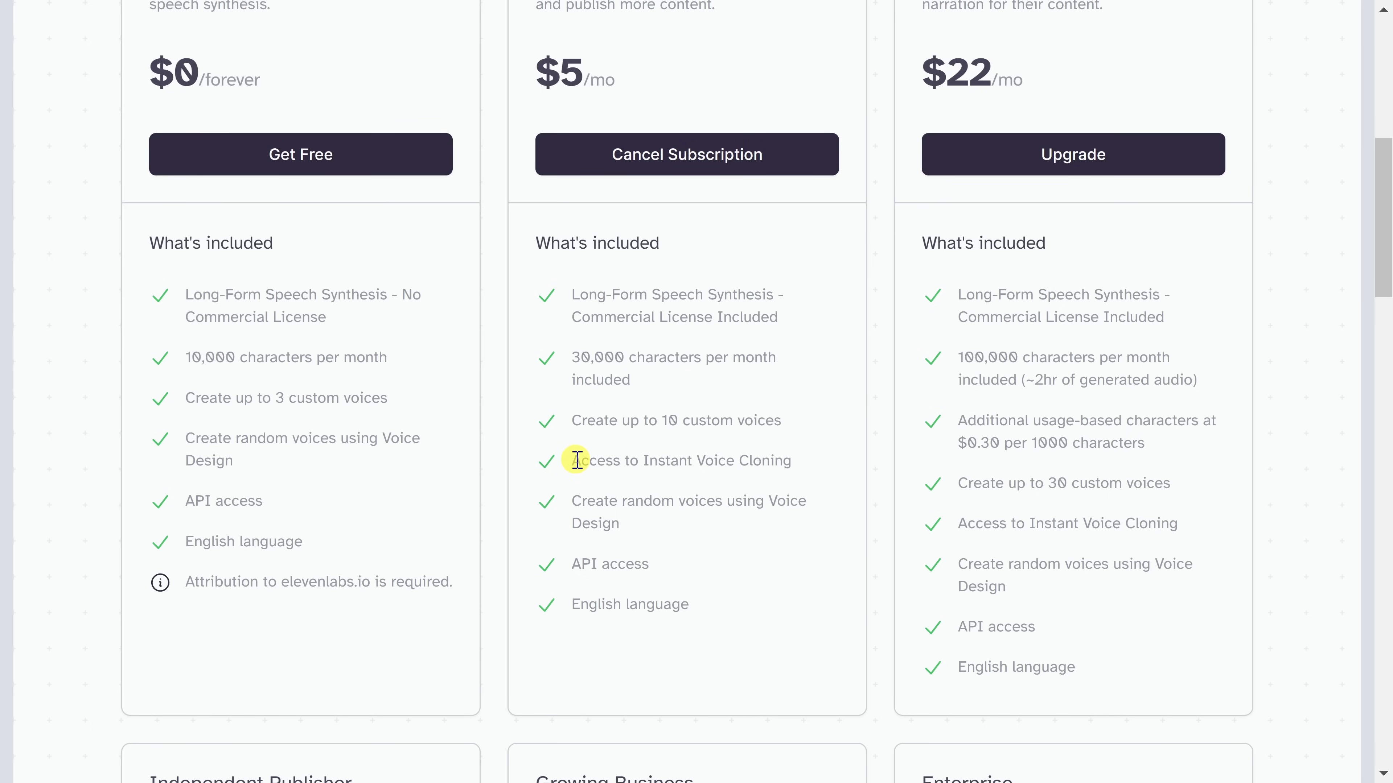
{"action": "left_click_drag", "start_coordinate": [574, 460], "coordinate": [788, 460]}
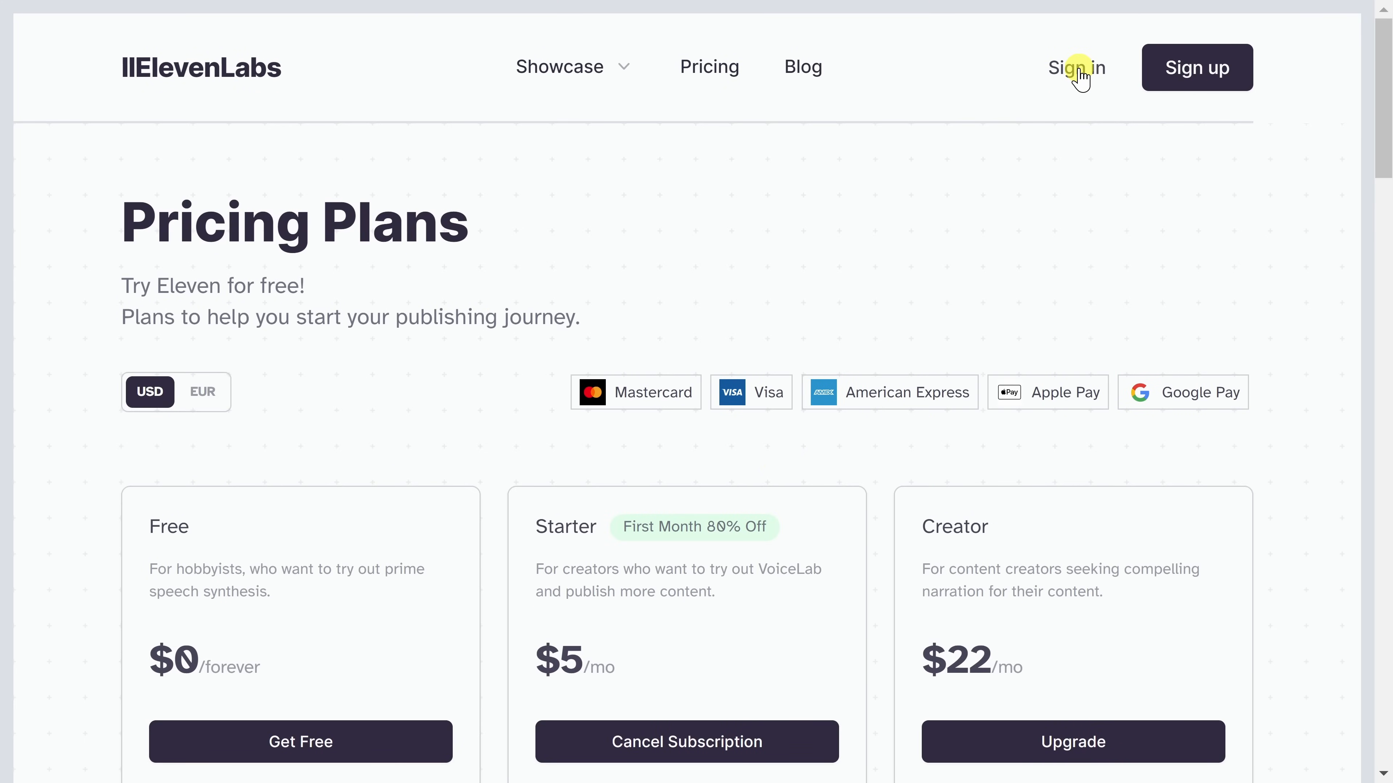
{"action": "mouse_move", "coordinate": [1230, 82]}
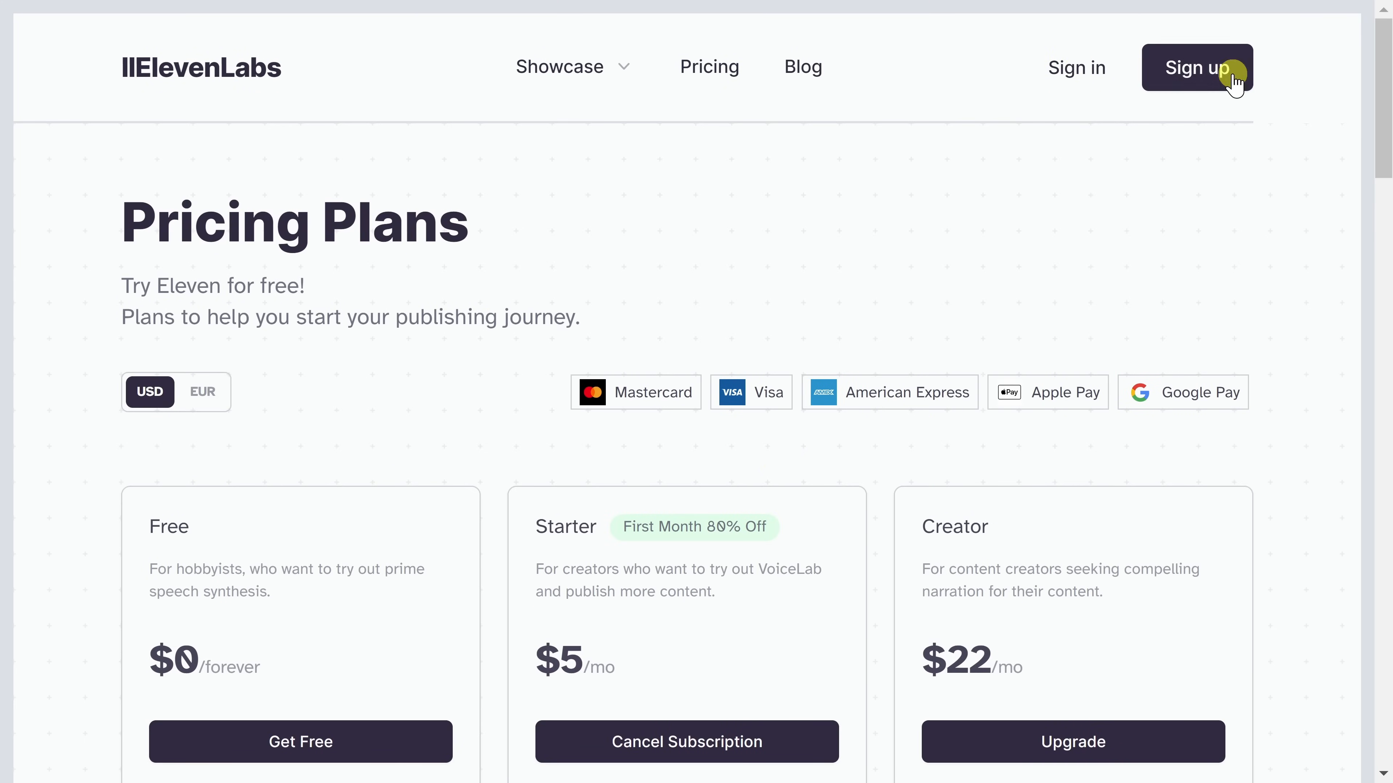
{"action": "mouse_move", "coordinate": [1196, 68]}
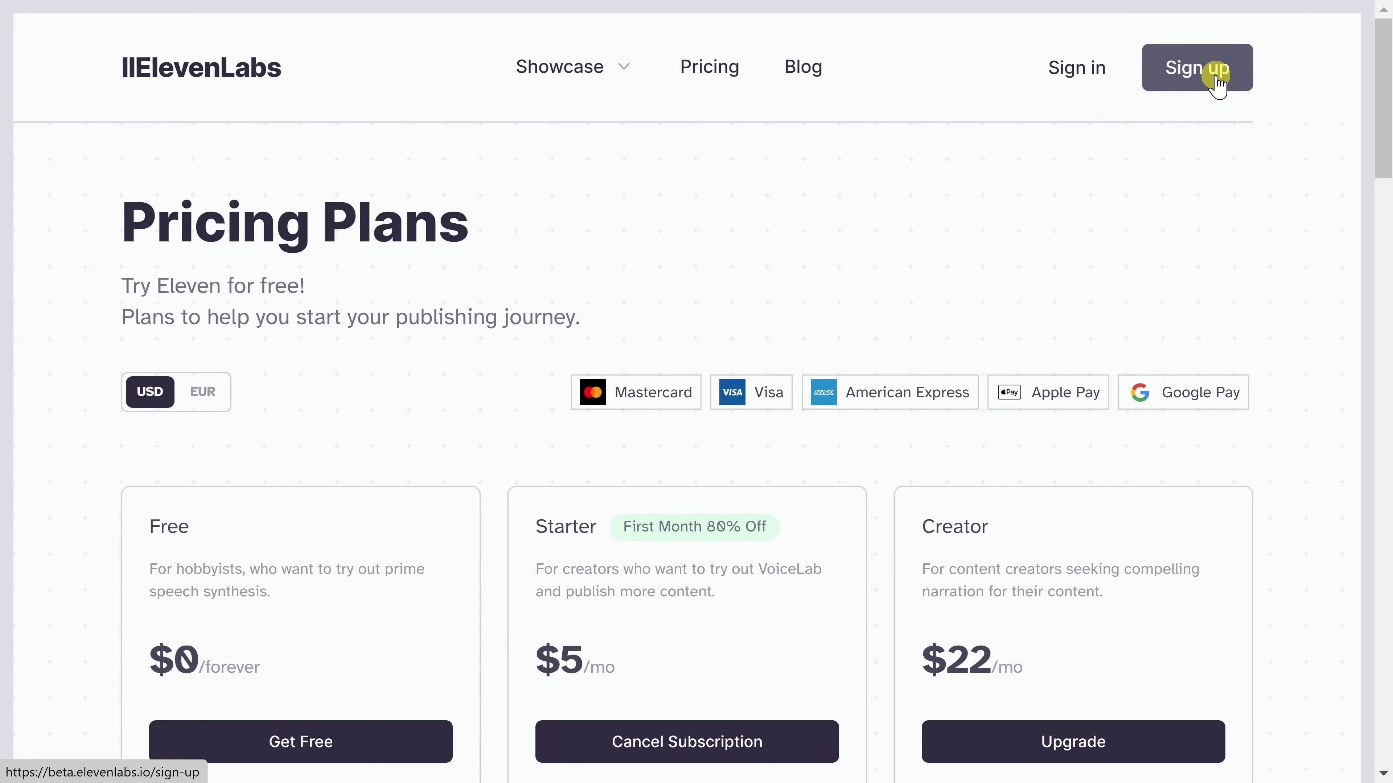
Enter the signed-in Speech Synthesis workspace via Sign up and look it over
{"action": "left_click", "coordinate": [1196, 67]}
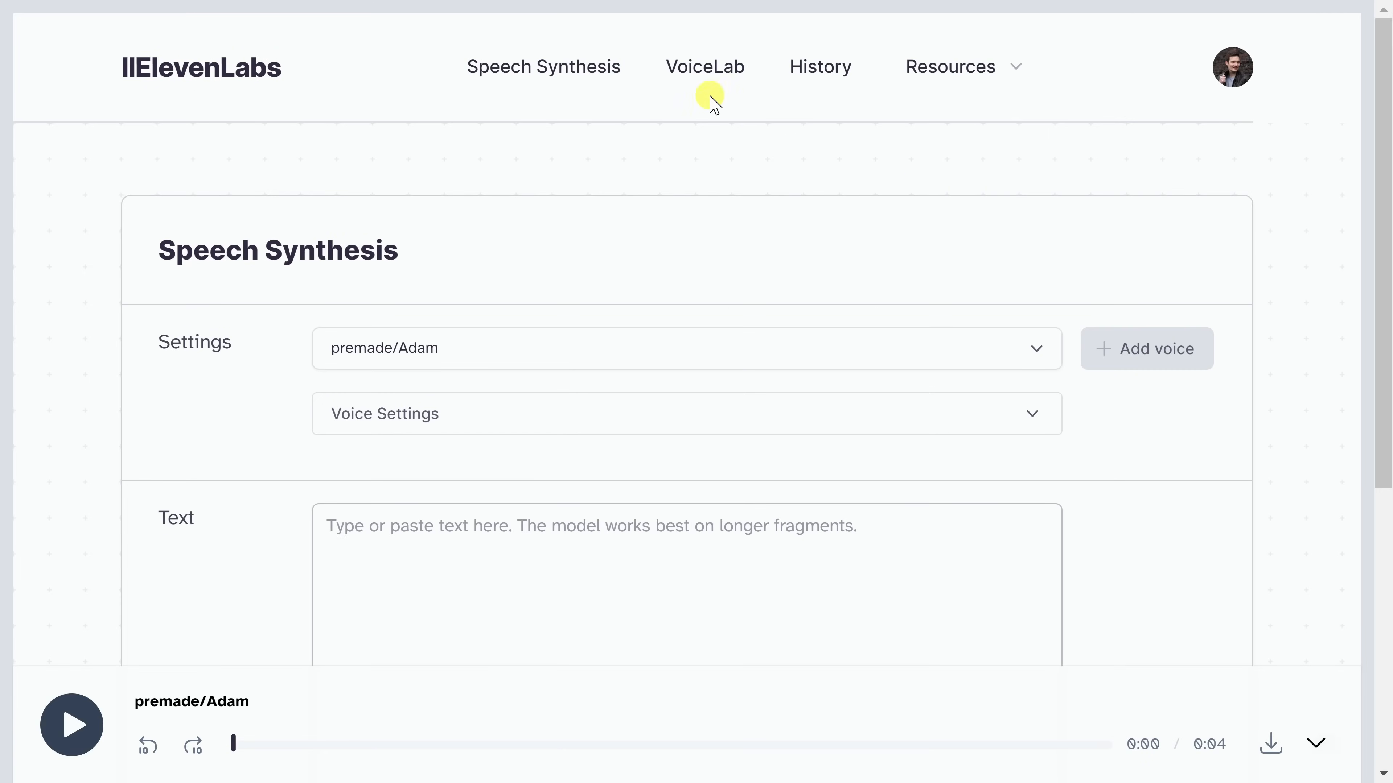
{"action": "mouse_move", "coordinate": [543, 67]}
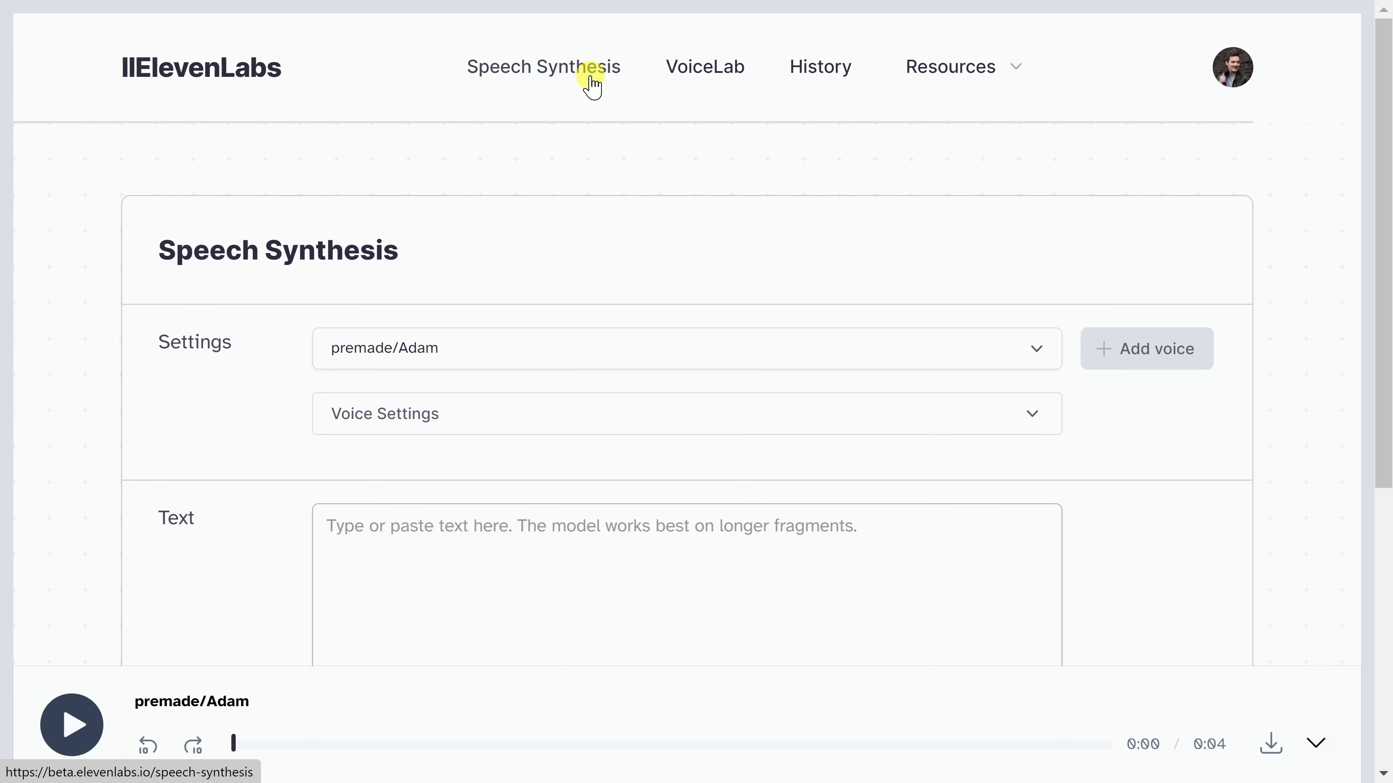
{"action": "scroll", "scroll_direction": "down", "scroll_amount": 3}
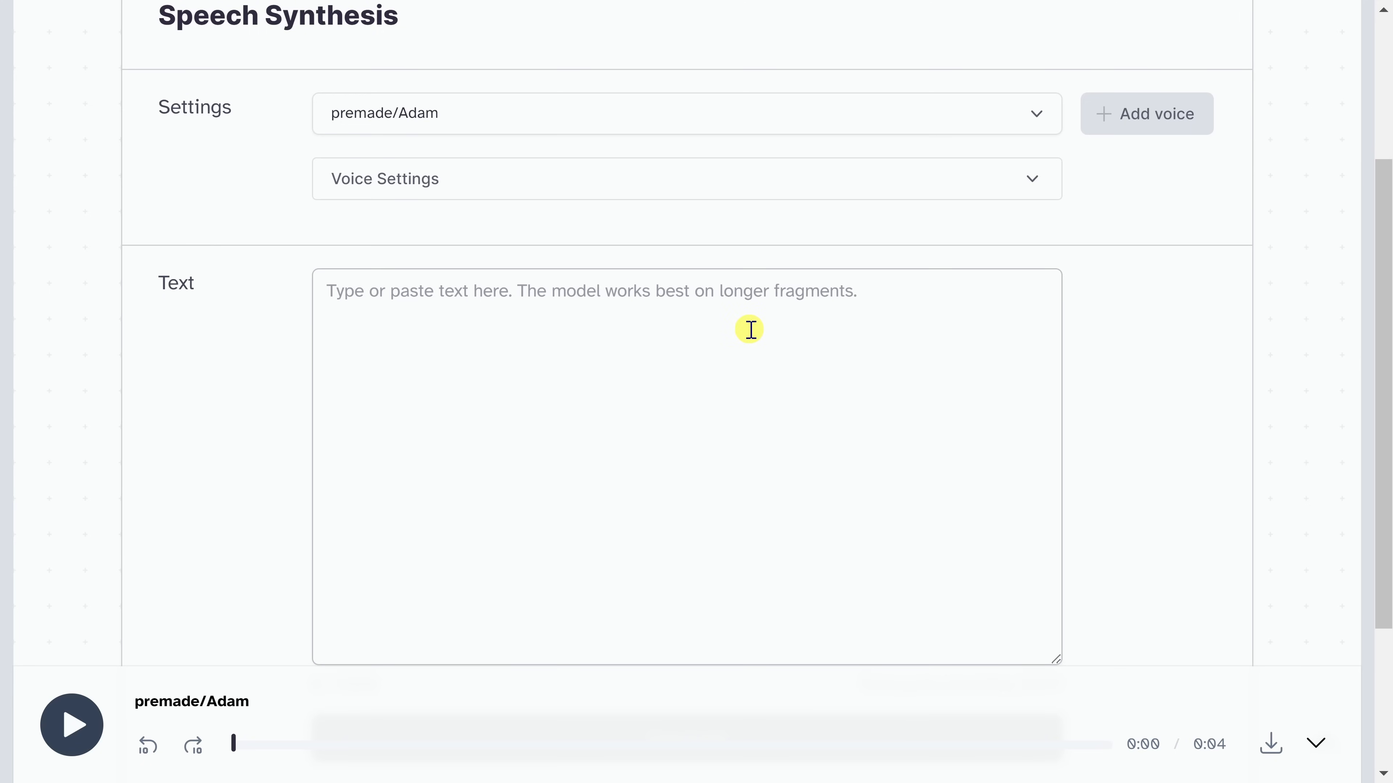
{"action": "mouse_move", "coordinate": [680, 328]}
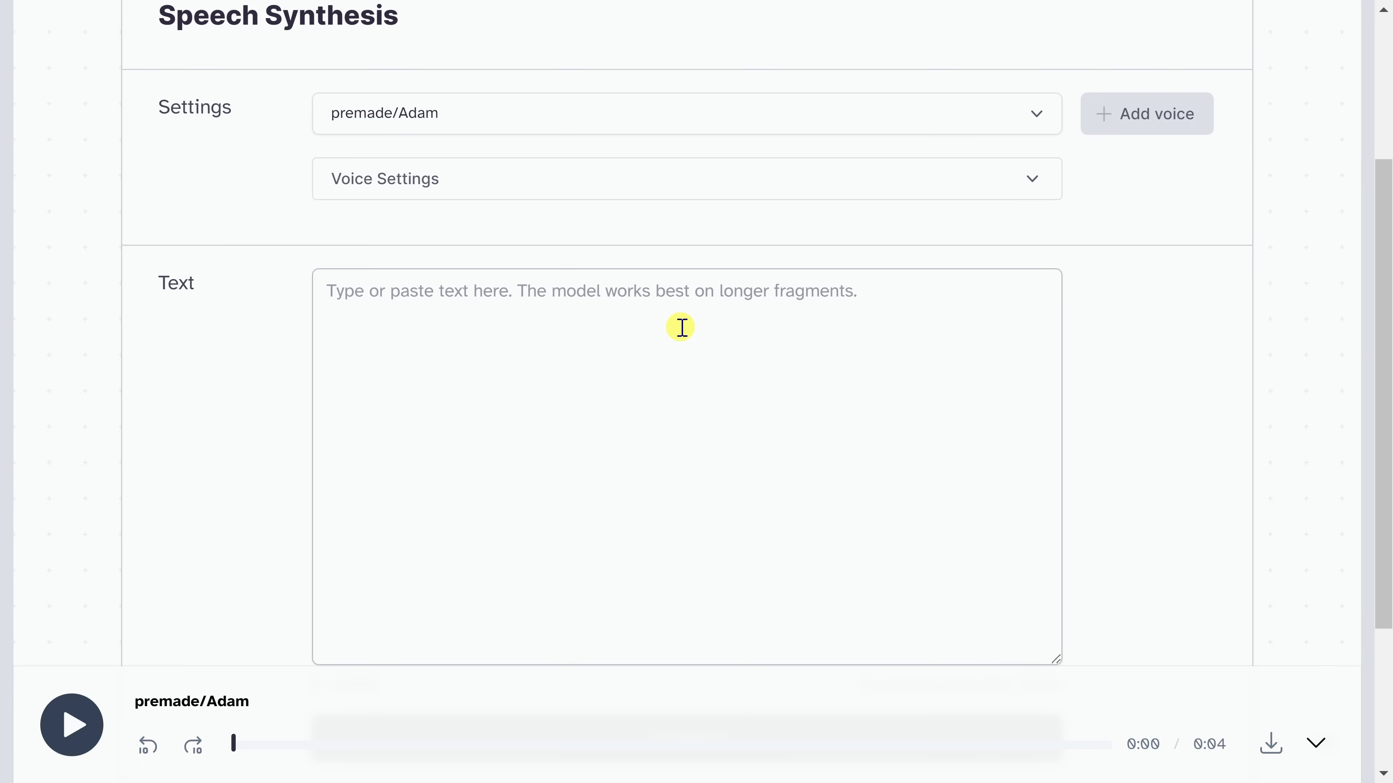
{"action": "scroll", "scroll_direction": "down", "scroll_amount": 3}
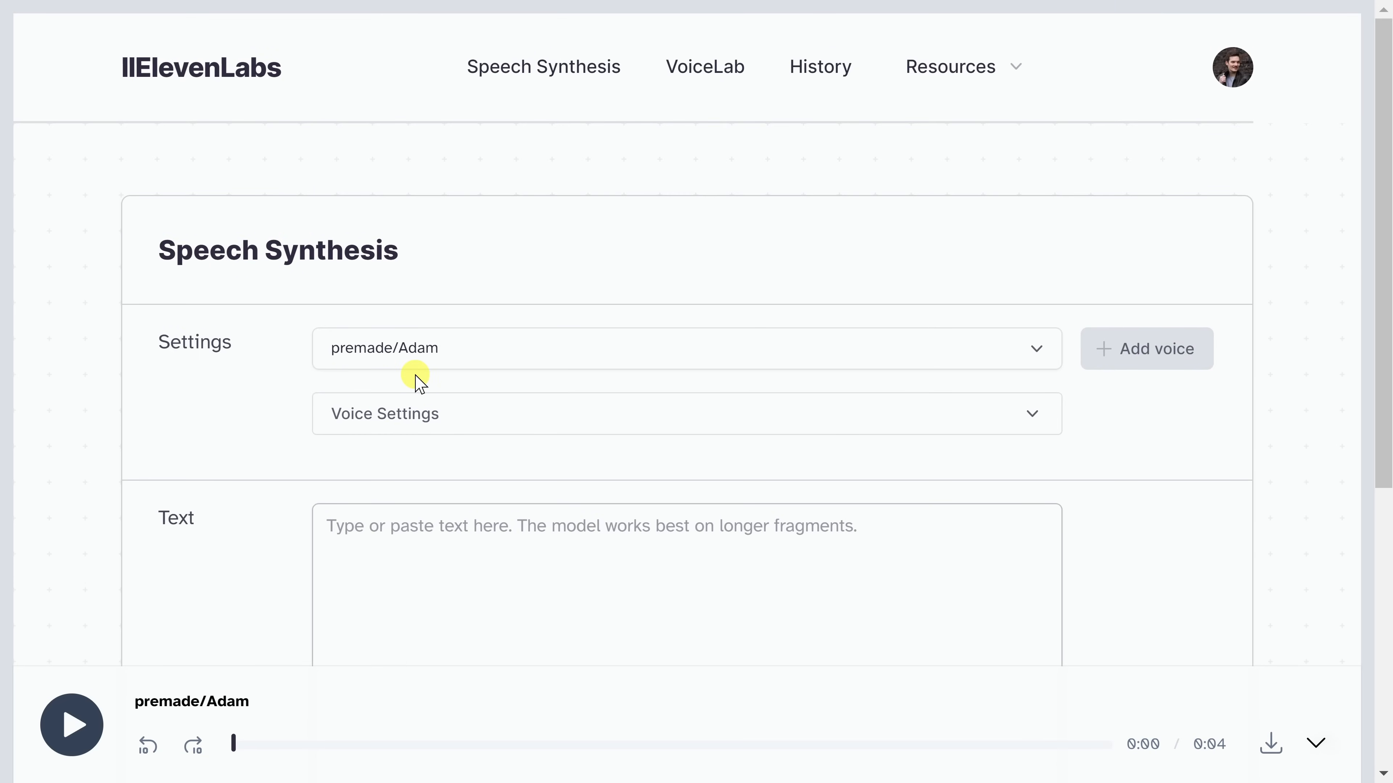
Preview the premade Arnold voice from the voice dropdown and replay its sample
{"action": "left_click", "coordinate": [684, 348]}
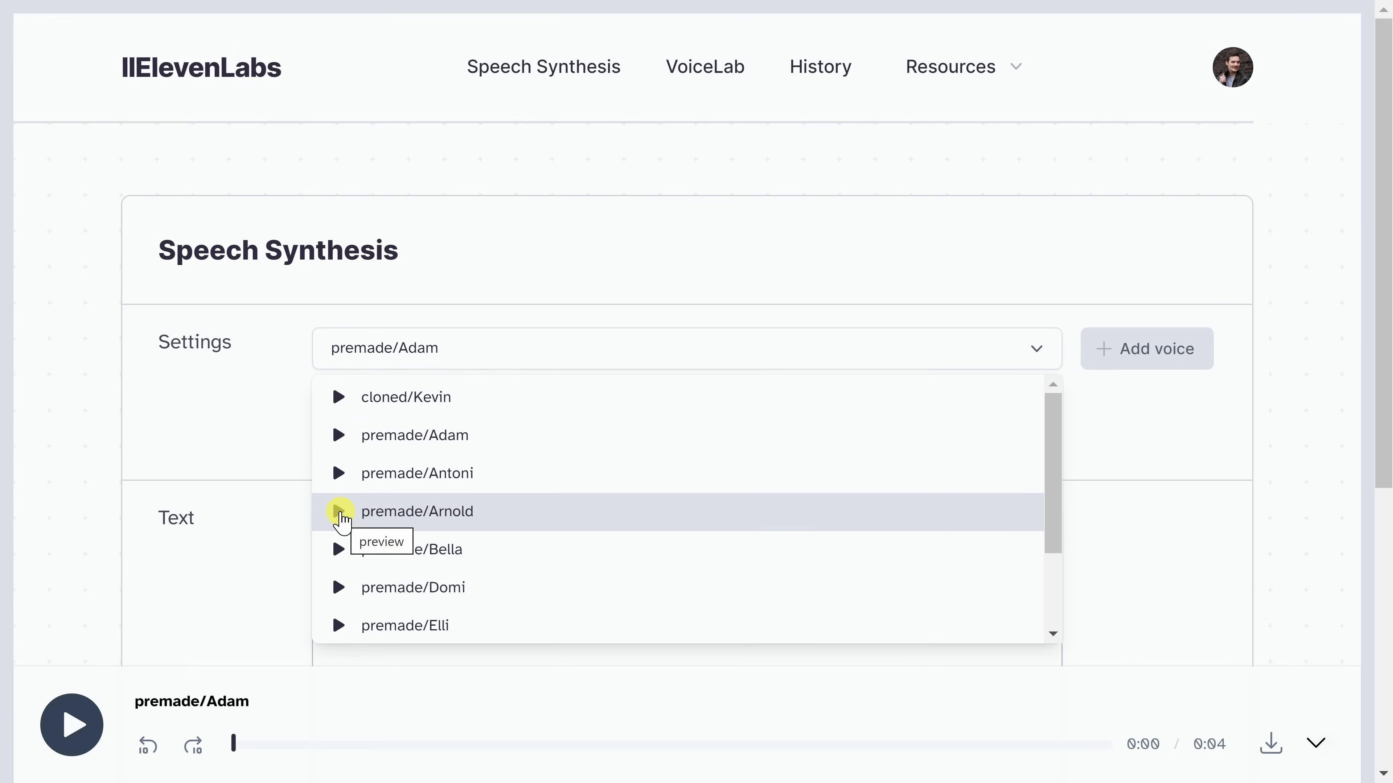
{"action": "left_click", "coordinate": [339, 512]}
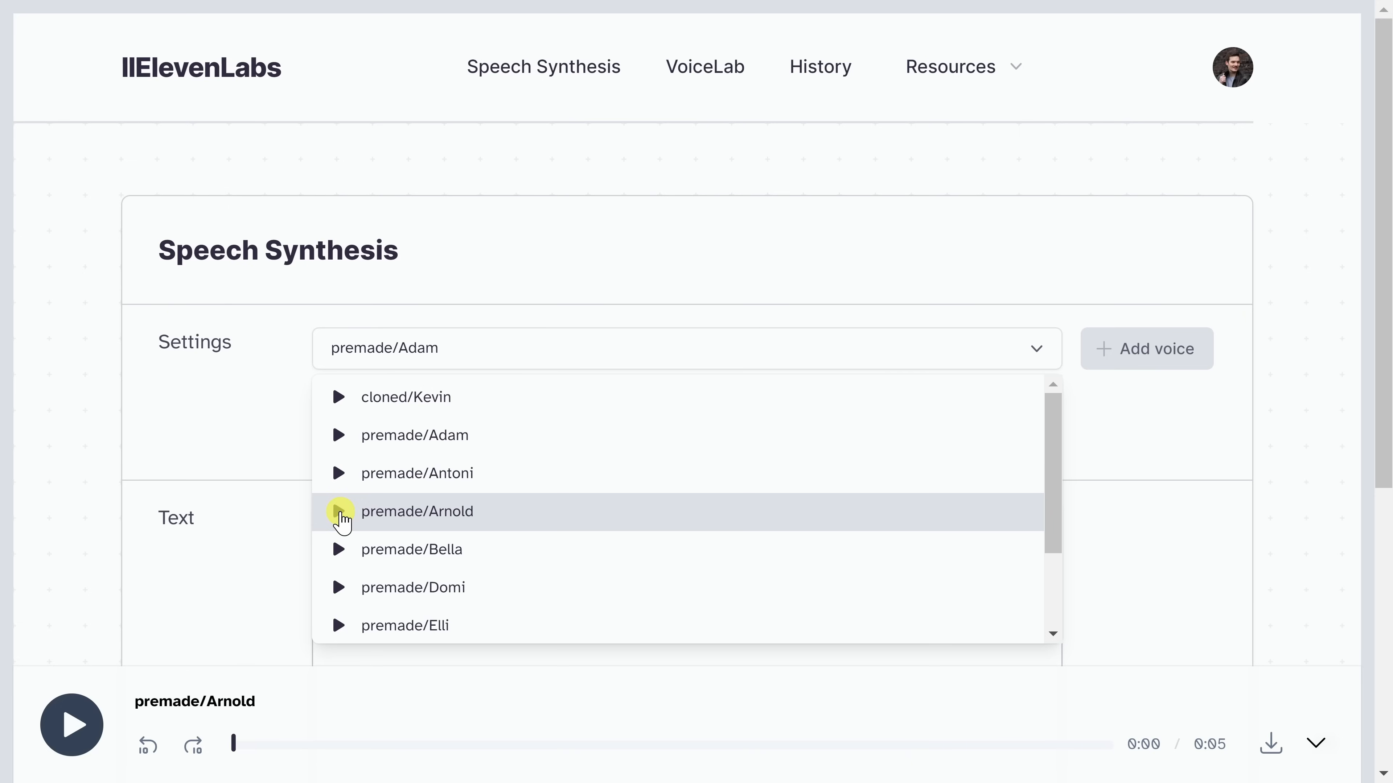
{"action": "left_click", "coordinate": [288, 387]}
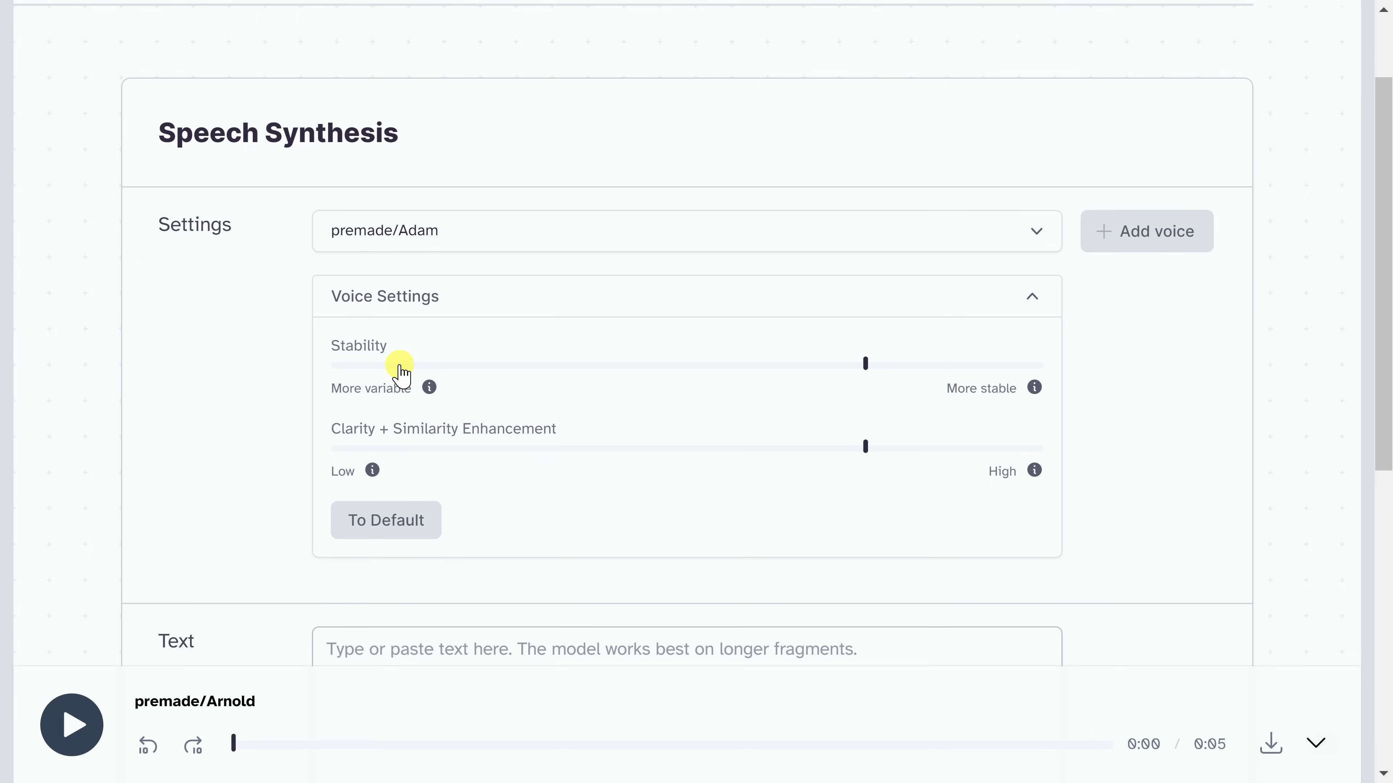
{"action": "mouse_move", "coordinate": [436, 367]}
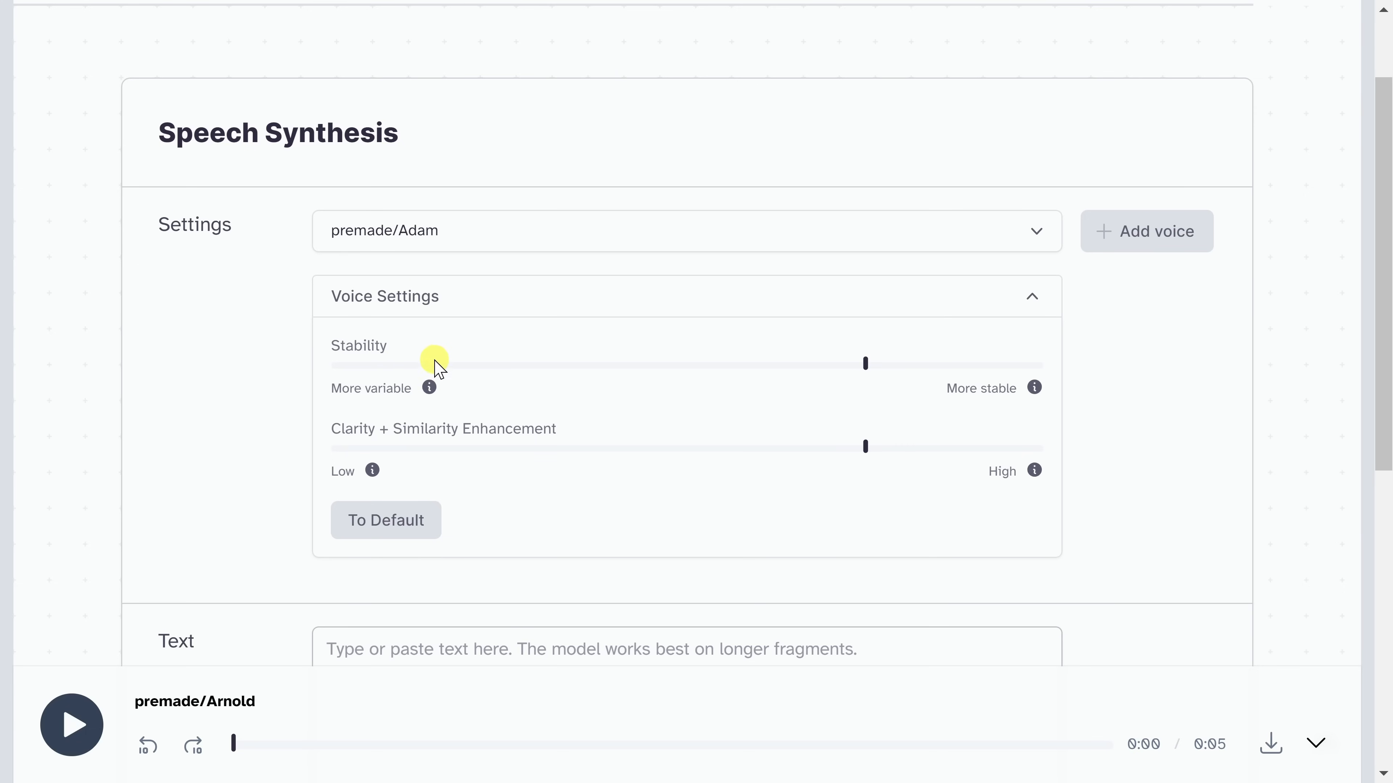
{"action": "mouse_move", "coordinate": [388, 398]}
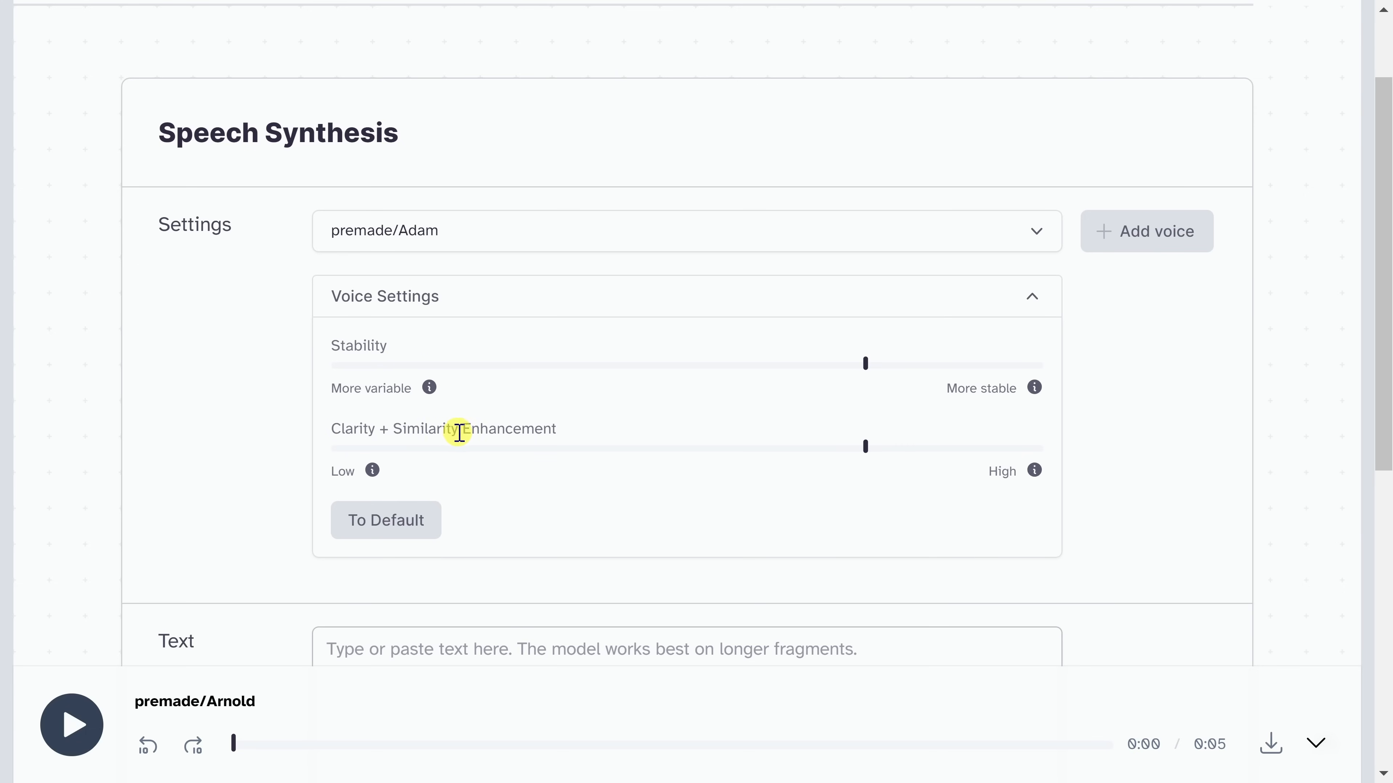
{"action": "mouse_move", "coordinate": [511, 436]}
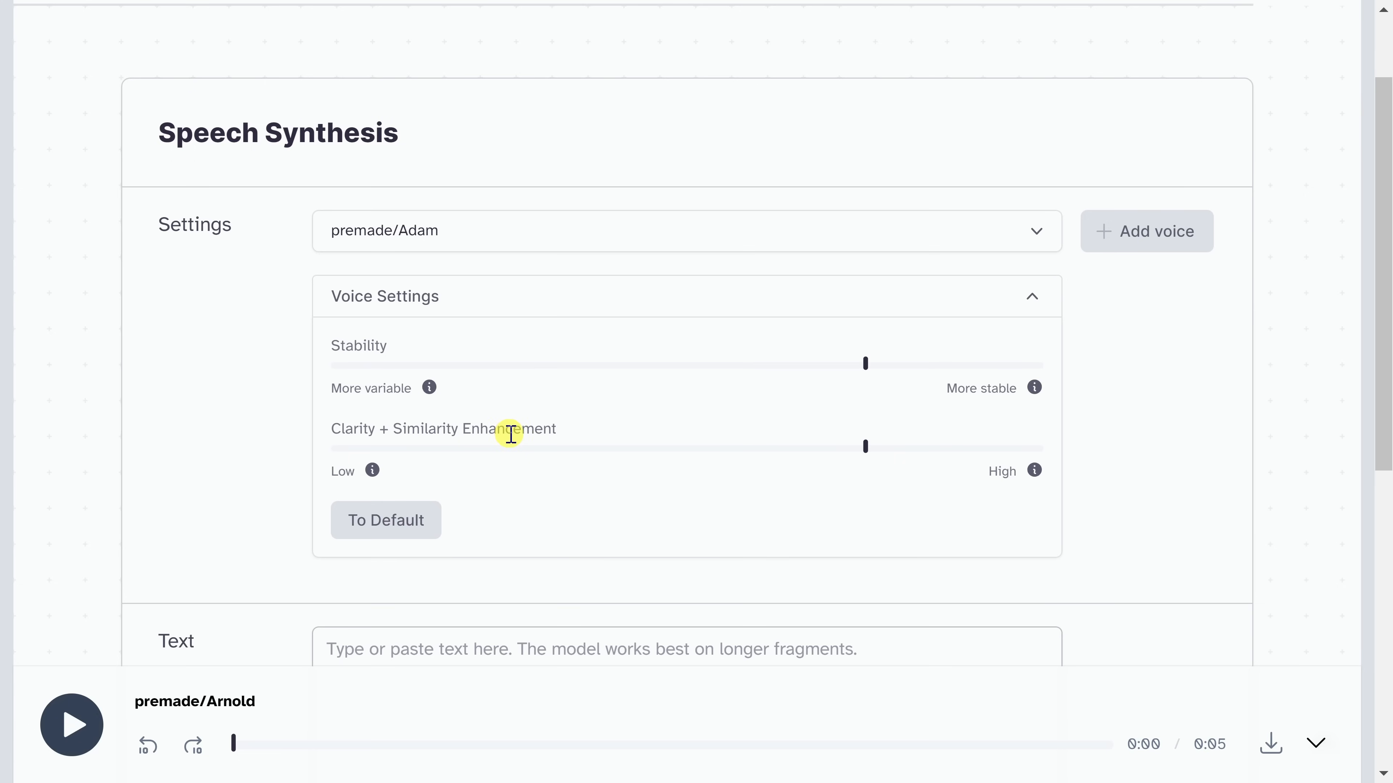
{"action": "mouse_move", "coordinate": [676, 368]}
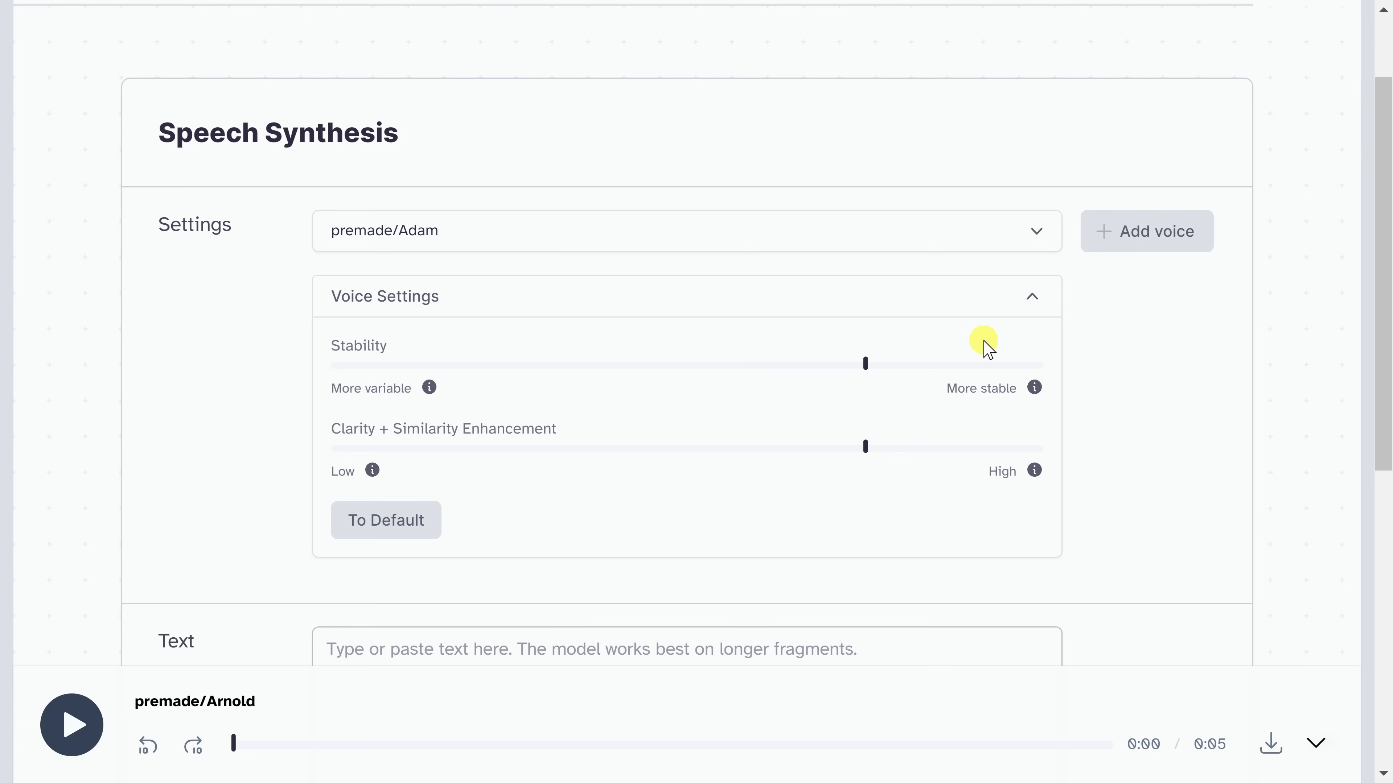
Enter the bad-news text that Mrs. Fields won best cookie of the year and generate Adam-voiced speech
{"action": "left_click", "coordinate": [1031, 296]}
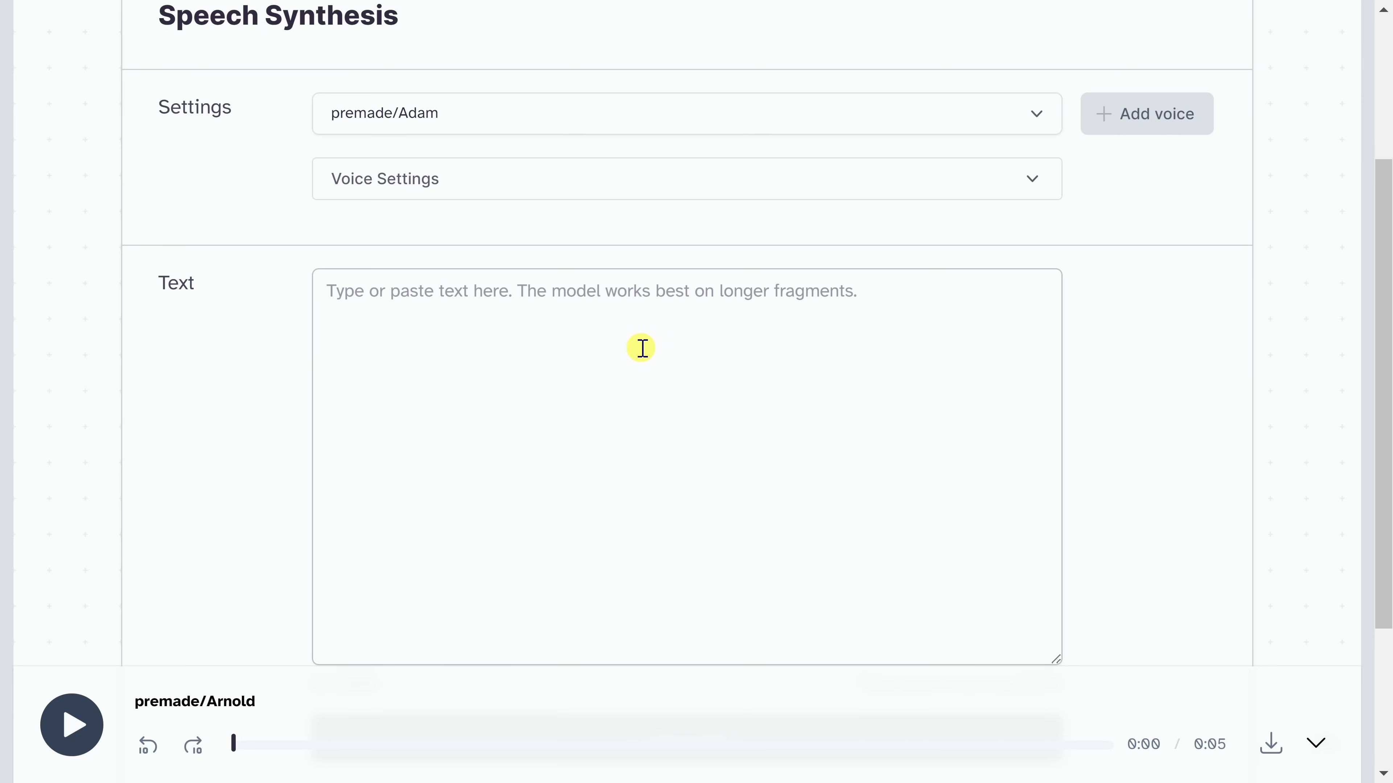
{"action": "mouse_move", "coordinate": [588, 303]}
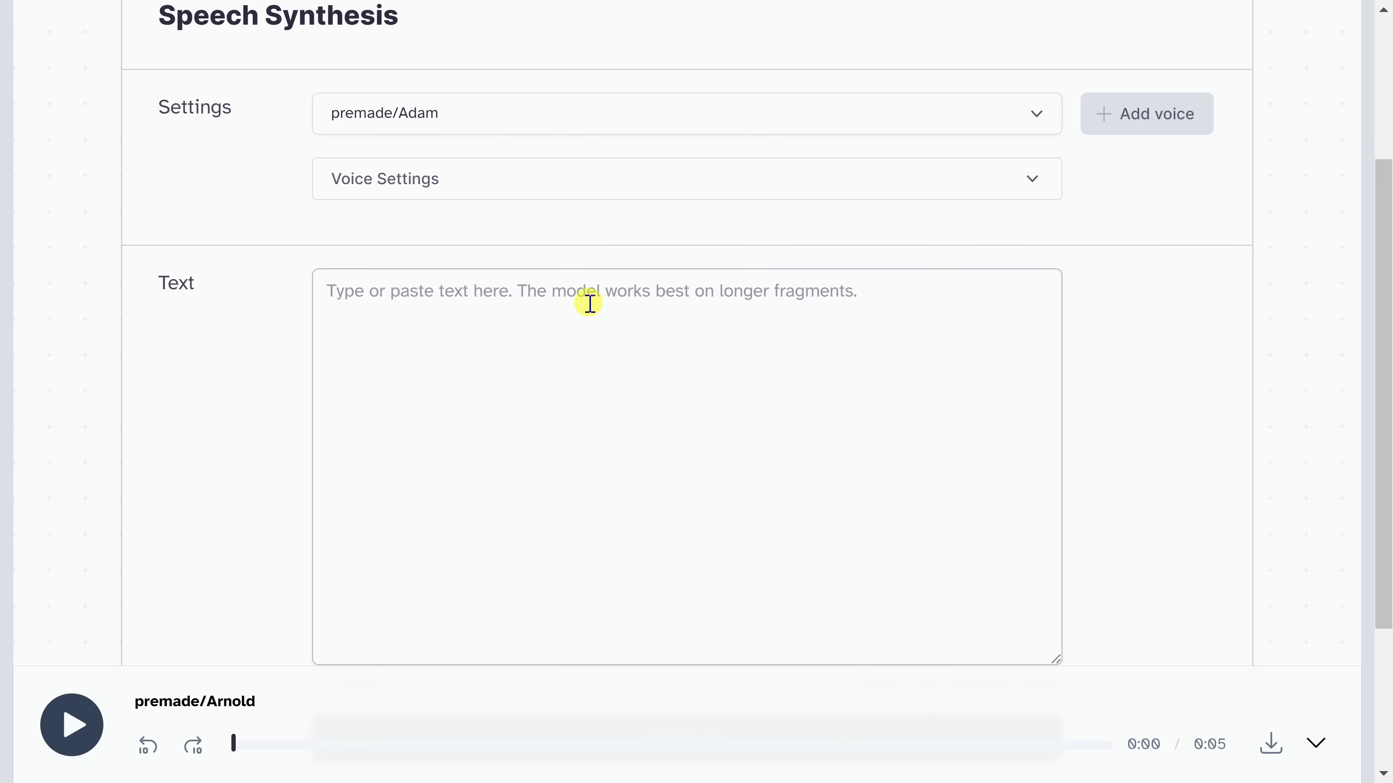
{"action": "mouse_move", "coordinate": [865, 324]}
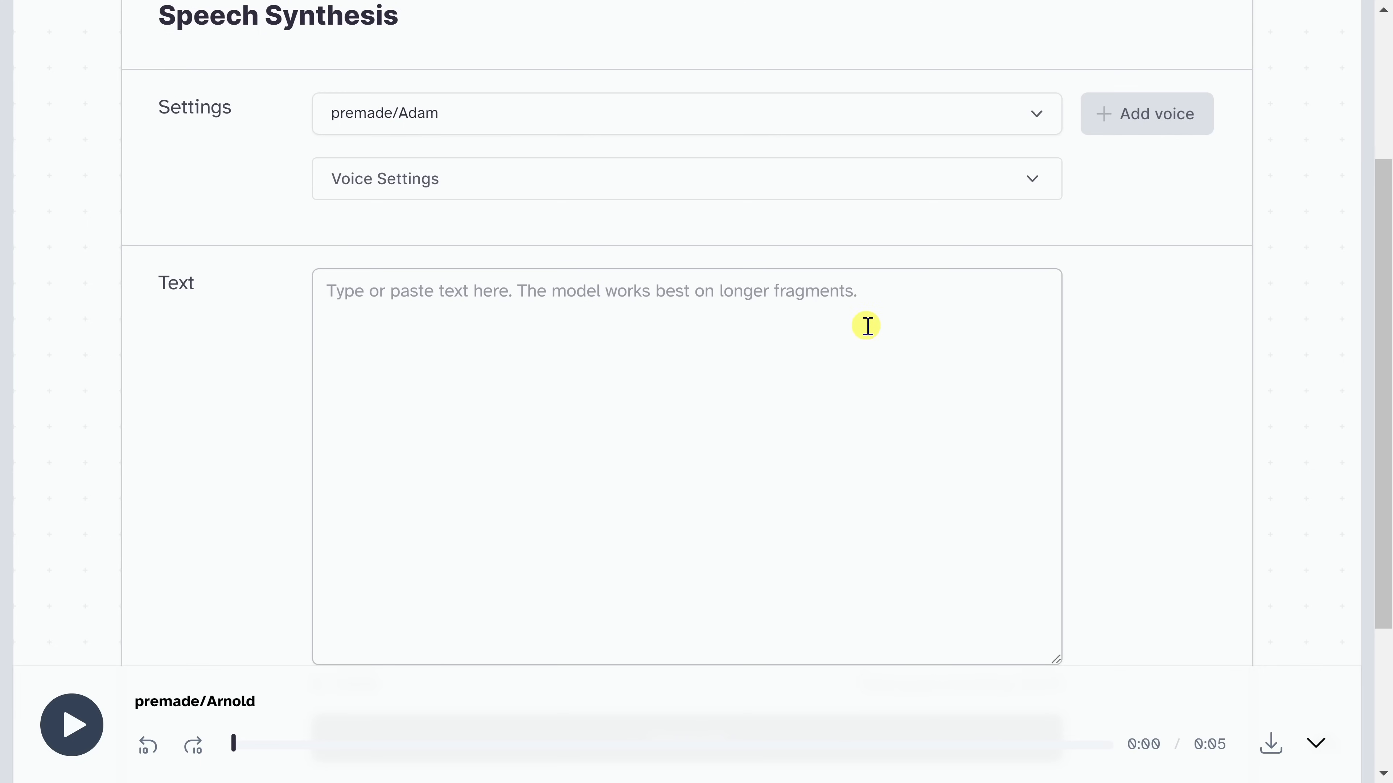
{"action": "mouse_move", "coordinate": [850, 320]}
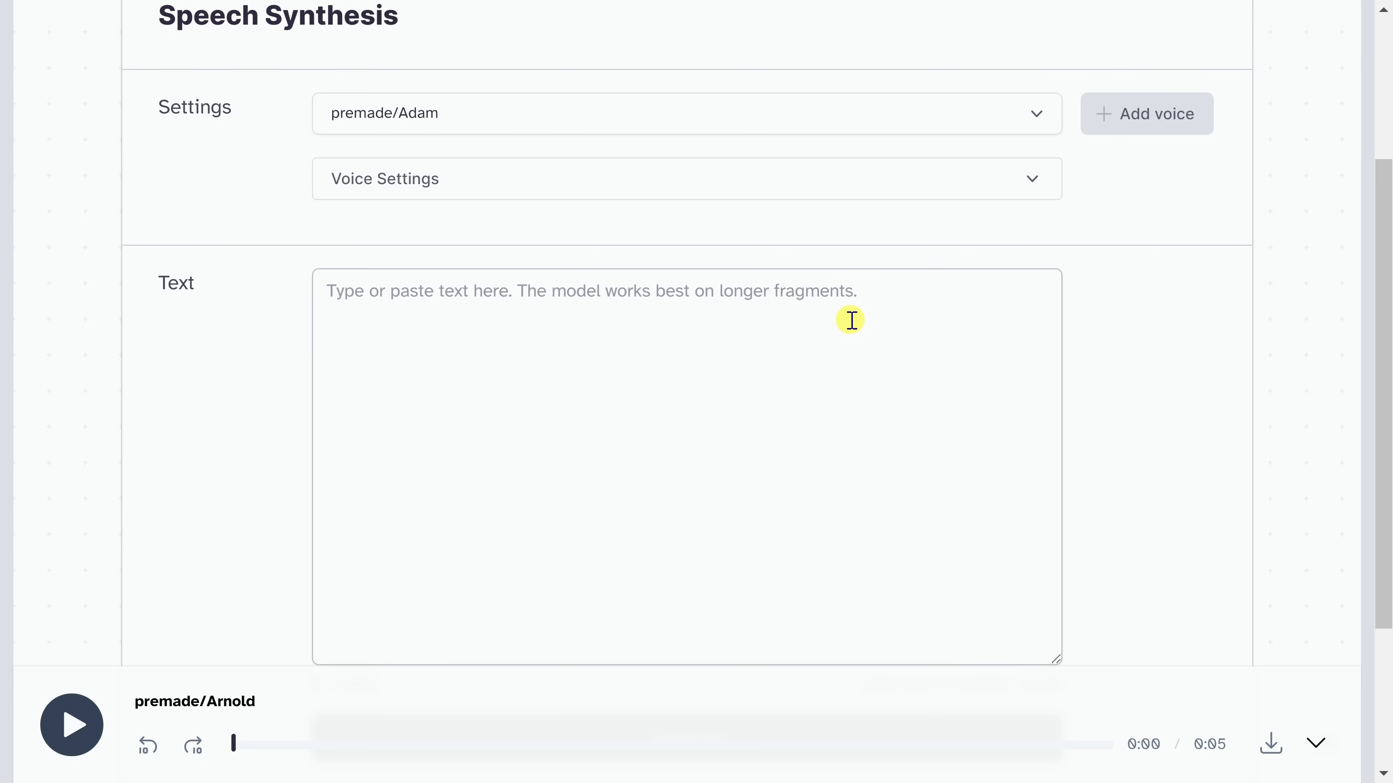
{"action": "mouse_move", "coordinate": [877, 300]}
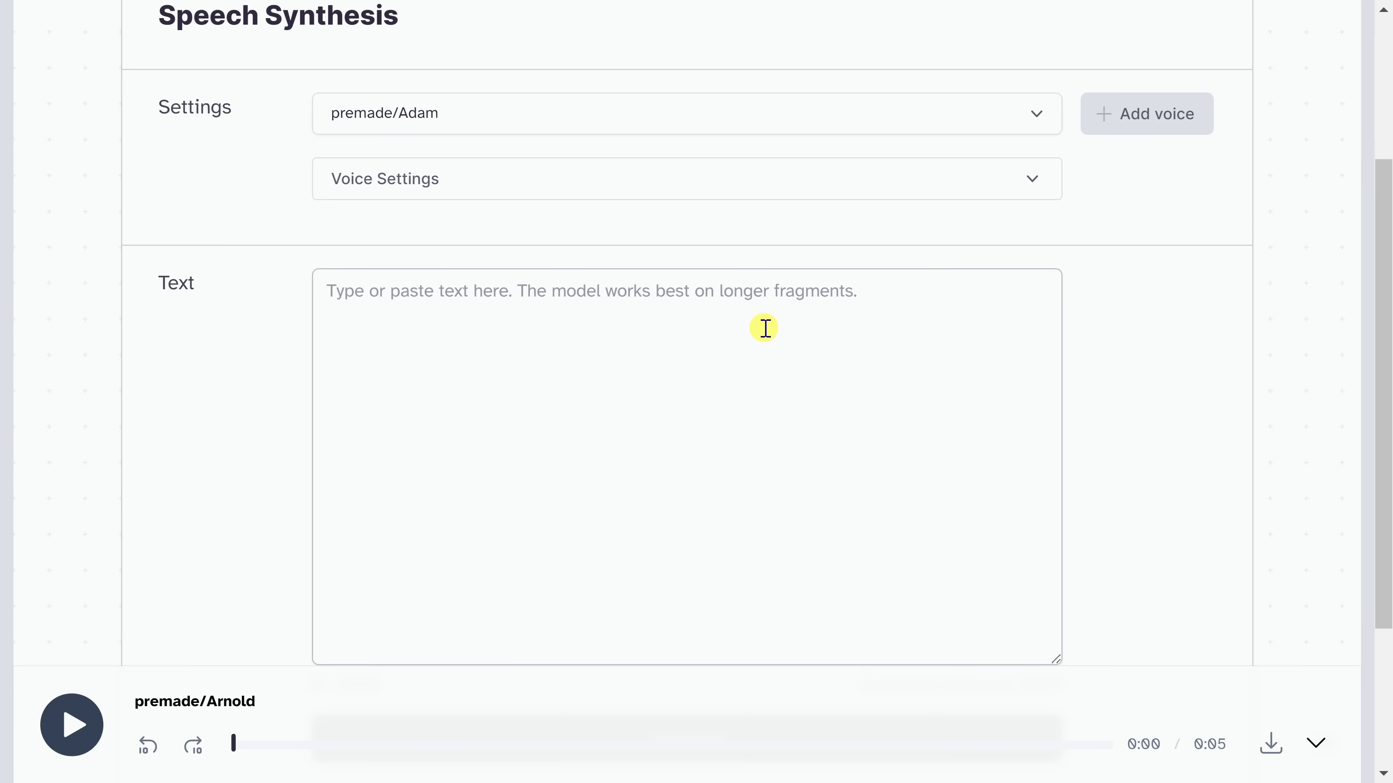
{"action": "type", "text": "Unfortunately, I have some bad news to report. Mrs. Fields won best cookie of the year and not the Kevin Cookie Company."}
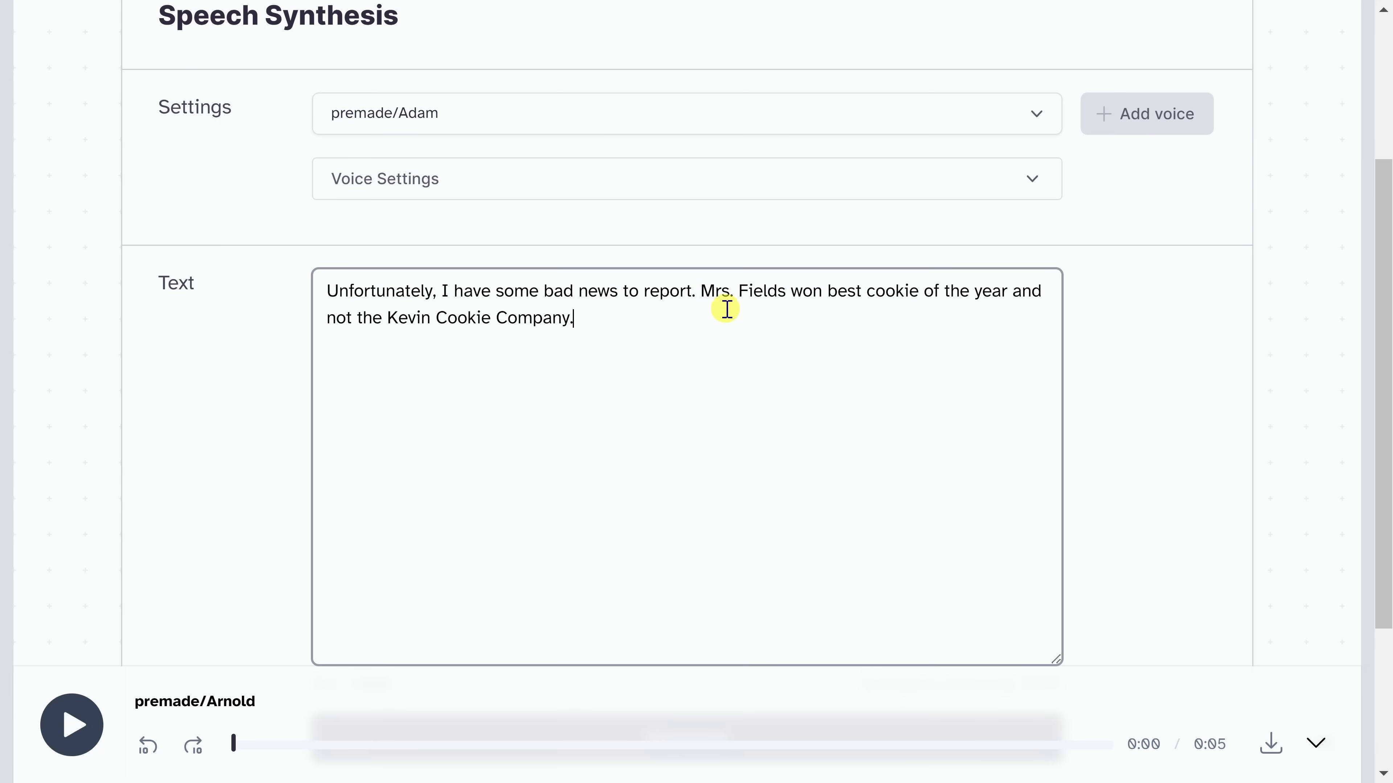
{"action": "mouse_move", "coordinate": [526, 292]}
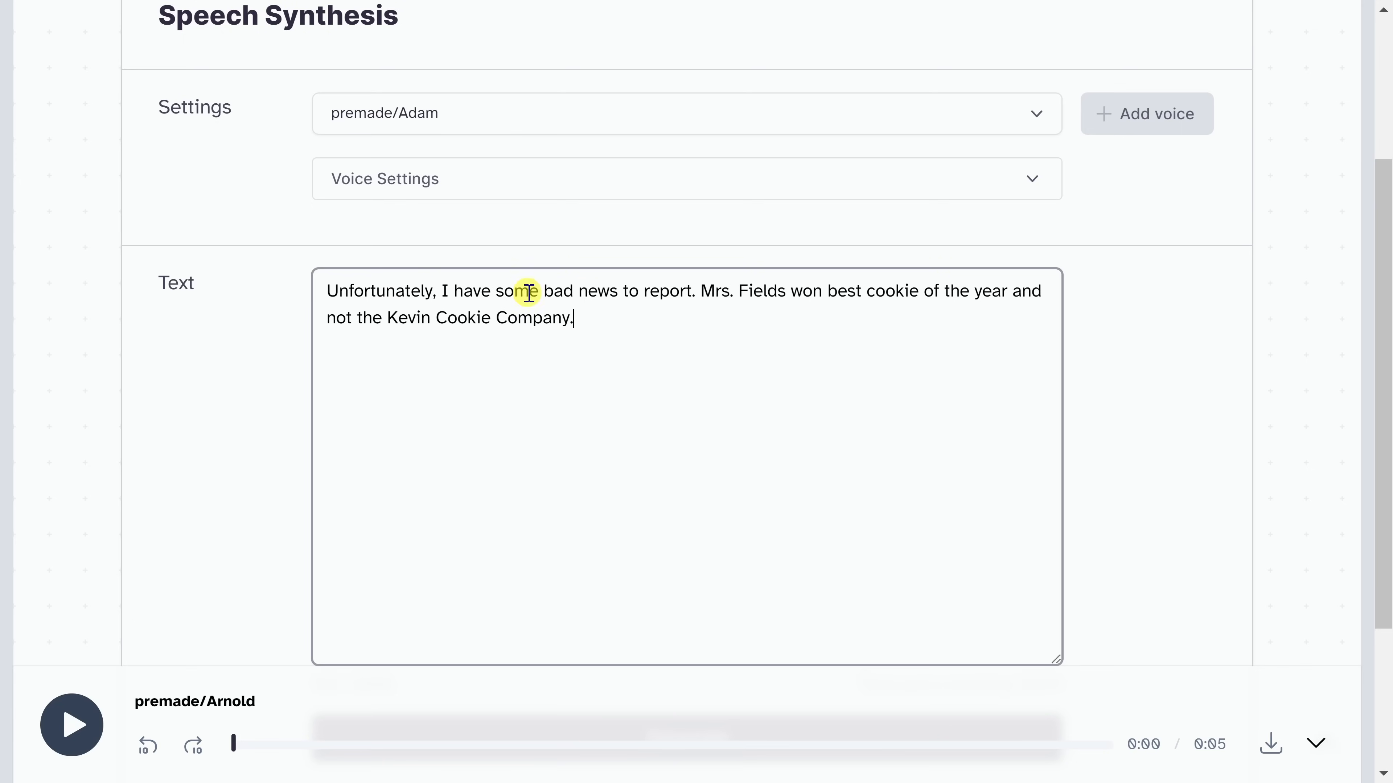
{"action": "mouse_move", "coordinate": [689, 340]}
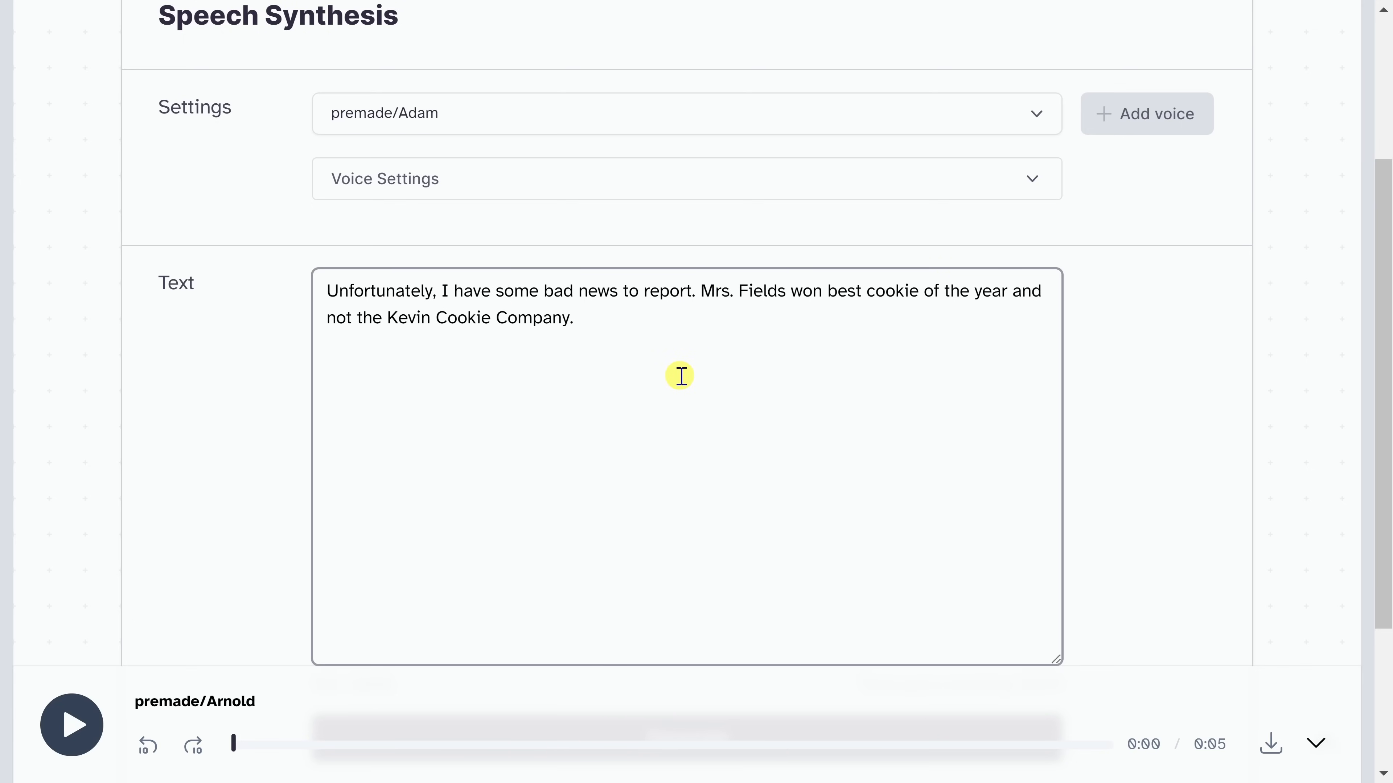
{"action": "mouse_move", "coordinate": [651, 297]}
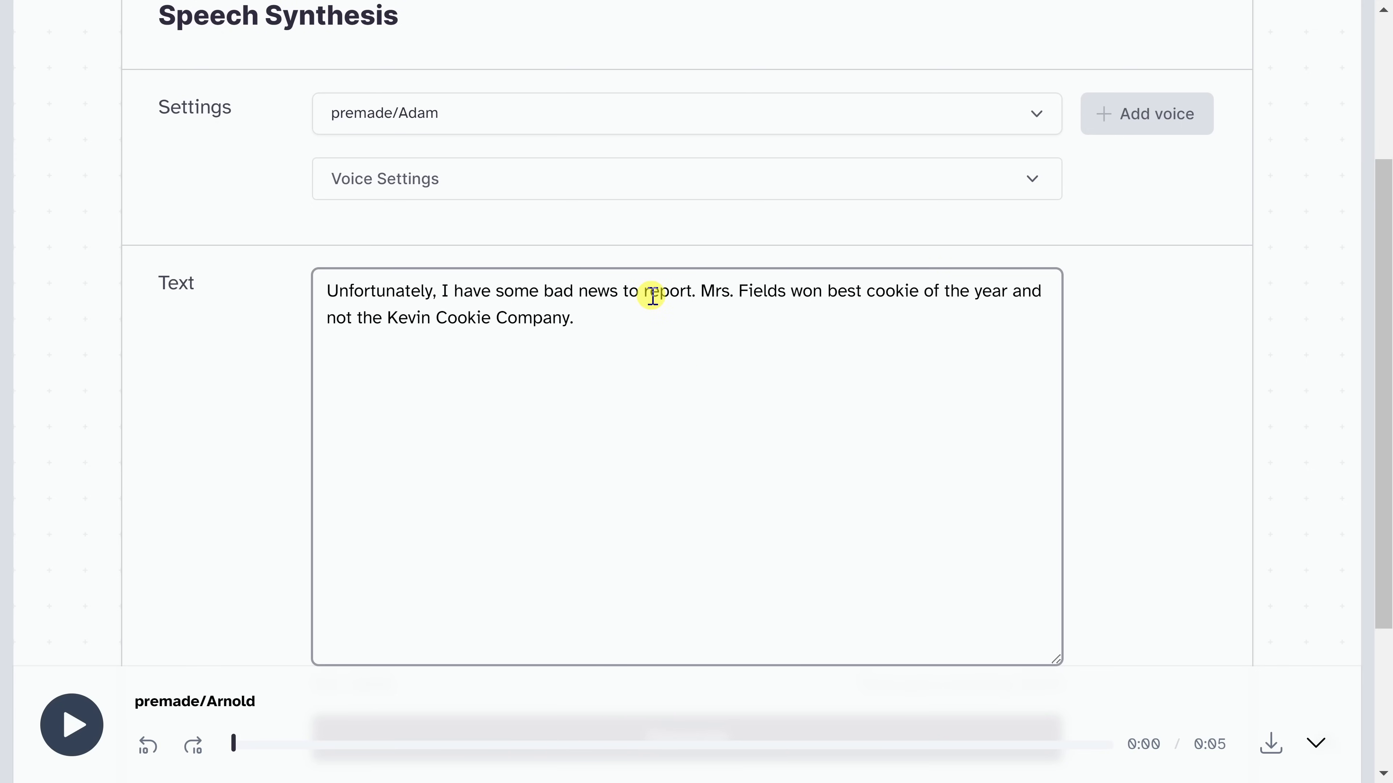
{"action": "mouse_move", "coordinate": [602, 273]}
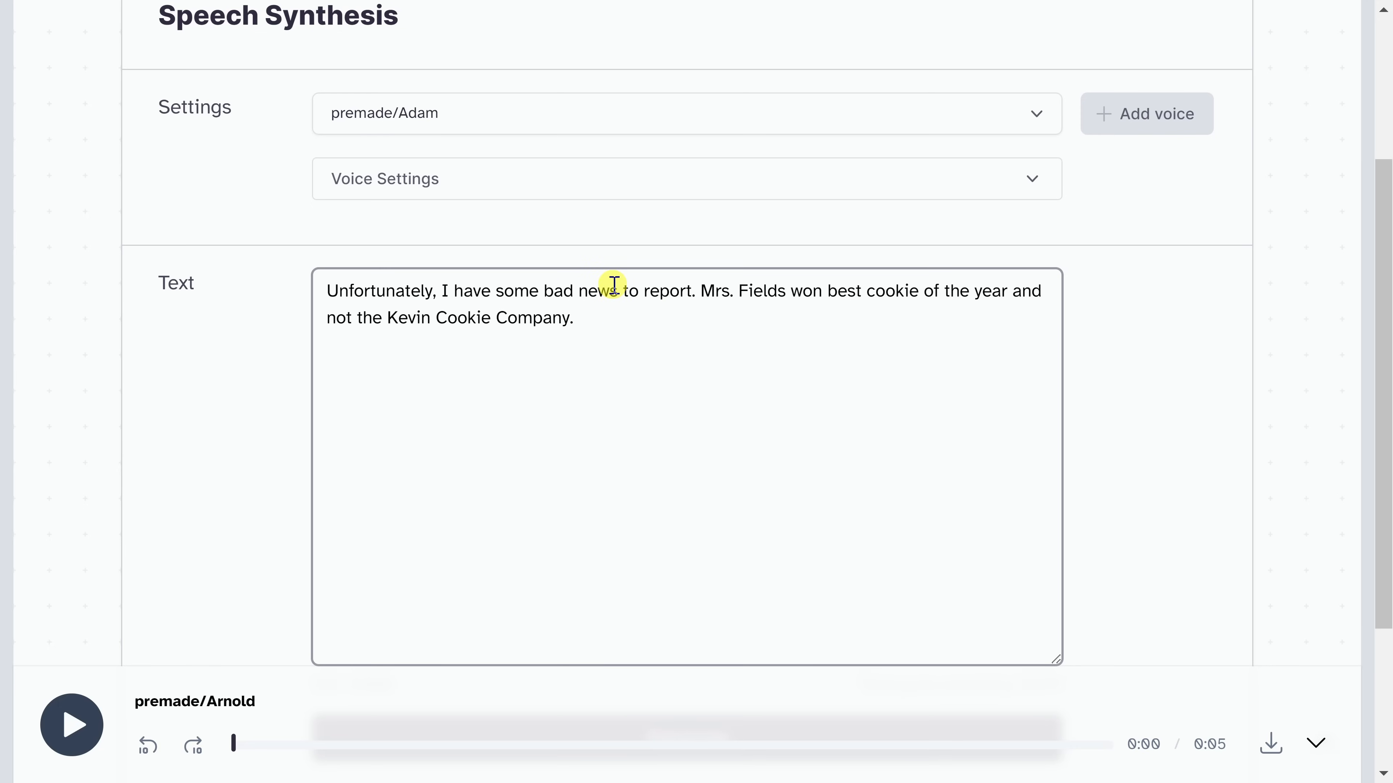
{"action": "scroll", "scroll_direction": "down", "scroll_amount": 3}
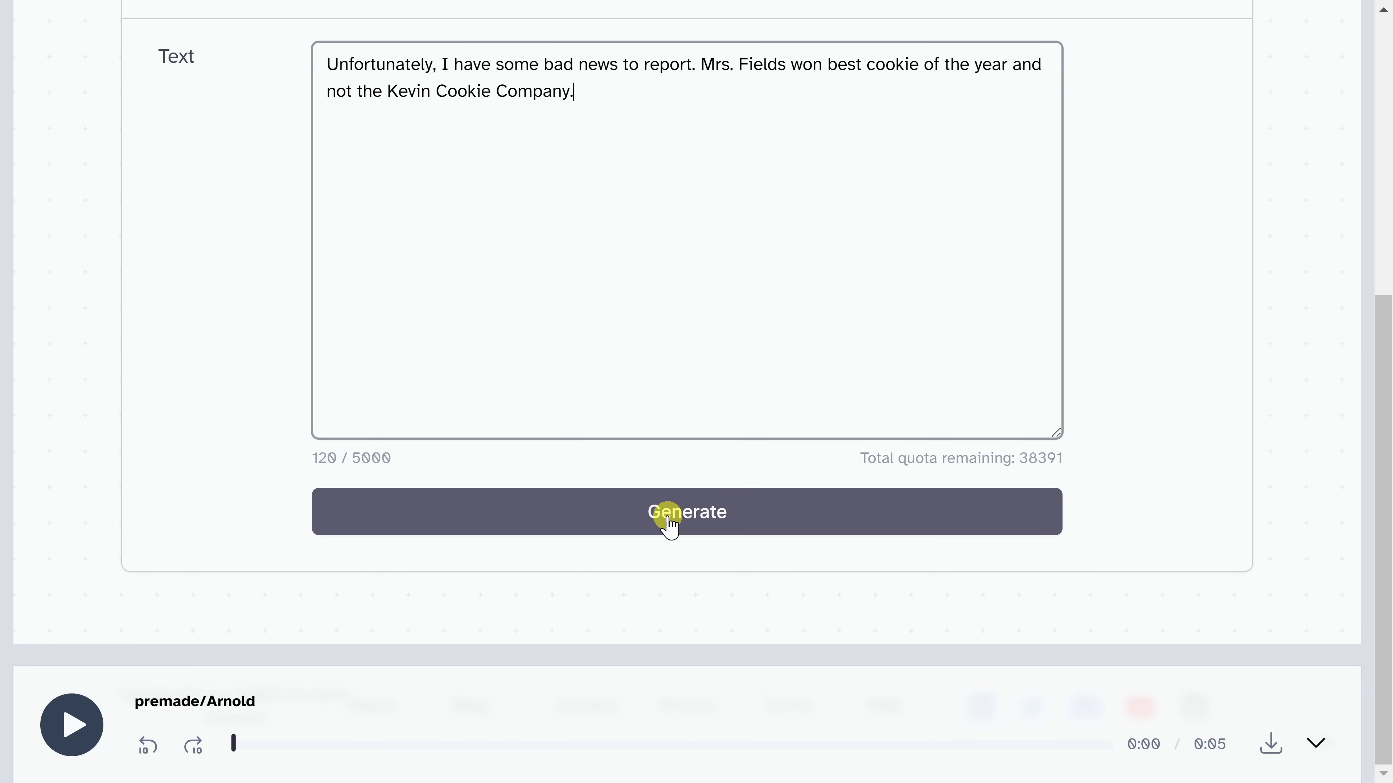
{"action": "left_click", "coordinate": [686, 512]}
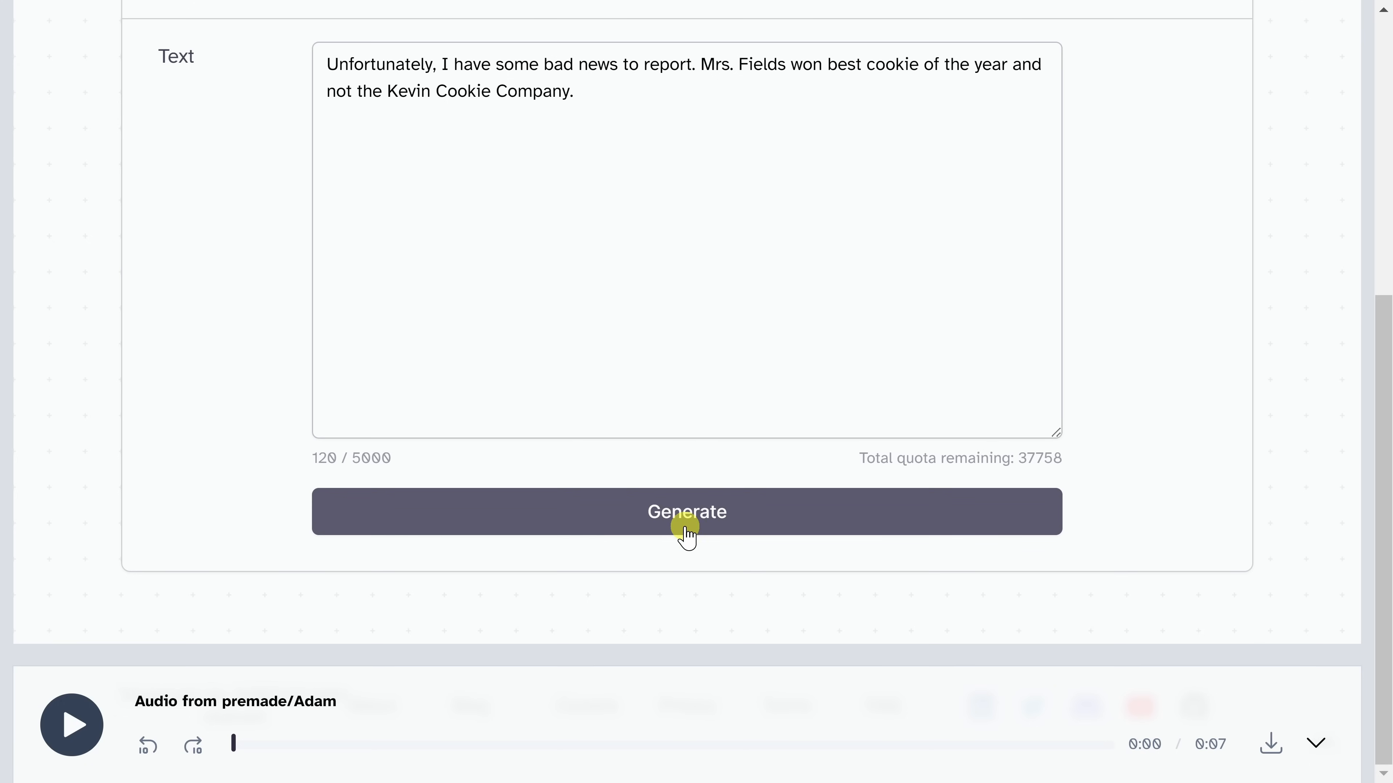
Replace the text with the 'just kidding' Kevin Cookie Company message and generate it in the Elli voice
{"action": "type", "text": "Haha, just kidding! Great news to report, the Kevin Cookie Company has the best chocolate chip cookie! Yay, this is fantastic news!"}
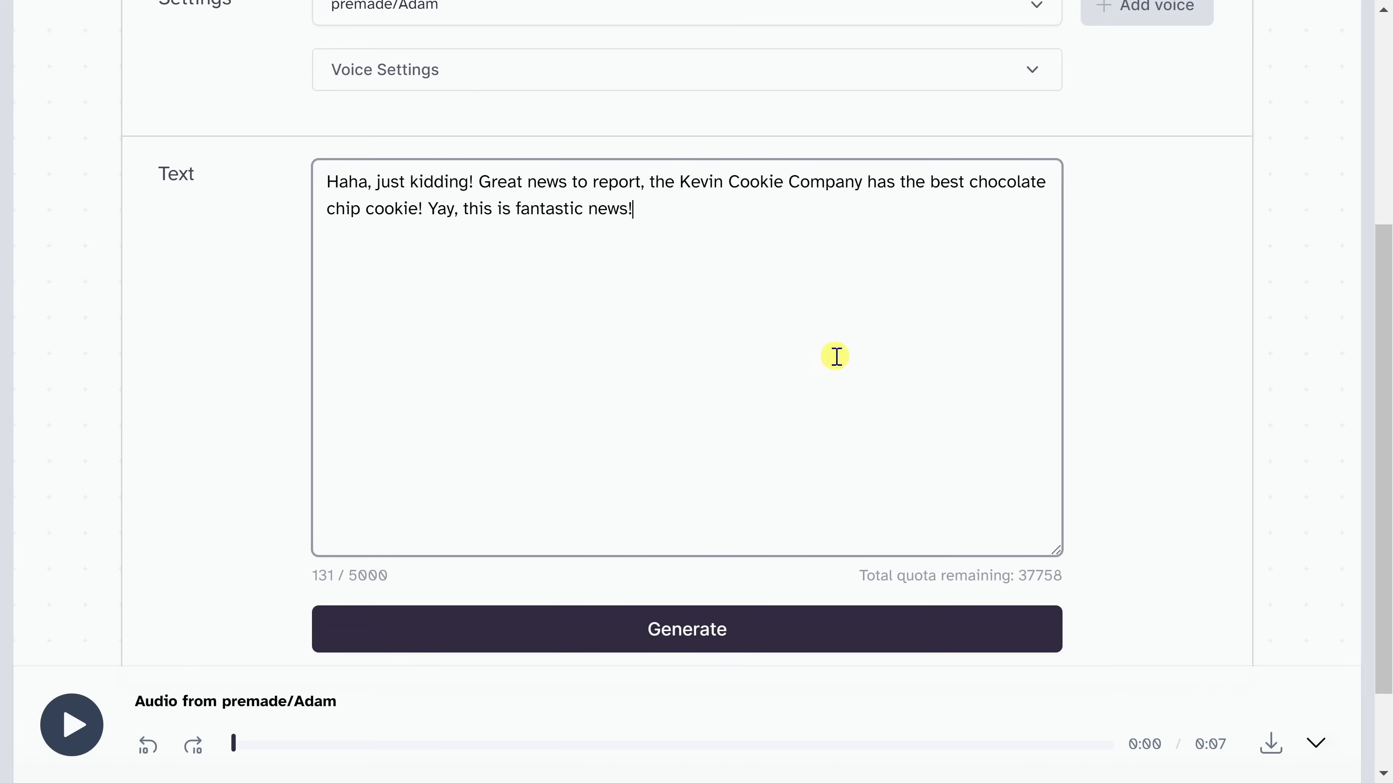
{"action": "mouse_move", "coordinate": [640, 396]}
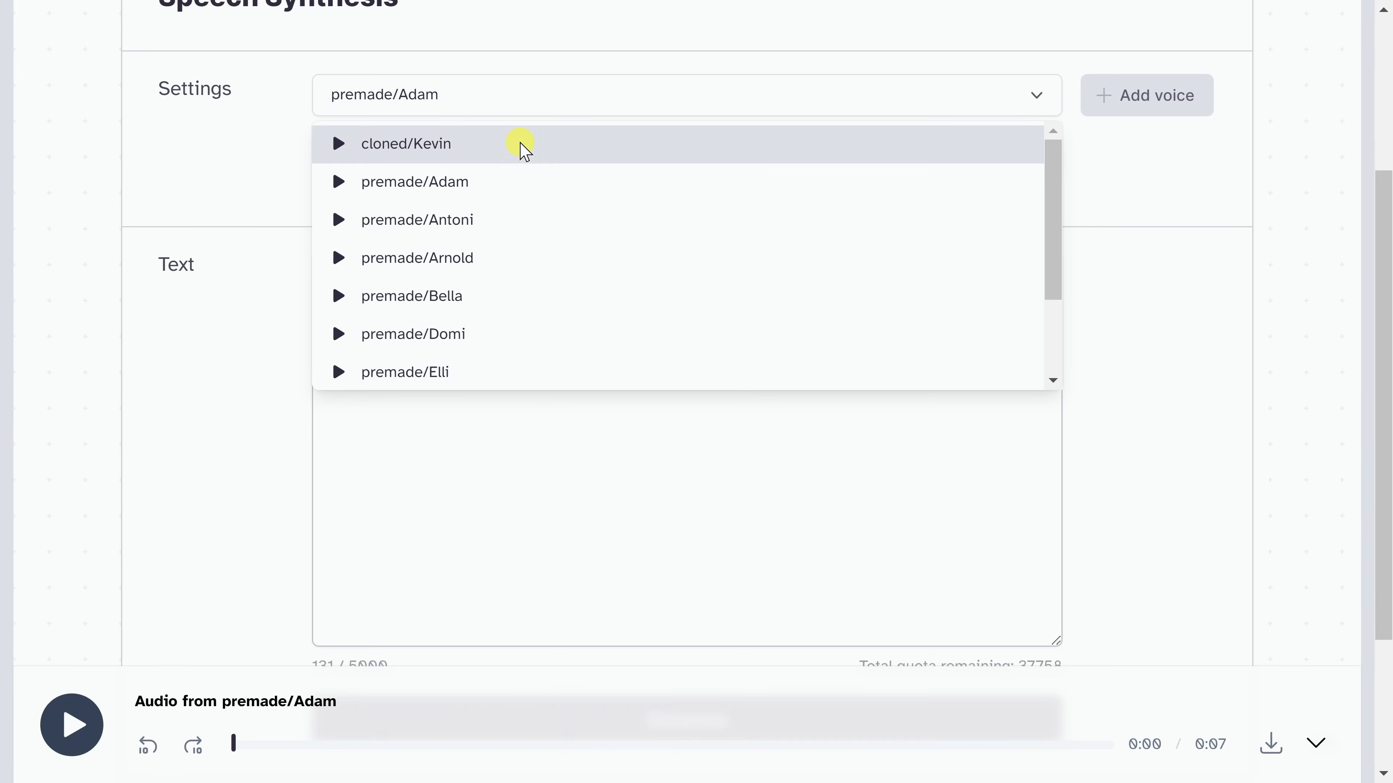
{"action": "left_click", "coordinate": [404, 372]}
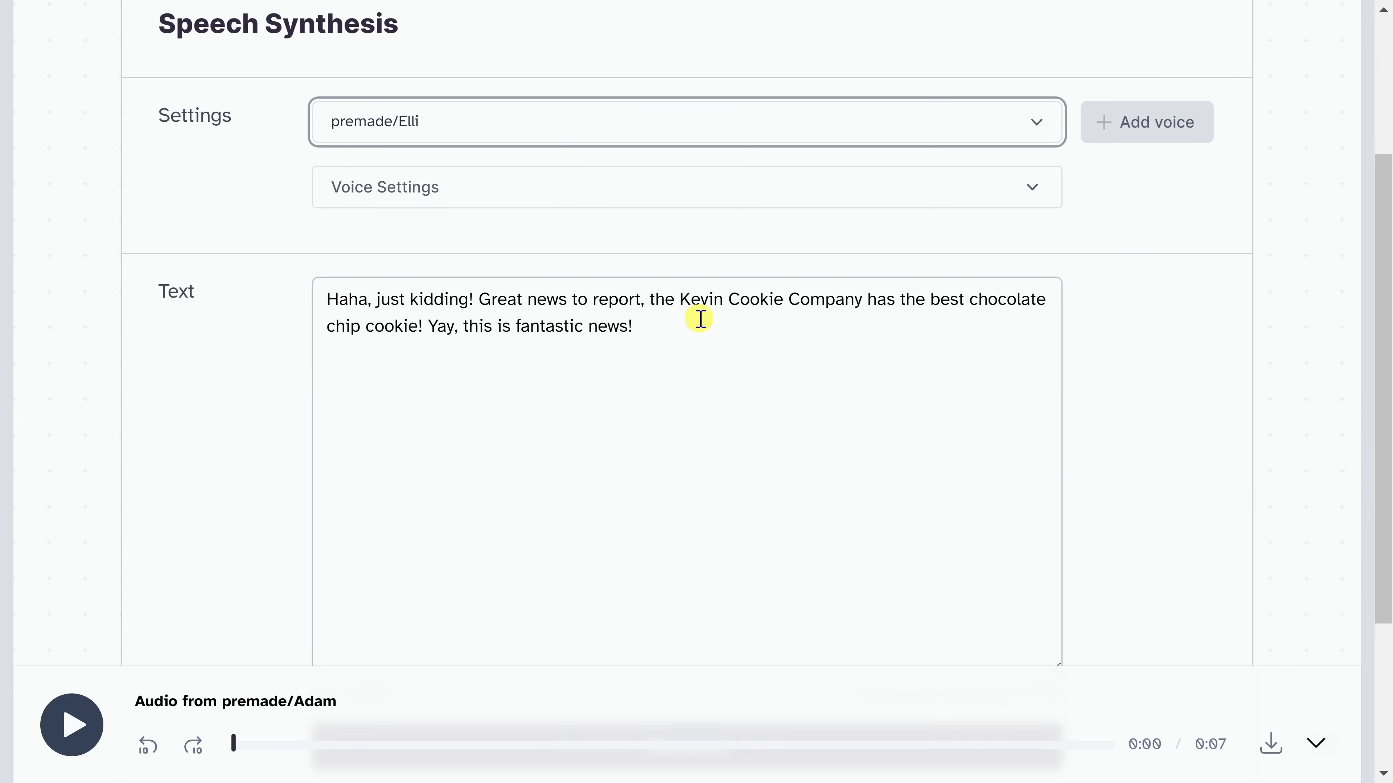
{"action": "scroll", "scroll_direction": "down", "scroll_amount": 3}
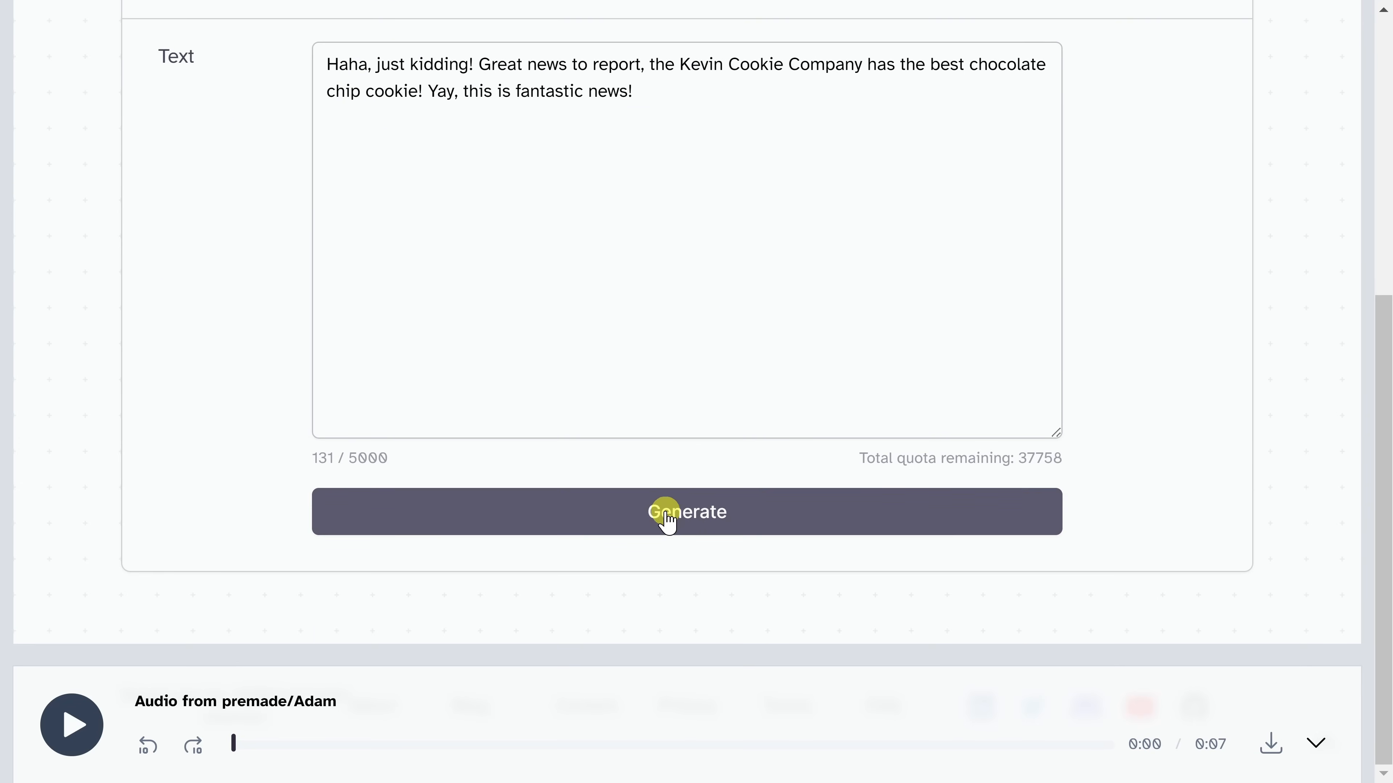
{"action": "left_click", "coordinate": [687, 511]}
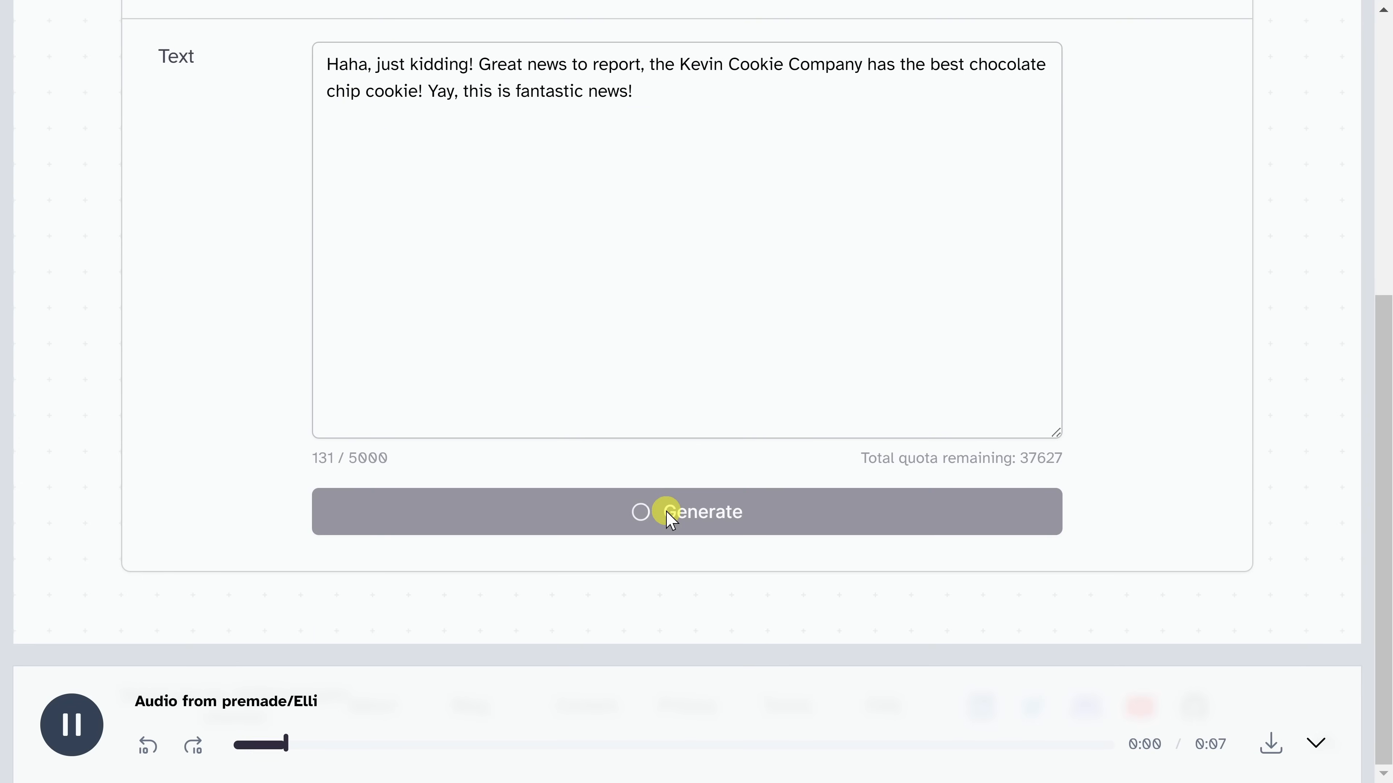
{"action": "left_click", "coordinate": [687, 511]}
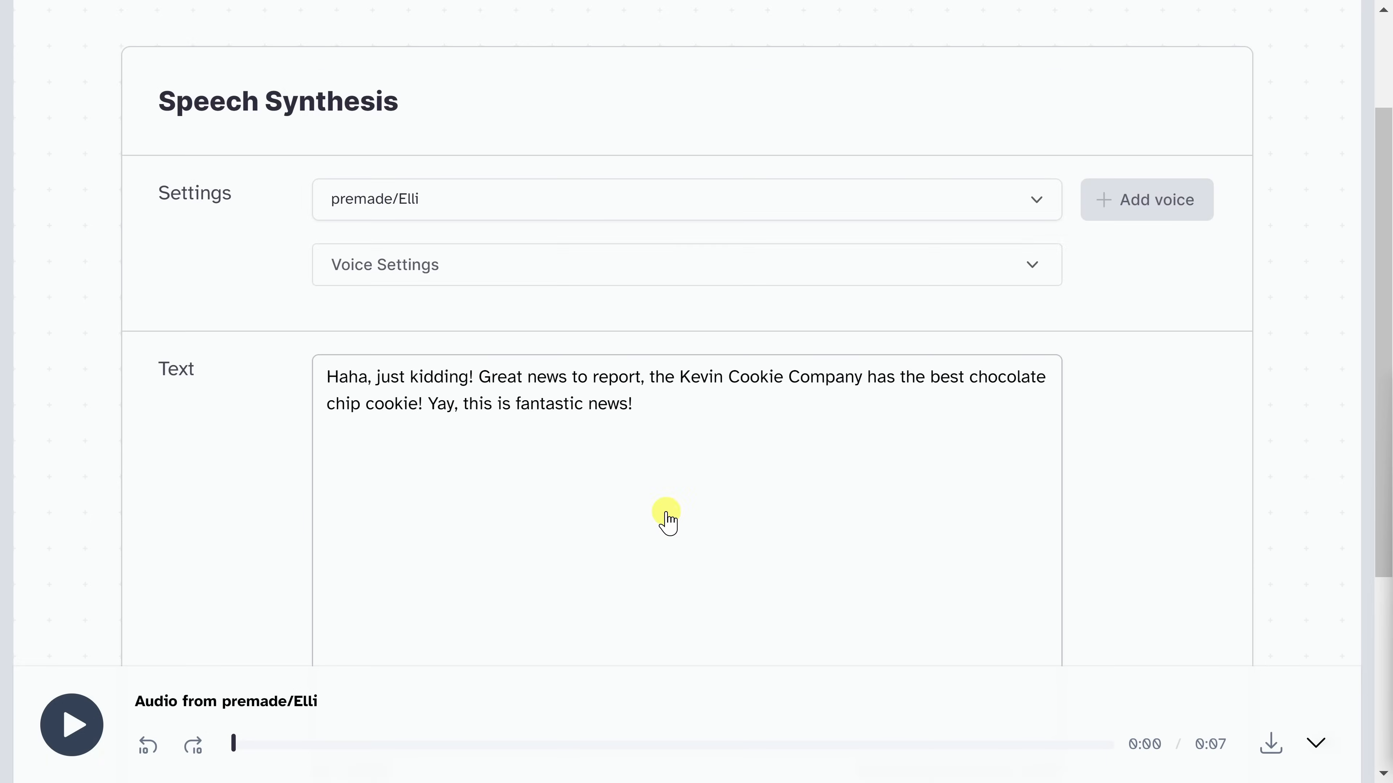
Regenerate the Elli-voiced cookie message and play back the new clip
{"action": "left_click", "coordinate": [686, 264]}
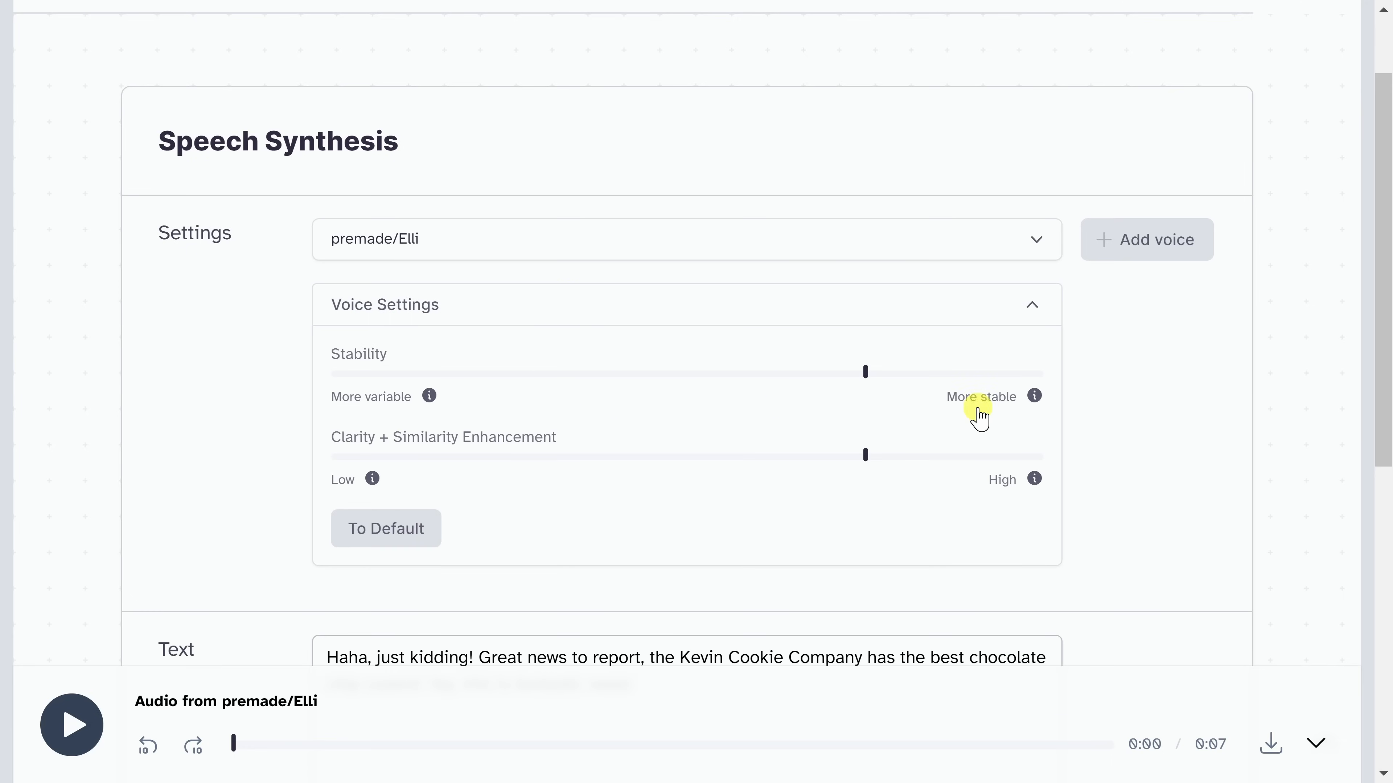
{"action": "left_click", "coordinate": [1031, 305]}
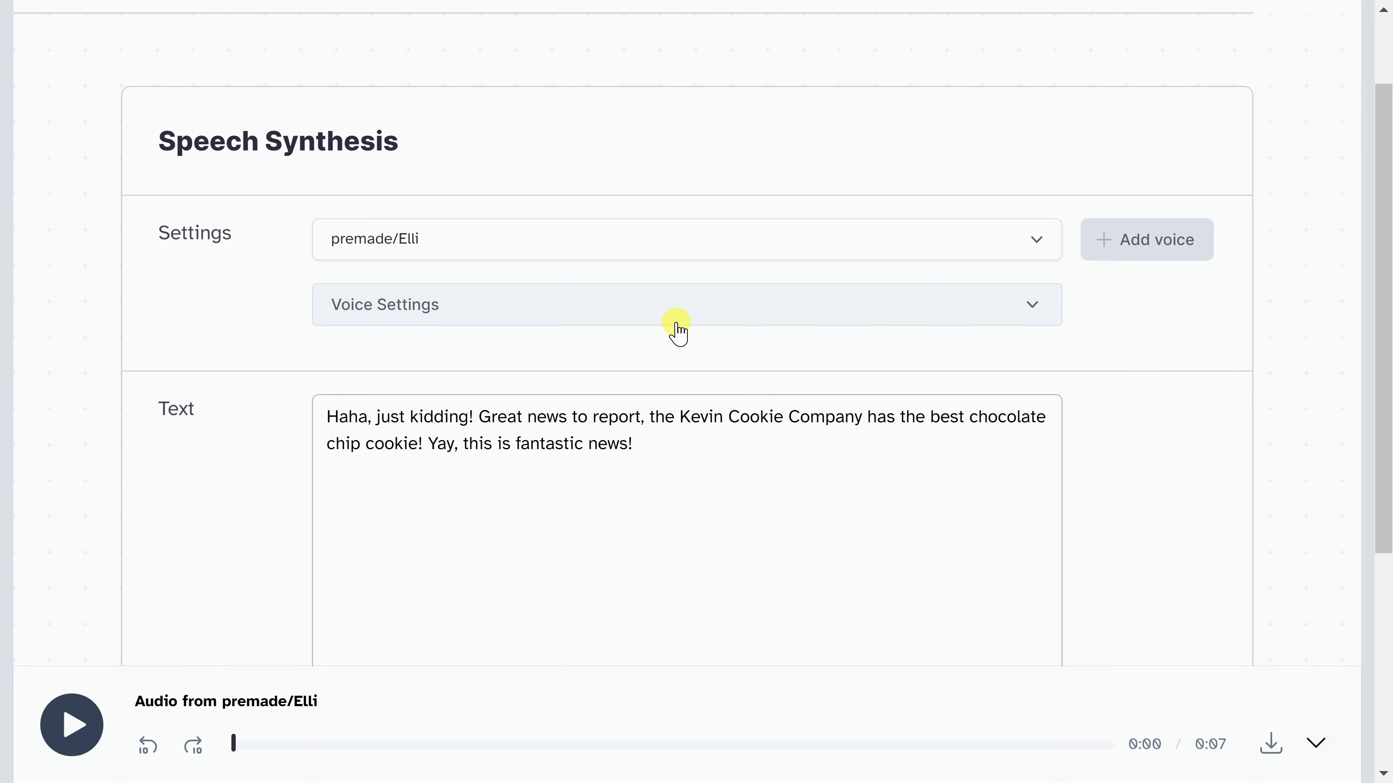
{"action": "scroll", "scroll_direction": "down", "scroll_amount": 3}
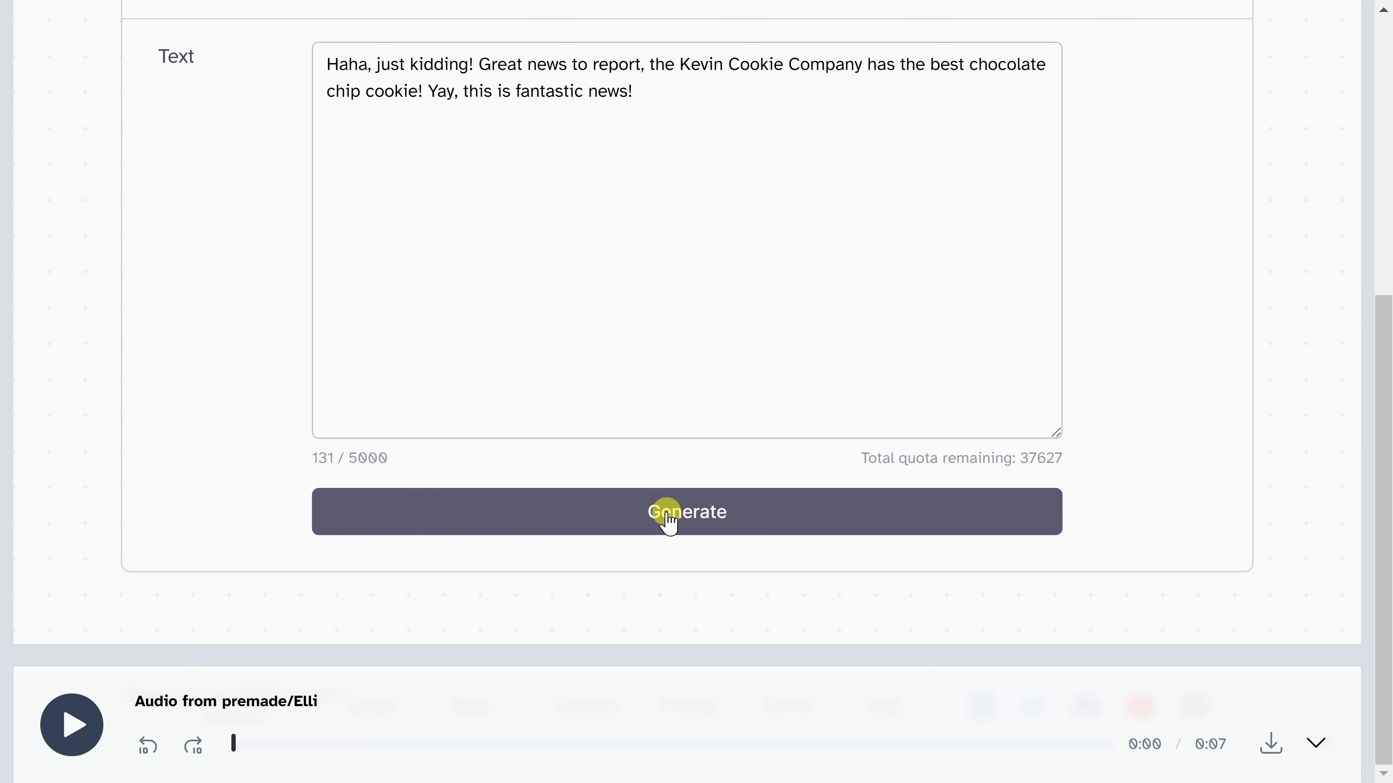
{"action": "left_click", "coordinate": [687, 511]}
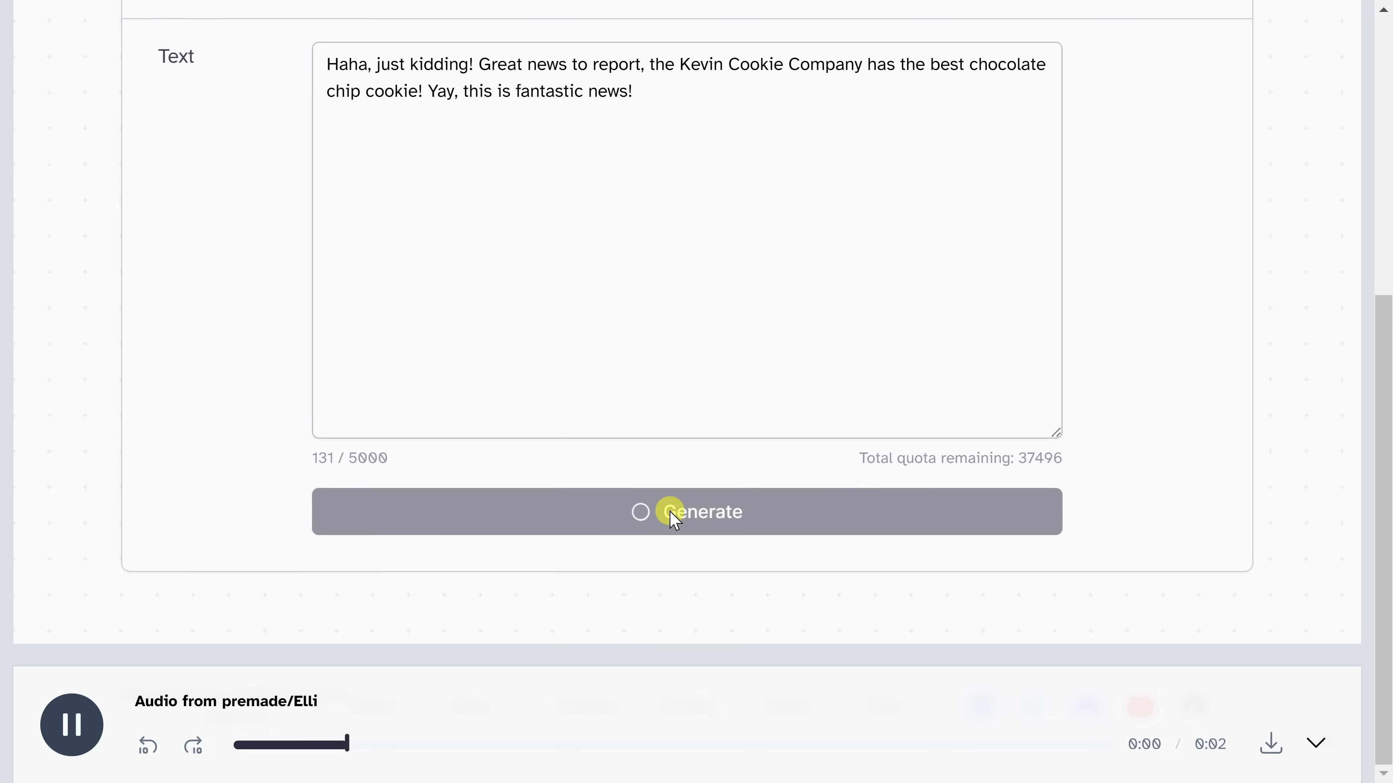
{"action": "left_click", "coordinate": [685, 511]}
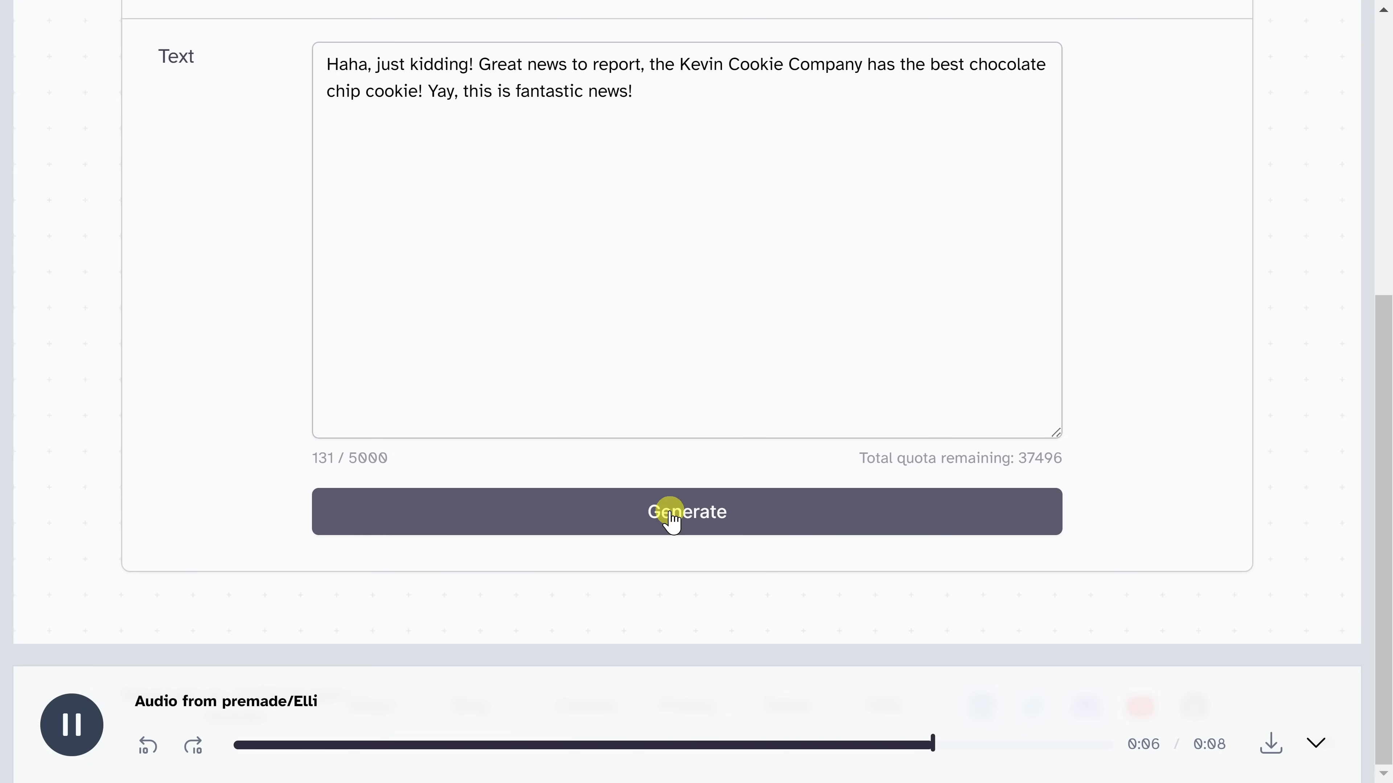
{"action": "left_click", "coordinate": [71, 725]}
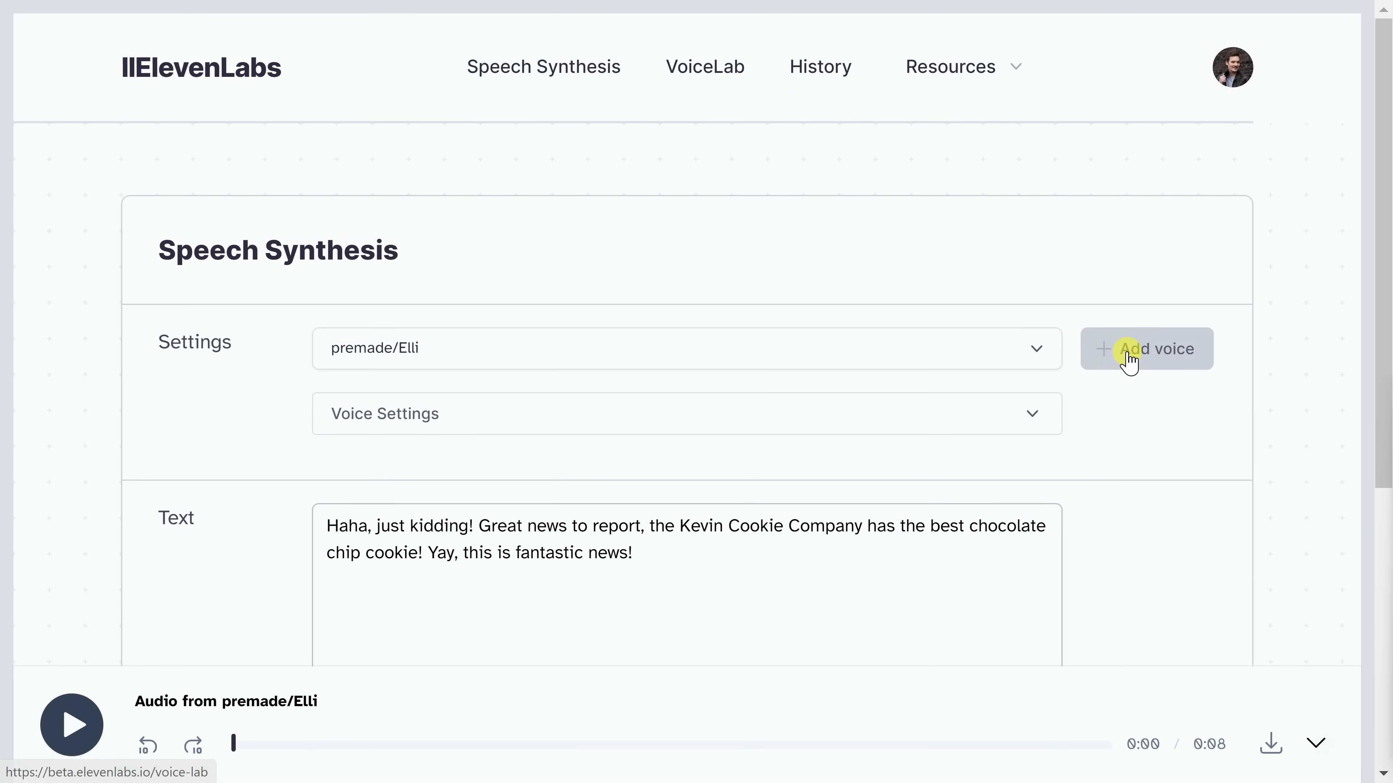
{"action": "mouse_move", "coordinate": [1159, 364]}
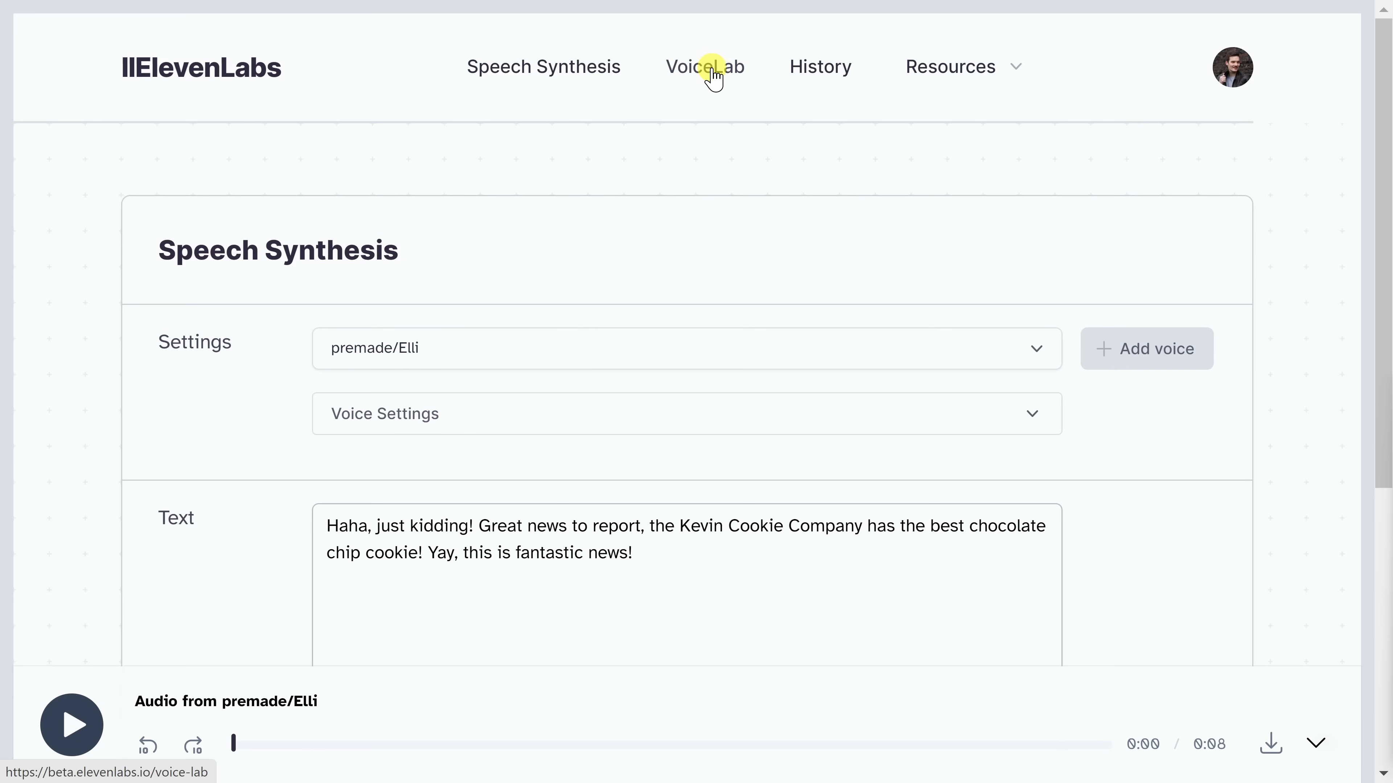
Go to VoiceLab and start Add Voice to reach the Voice Design / Instant Voice Cloning choice
{"action": "left_click", "coordinate": [705, 67]}
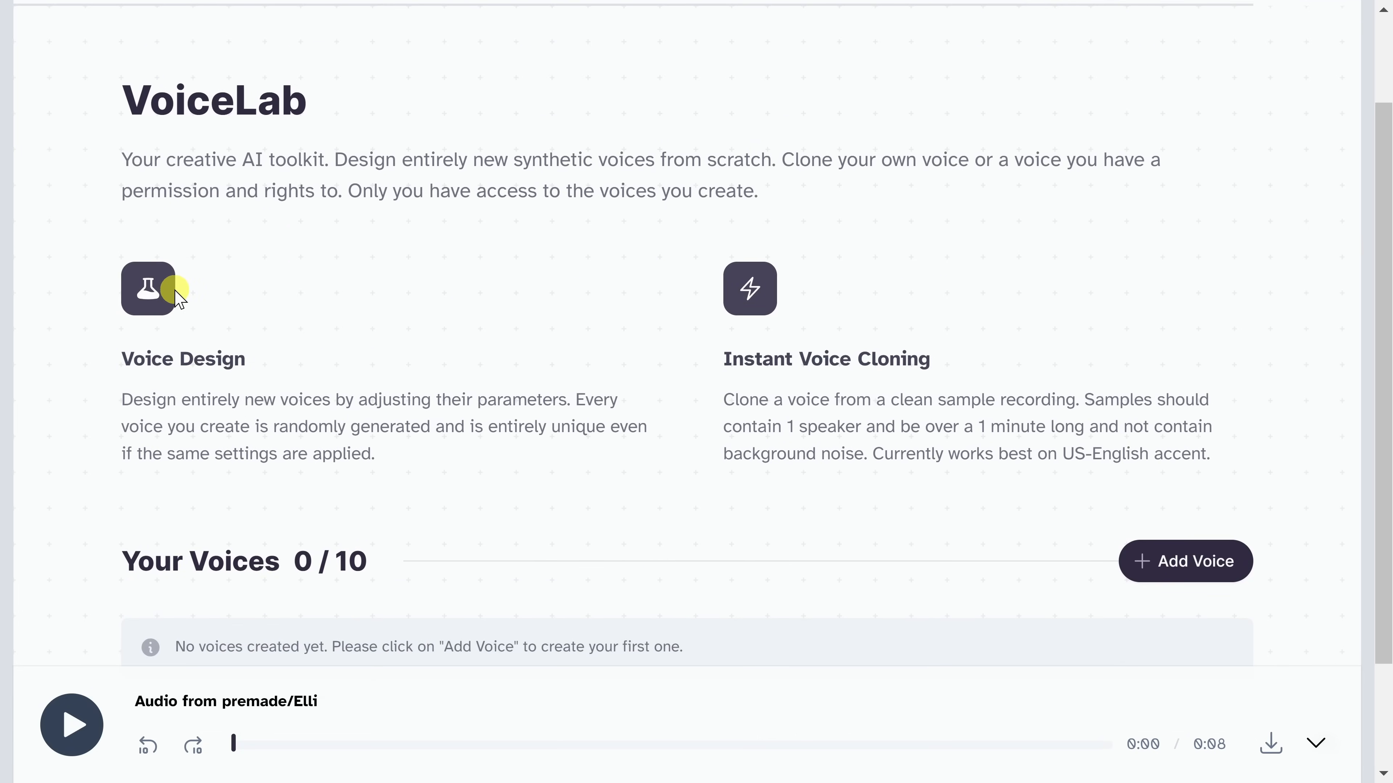
{"action": "double_click", "coordinate": [182, 359]}
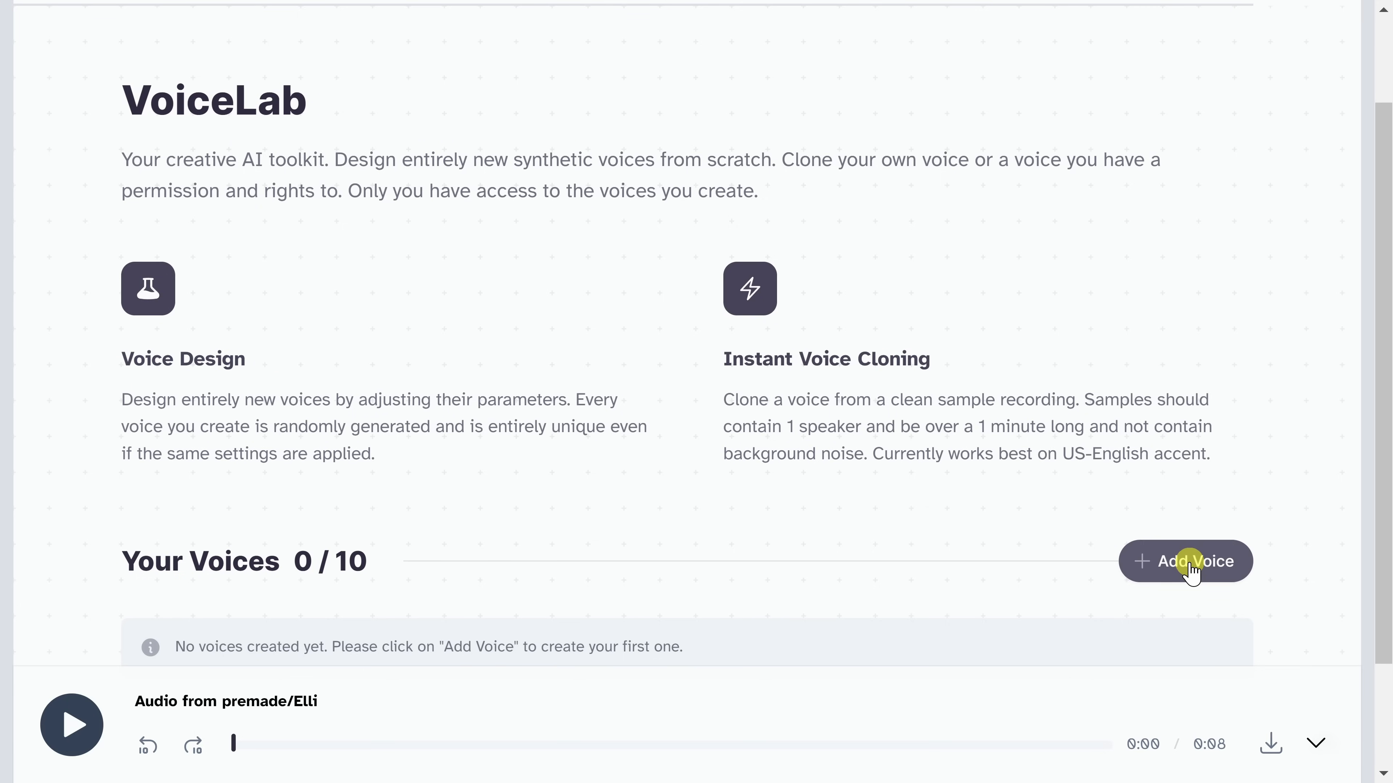
{"action": "left_click", "coordinate": [1185, 561]}
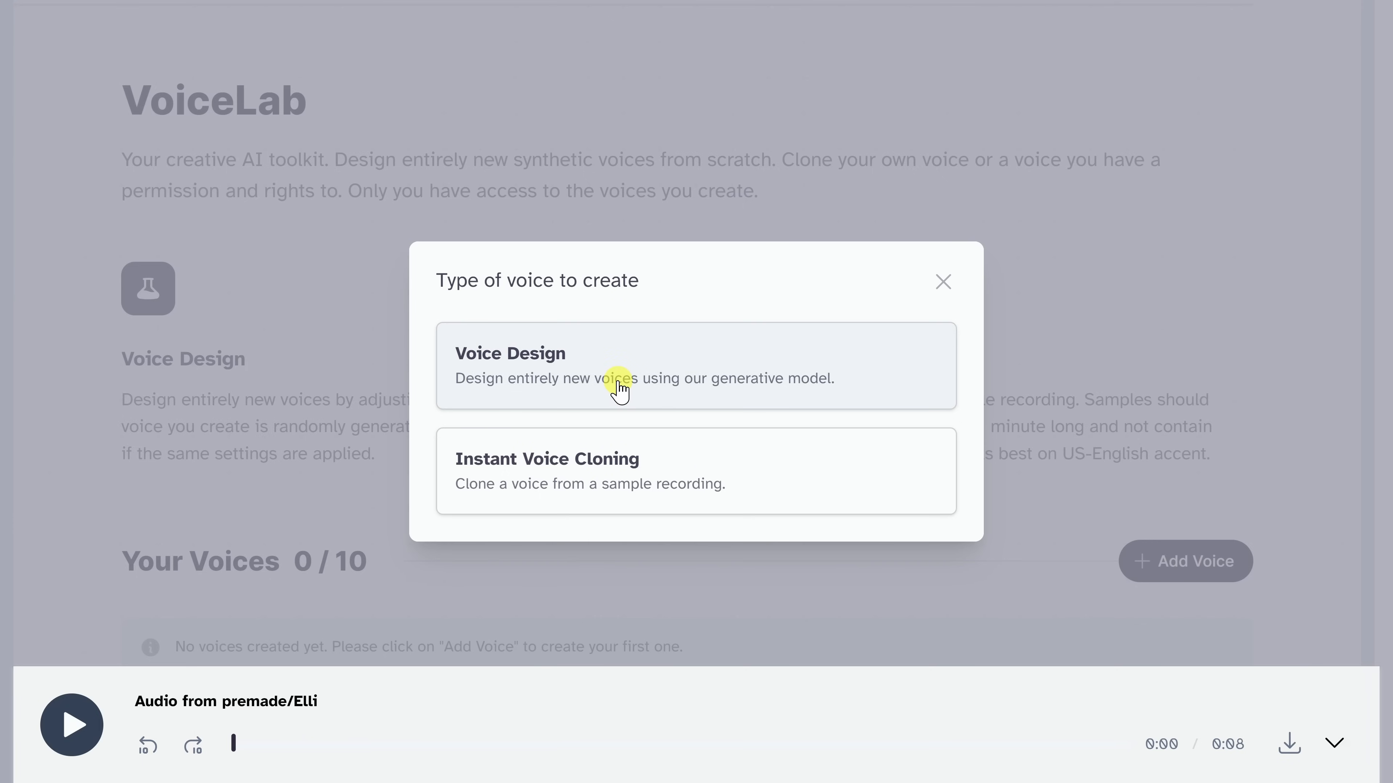
Choose Voice Design and set the voice to Male, Old, British accent
{"action": "left_click", "coordinate": [695, 365]}
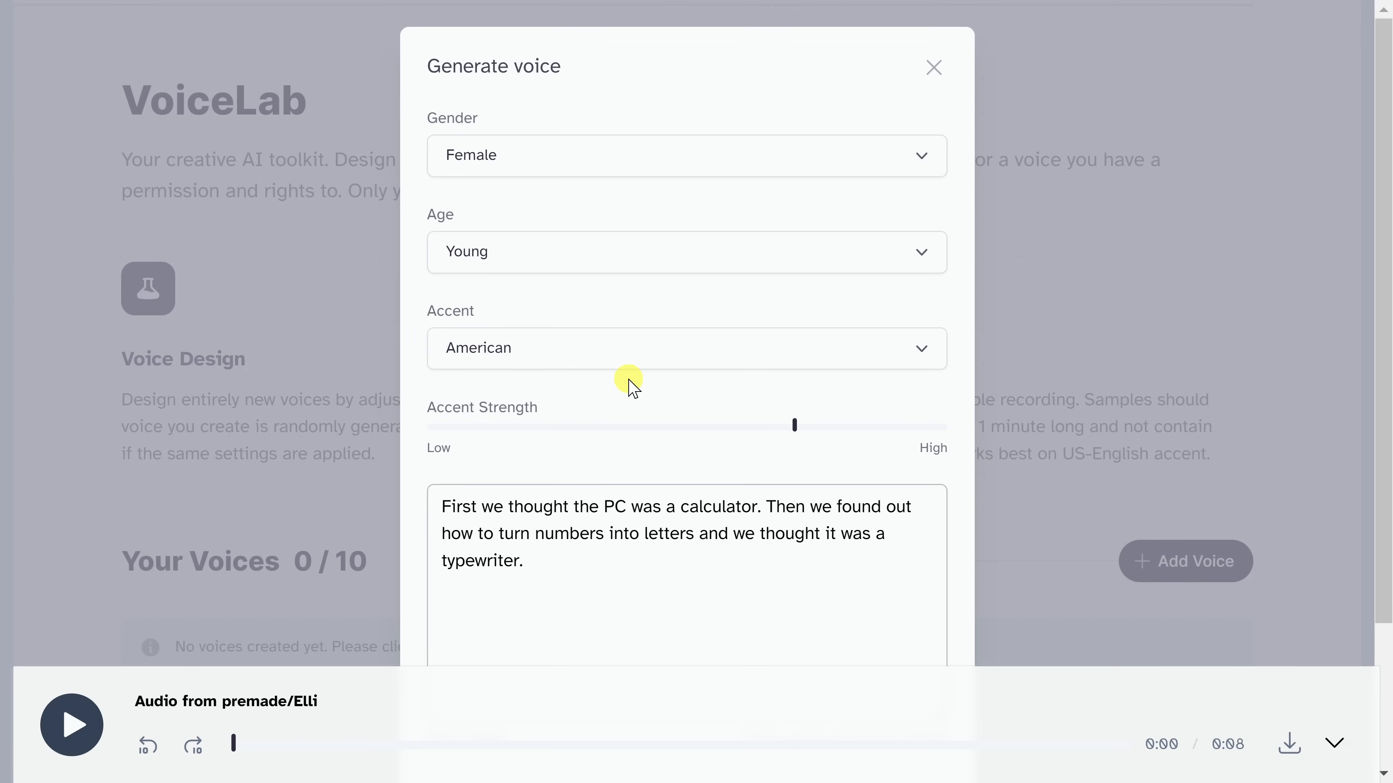
{"action": "mouse_move", "coordinate": [567, 182]}
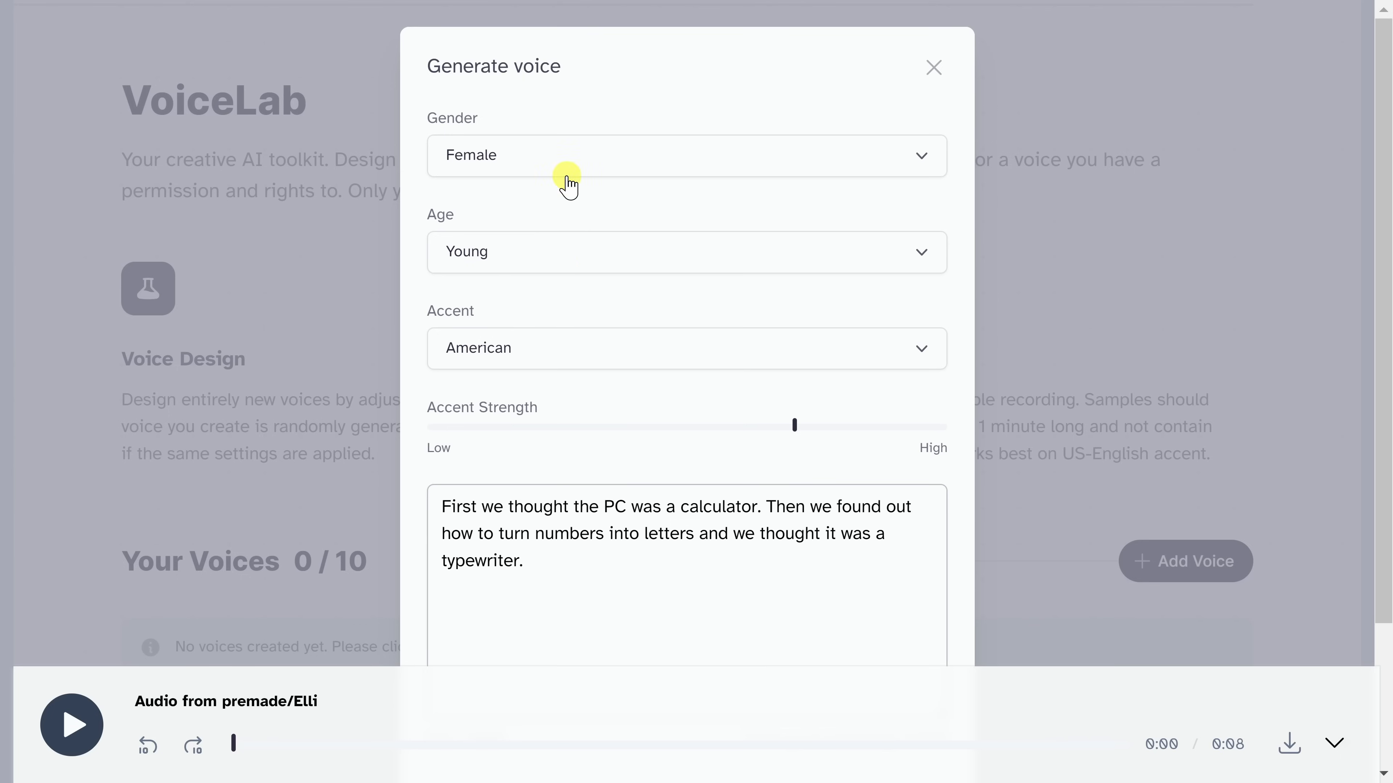
{"action": "left_click", "coordinate": [685, 155]}
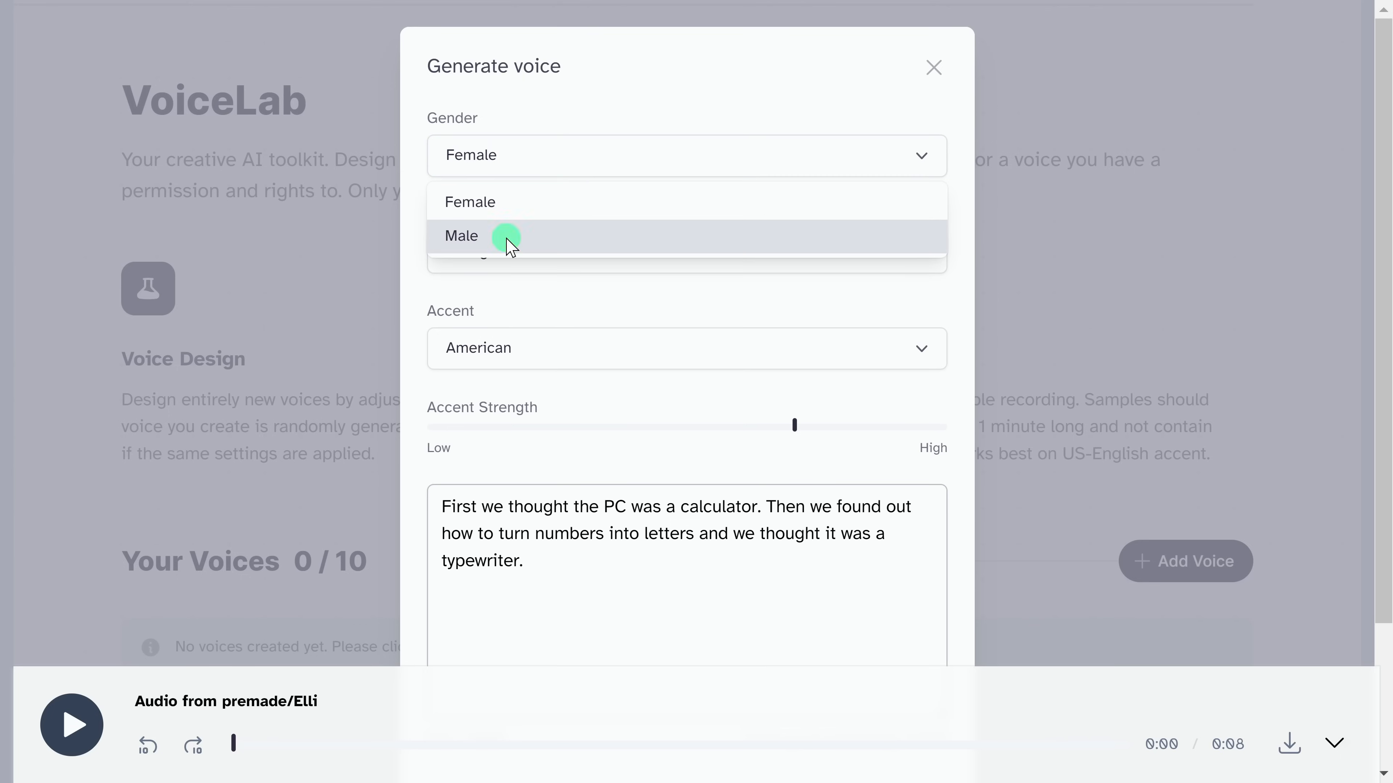
{"action": "left_click", "coordinate": [462, 237]}
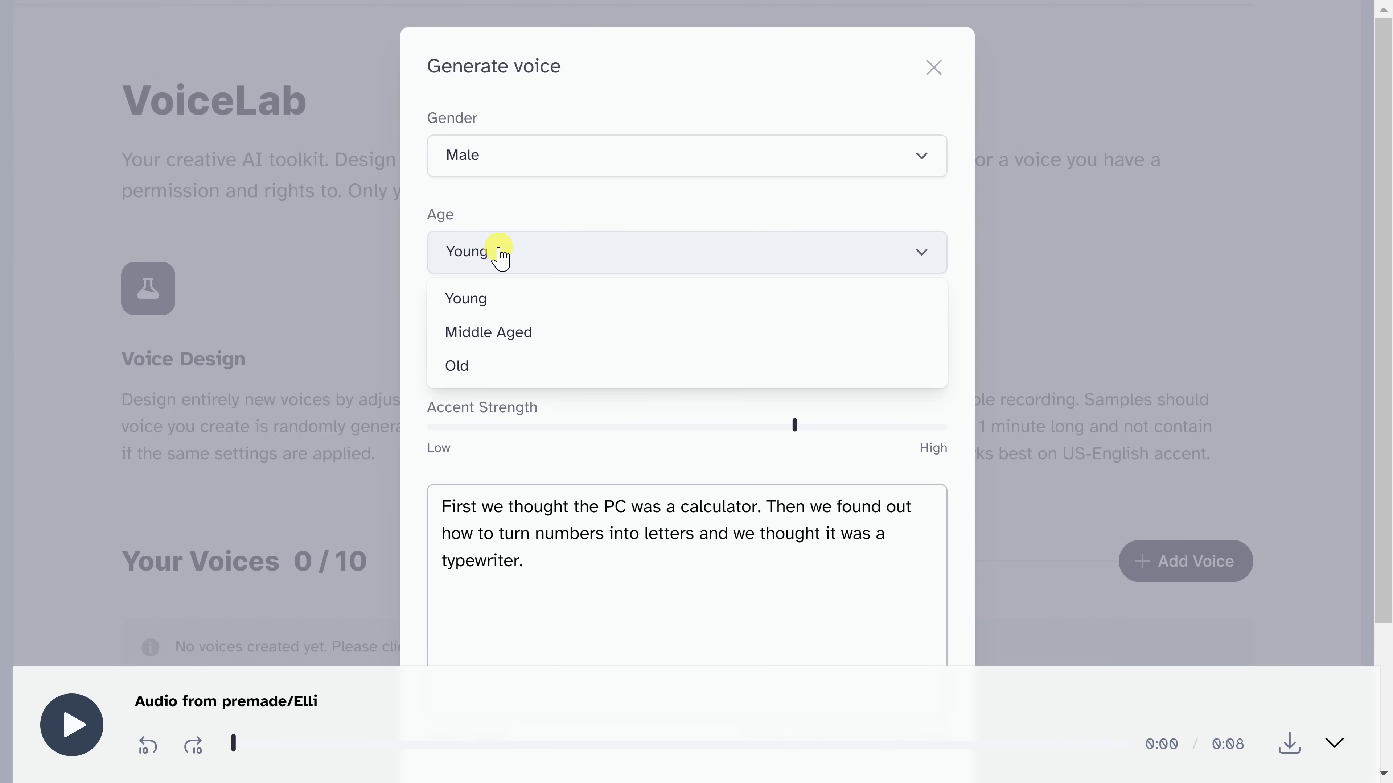
{"action": "left_click", "coordinate": [455, 365]}
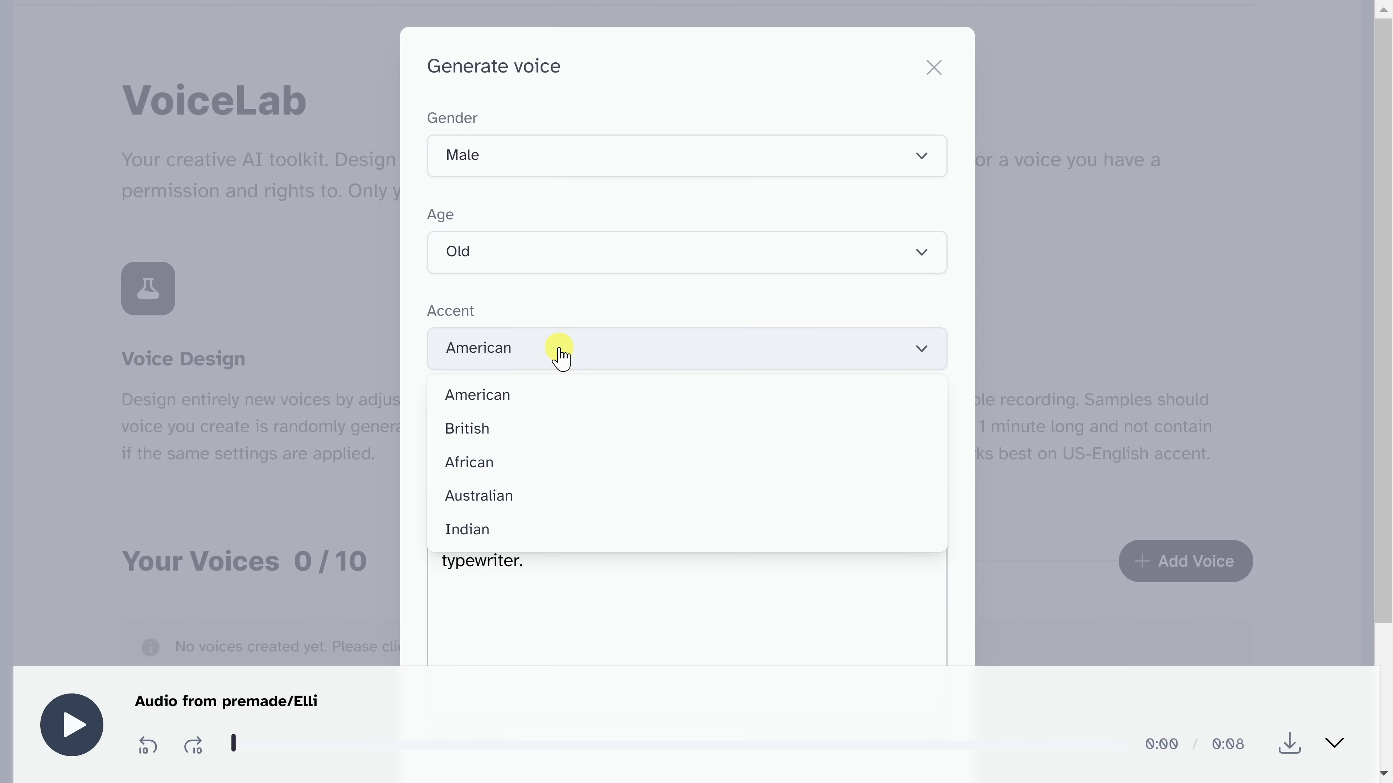
{"action": "left_click", "coordinate": [467, 428]}
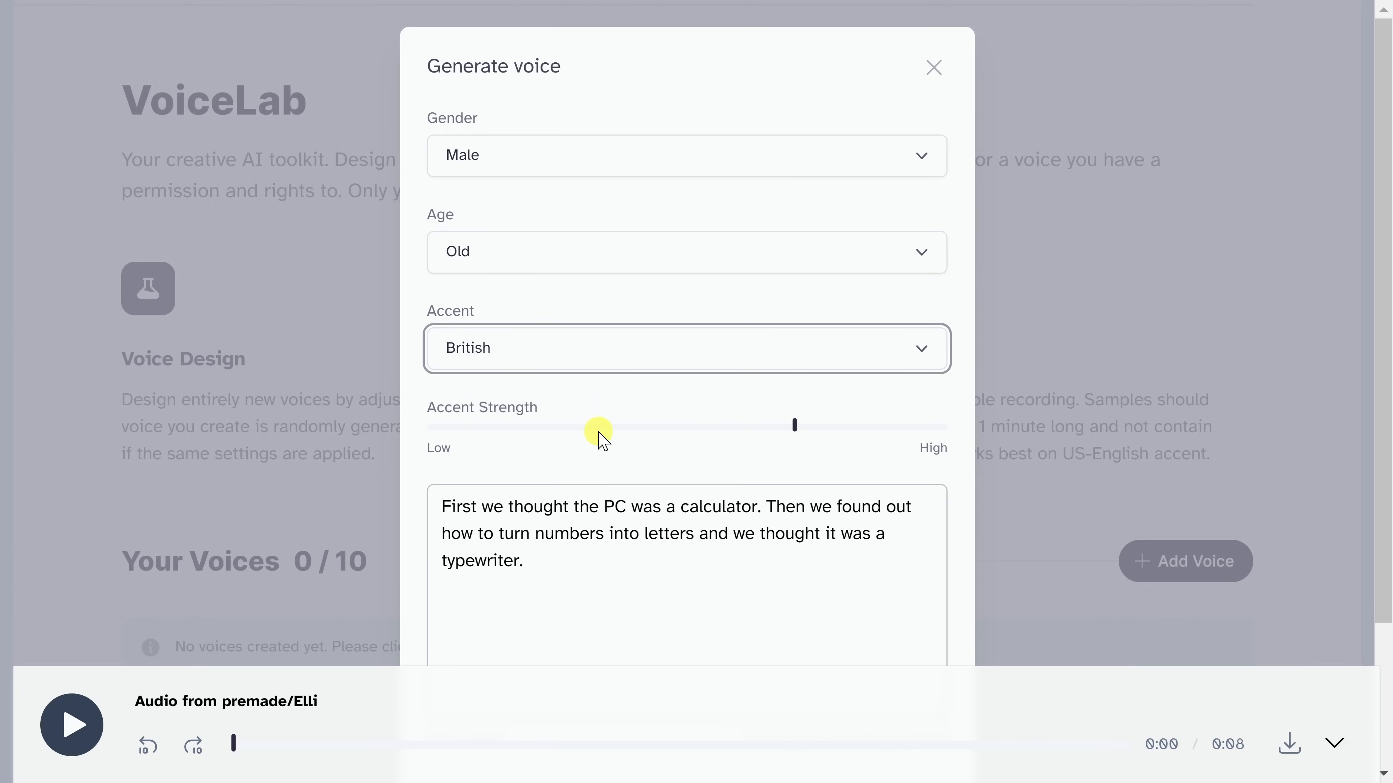
{"action": "scroll", "scroll_direction": "down", "scroll_amount": 3}
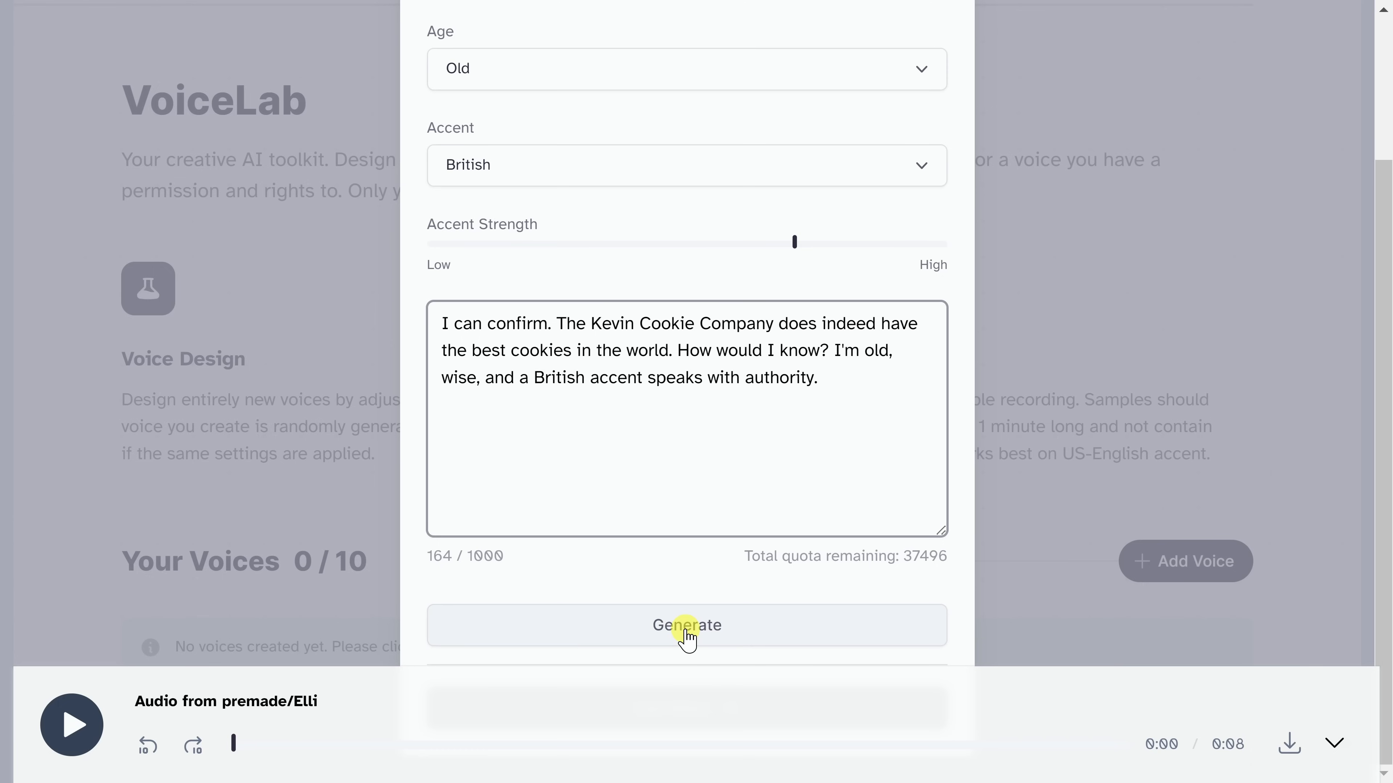
Generate samples of the designed voice, keep one and save it as 'Marketing campaign voice'
{"action": "left_click", "coordinate": [687, 625]}
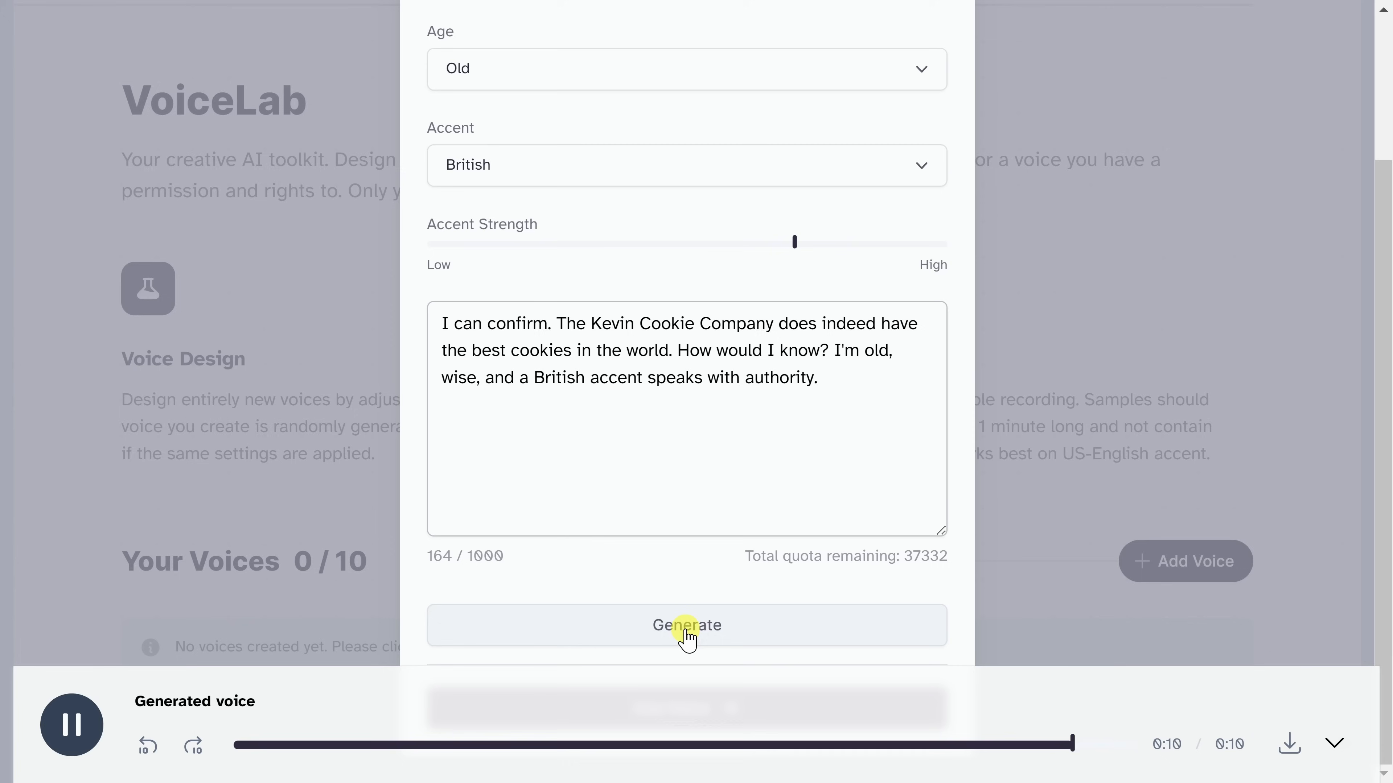
{"action": "left_click", "coordinate": [71, 725]}
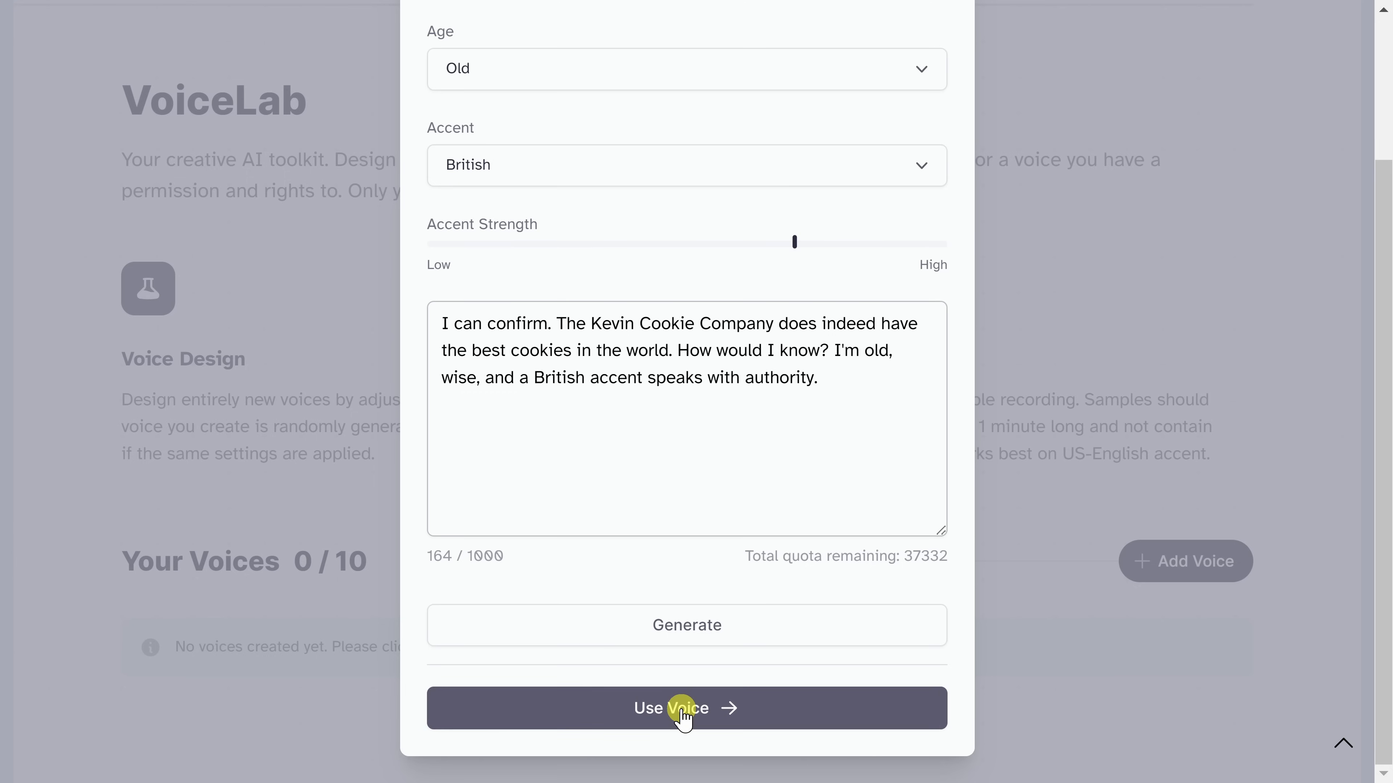
{"action": "left_click", "coordinate": [686, 708]}
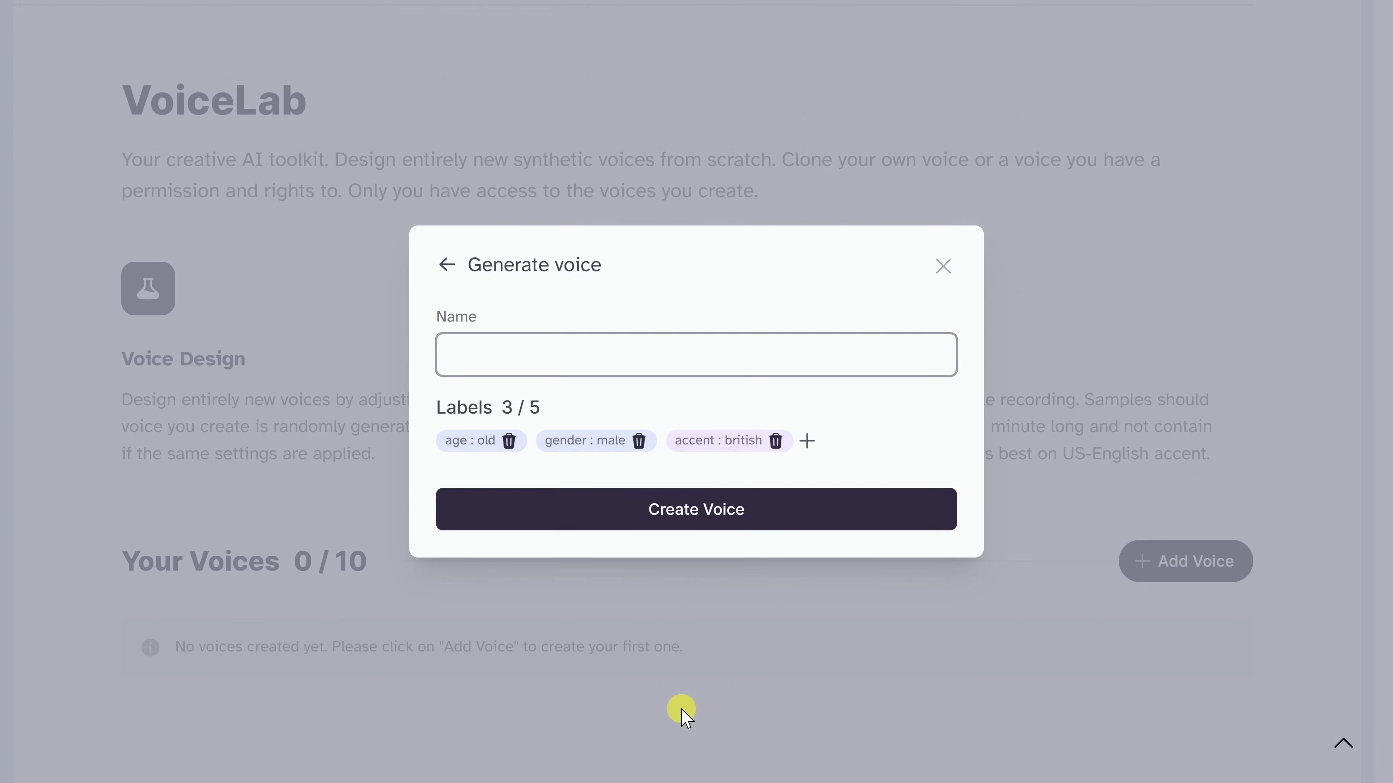
{"action": "type", "text": "Marketing campaign voice"}
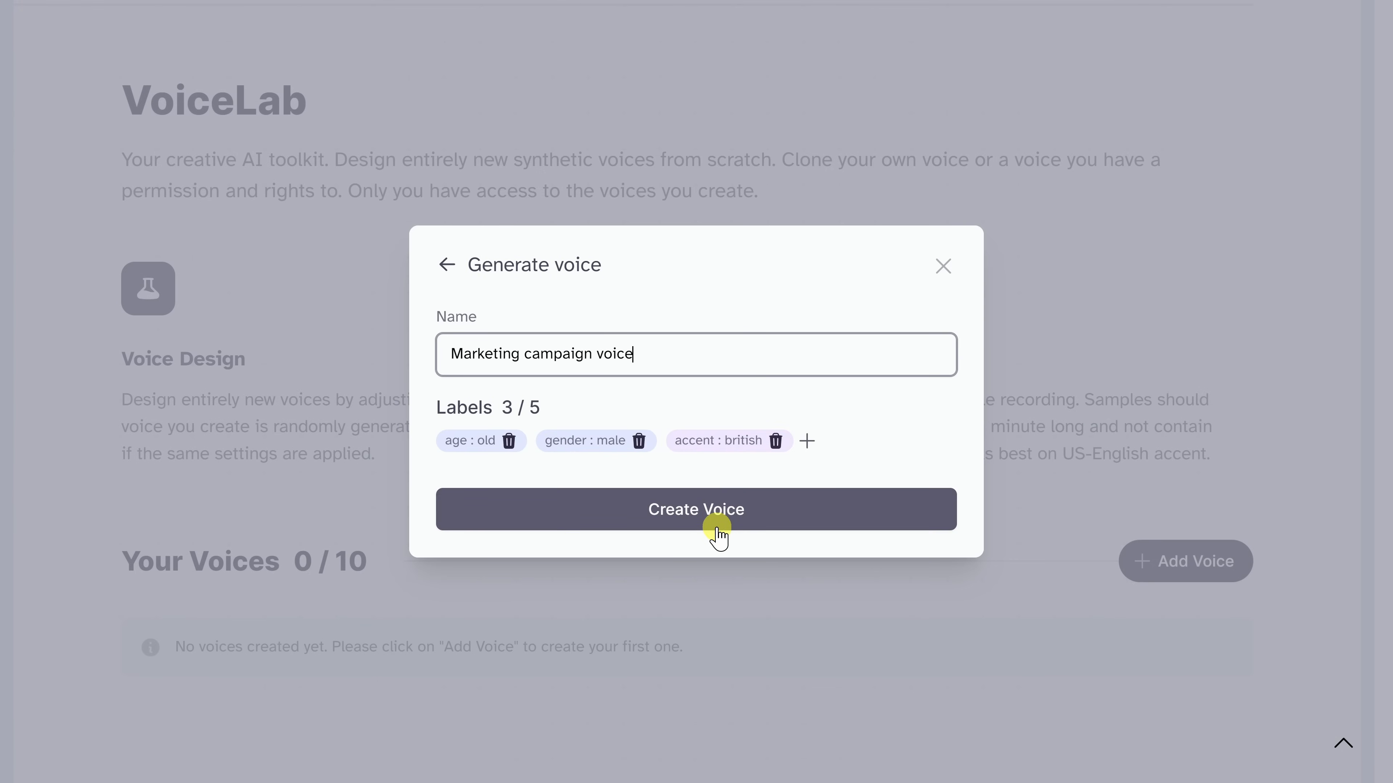
{"action": "left_click", "coordinate": [696, 509]}
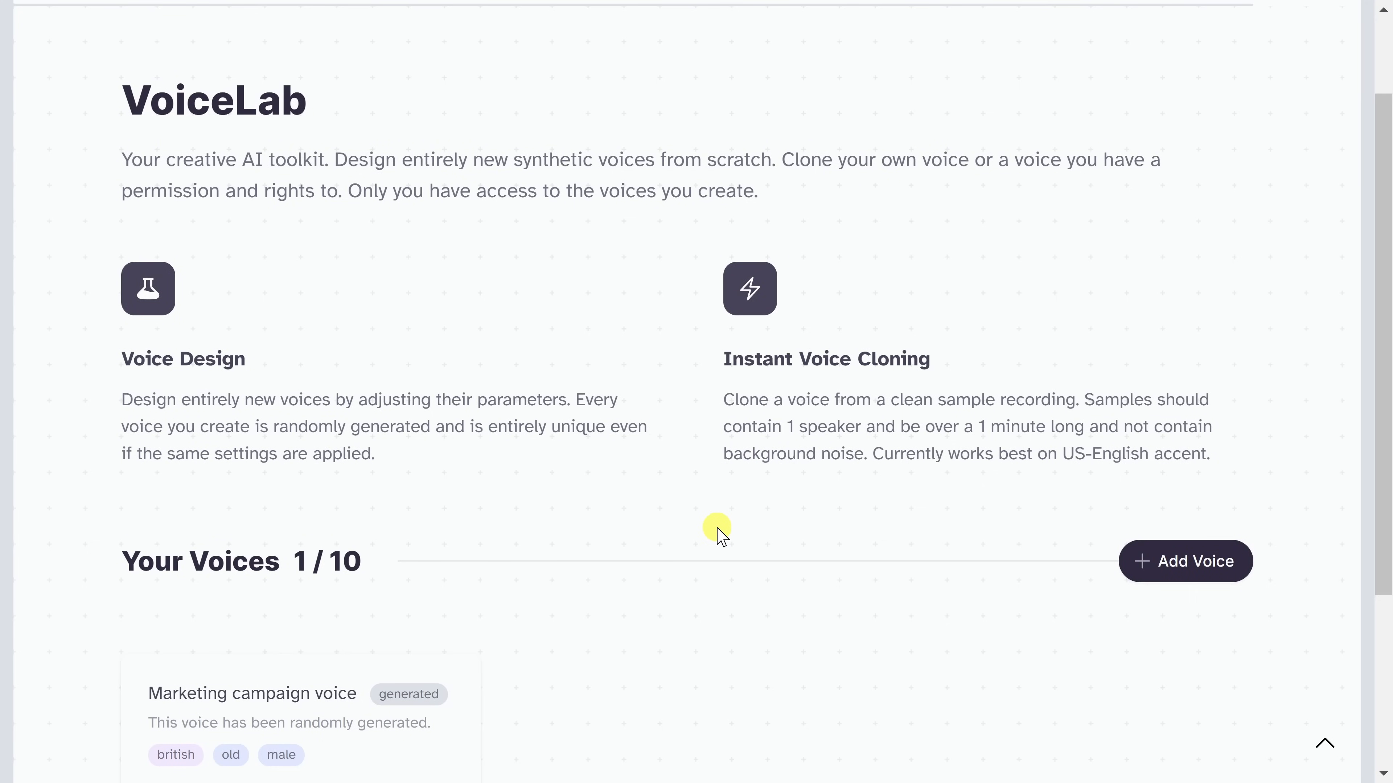
{"action": "scroll", "scroll_direction": "down", "scroll_amount": 3}
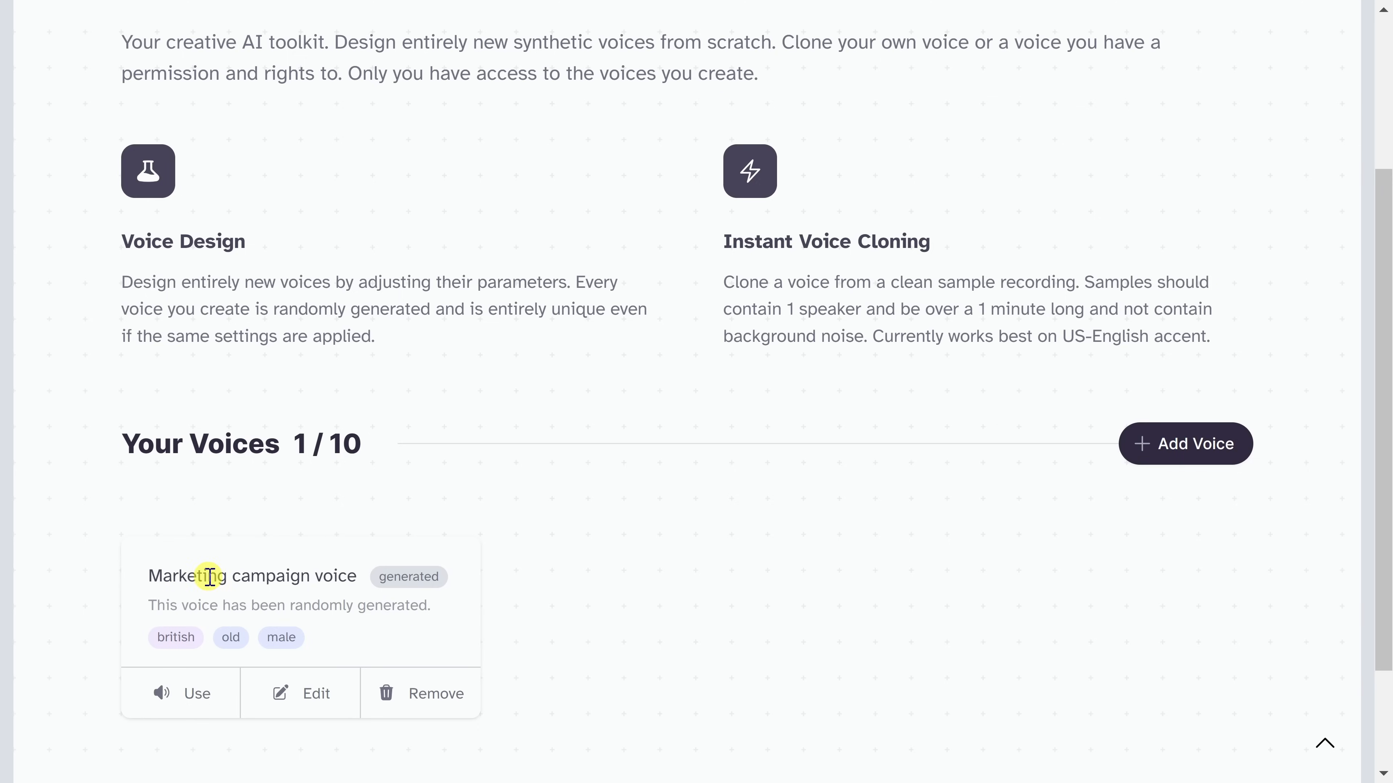
{"action": "mouse_move", "coordinate": [436, 613]}
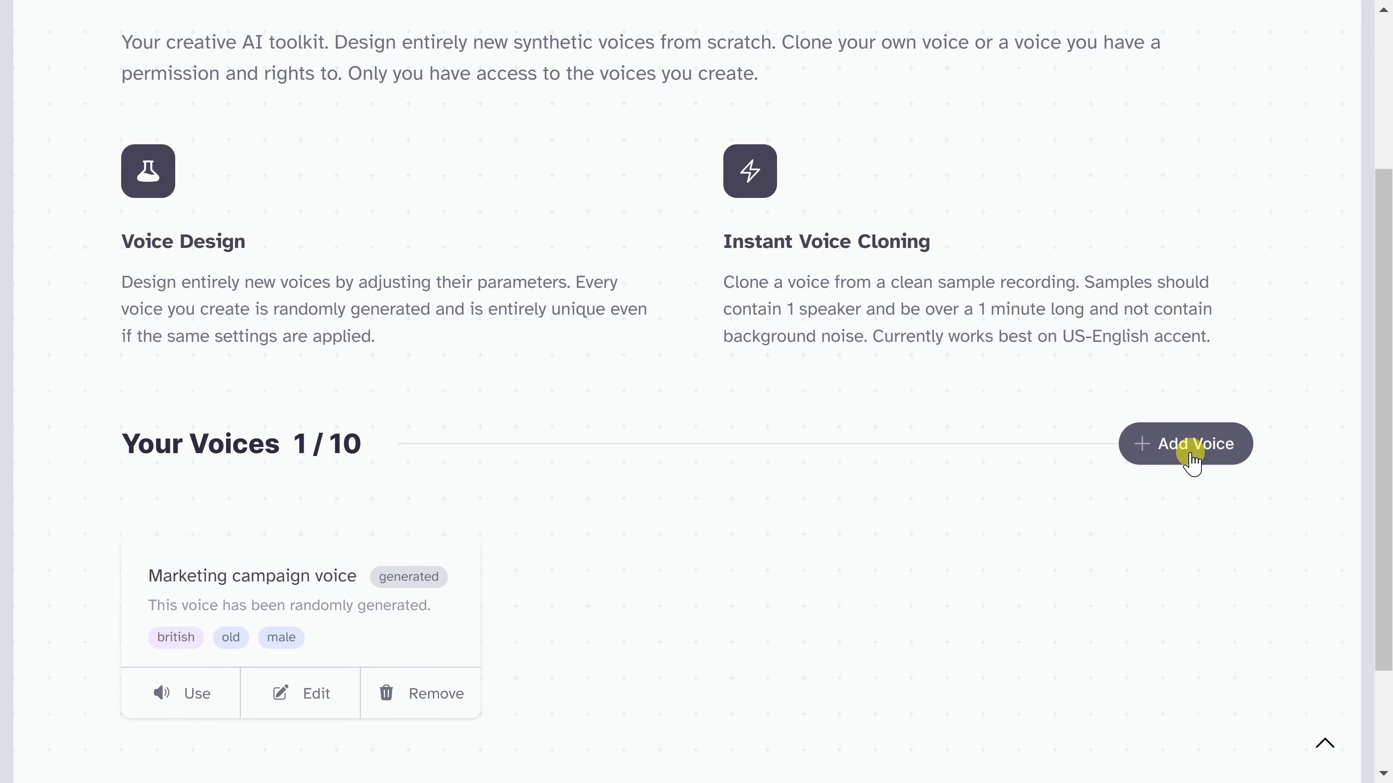
Start another Add Voice with Instant Voice Cloning and name the voice 'Kevin'
{"action": "left_click", "coordinate": [1185, 444]}
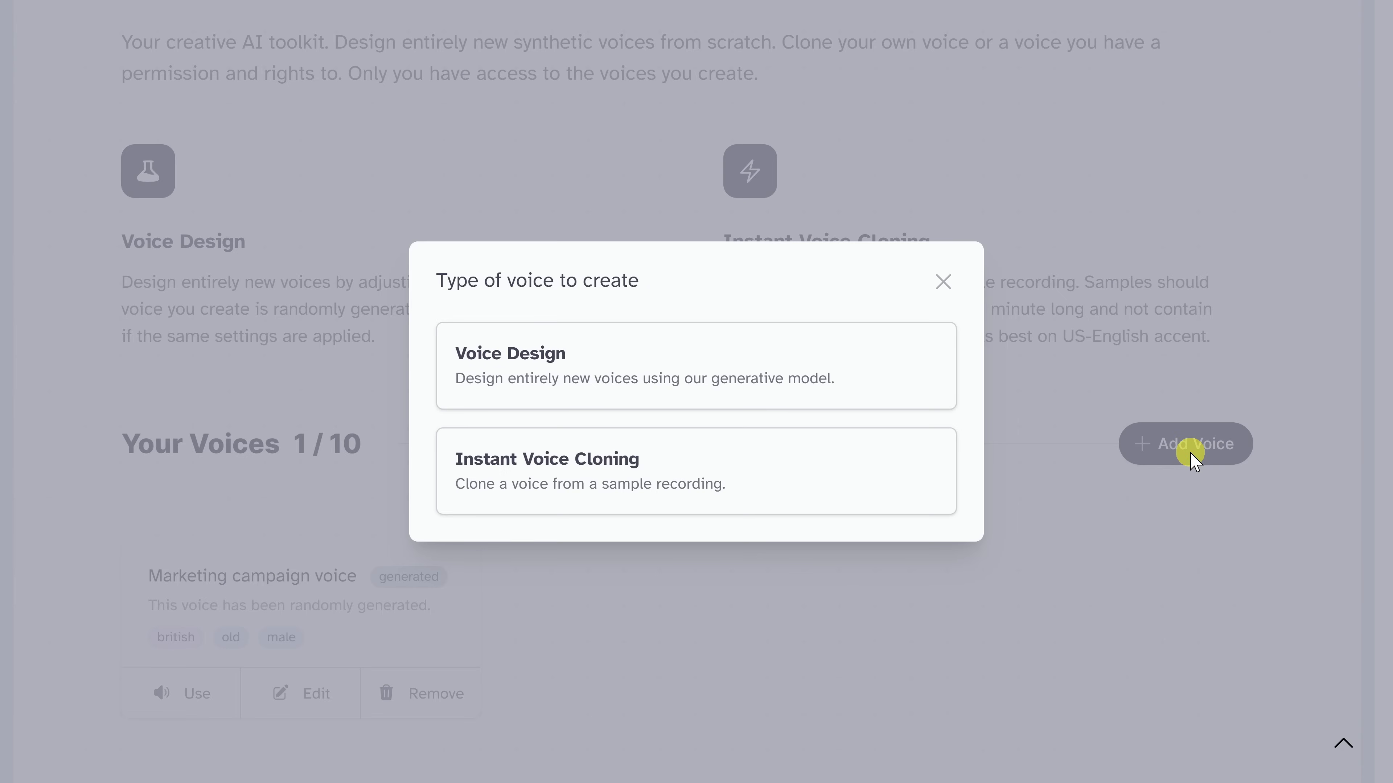
{"action": "mouse_move", "coordinate": [685, 475]}
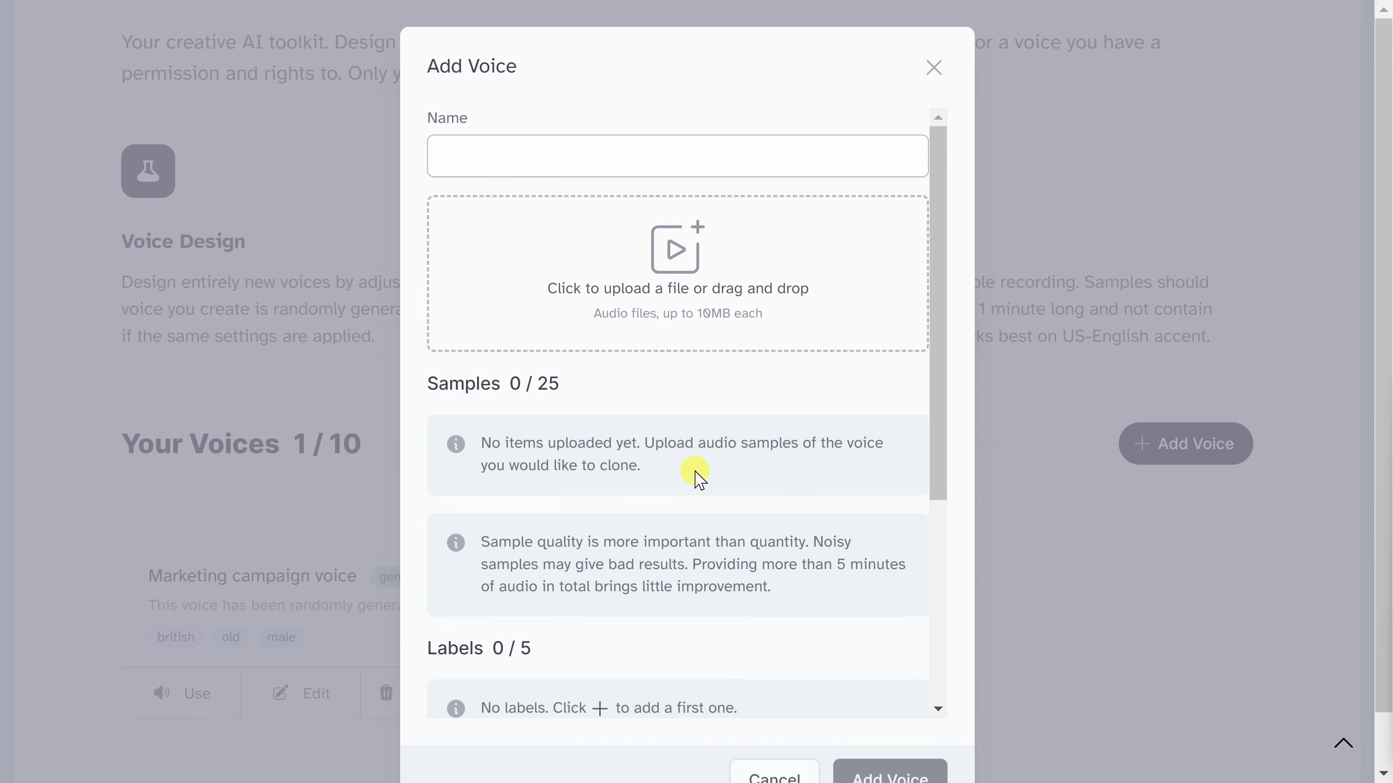
{"action": "left_click", "coordinate": [676, 156]}
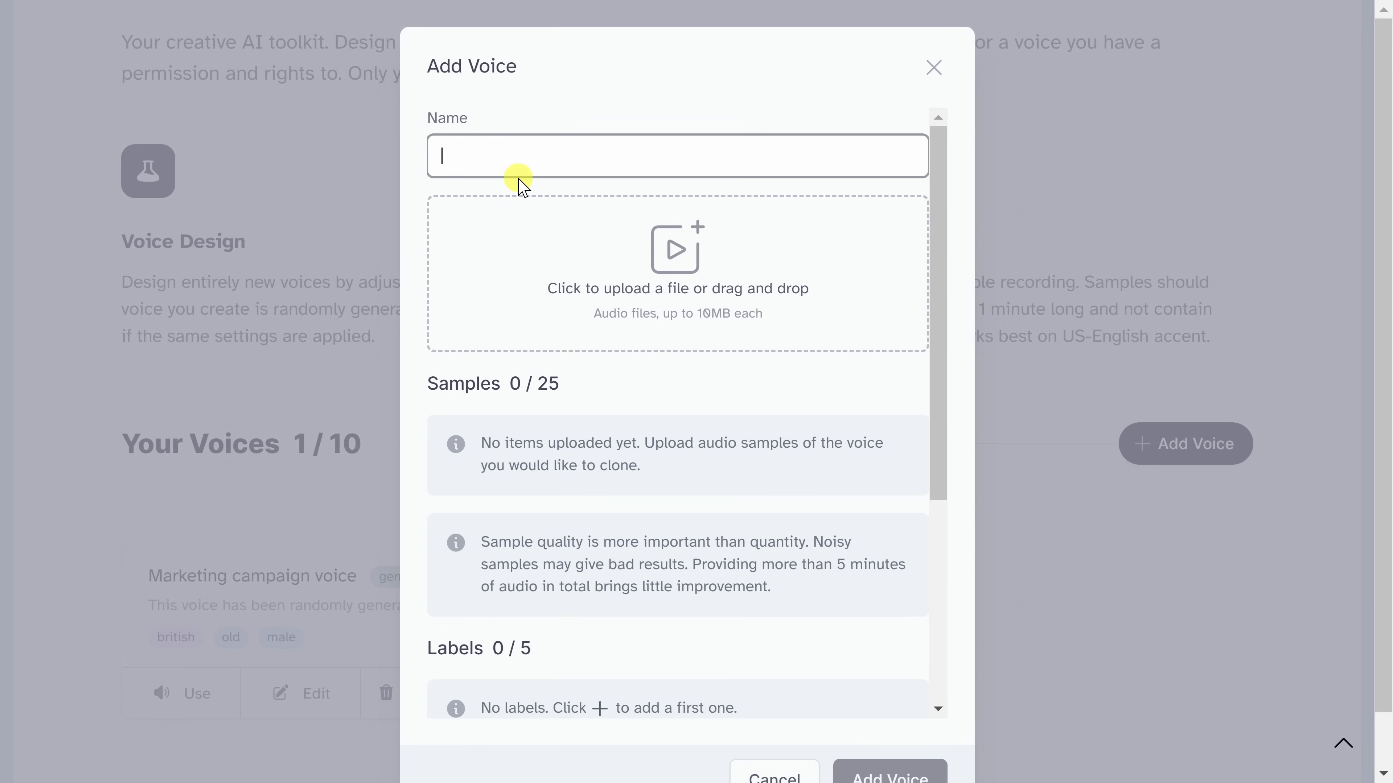
{"action": "type", "text": "Kevin"}
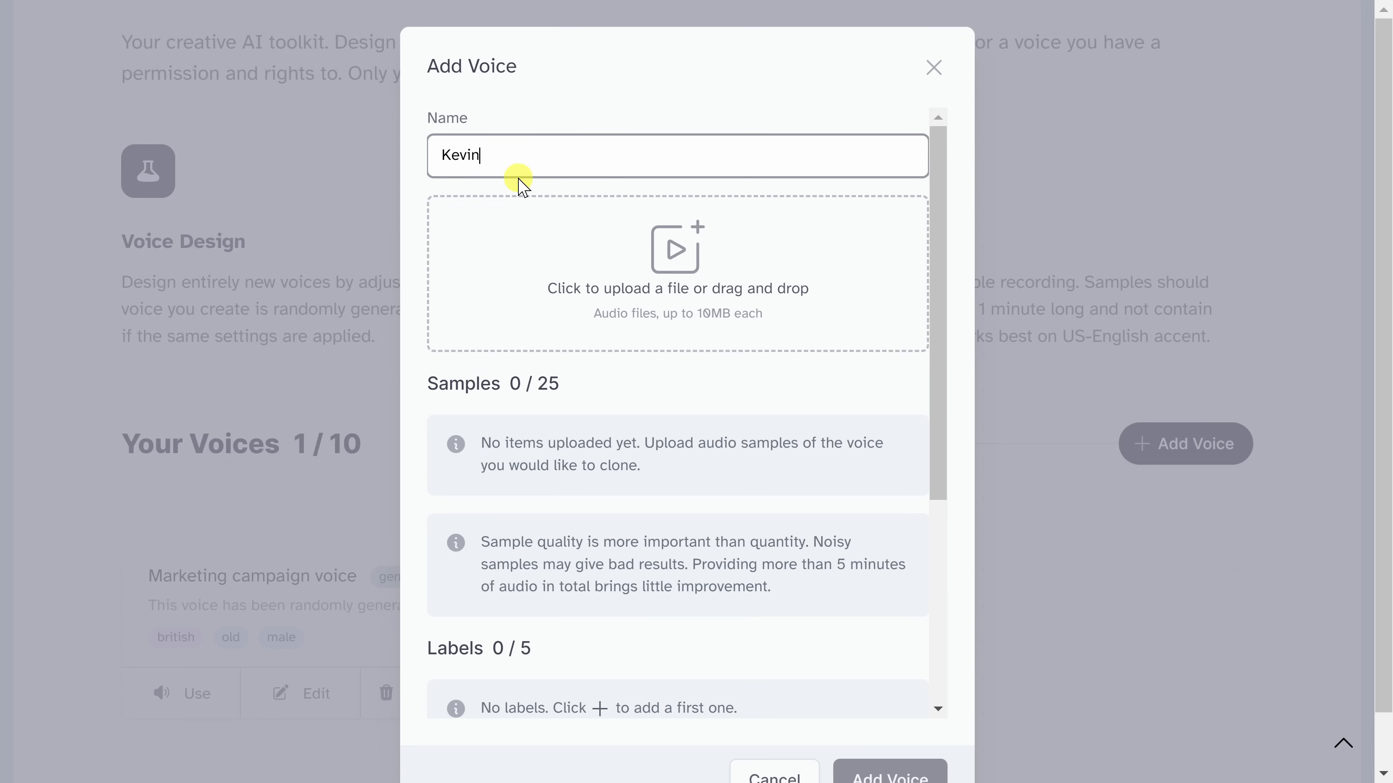
{"action": "mouse_move", "coordinate": [578, 240]}
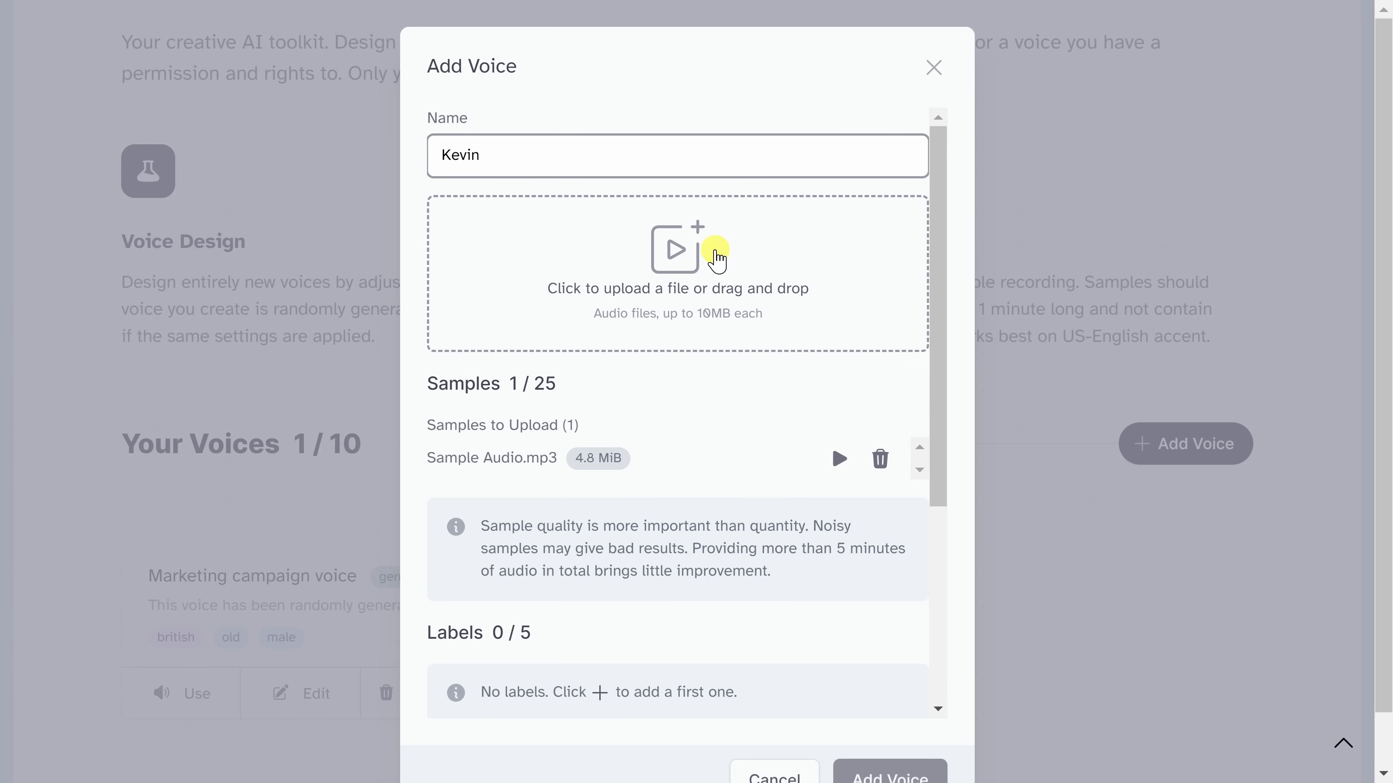
Describe the voice as 'A handsome, amazing, incredible, brilliant young man with a beautiful sounding voice.'
{"action": "scroll", "scroll_direction": "down", "scroll_amount": 3}
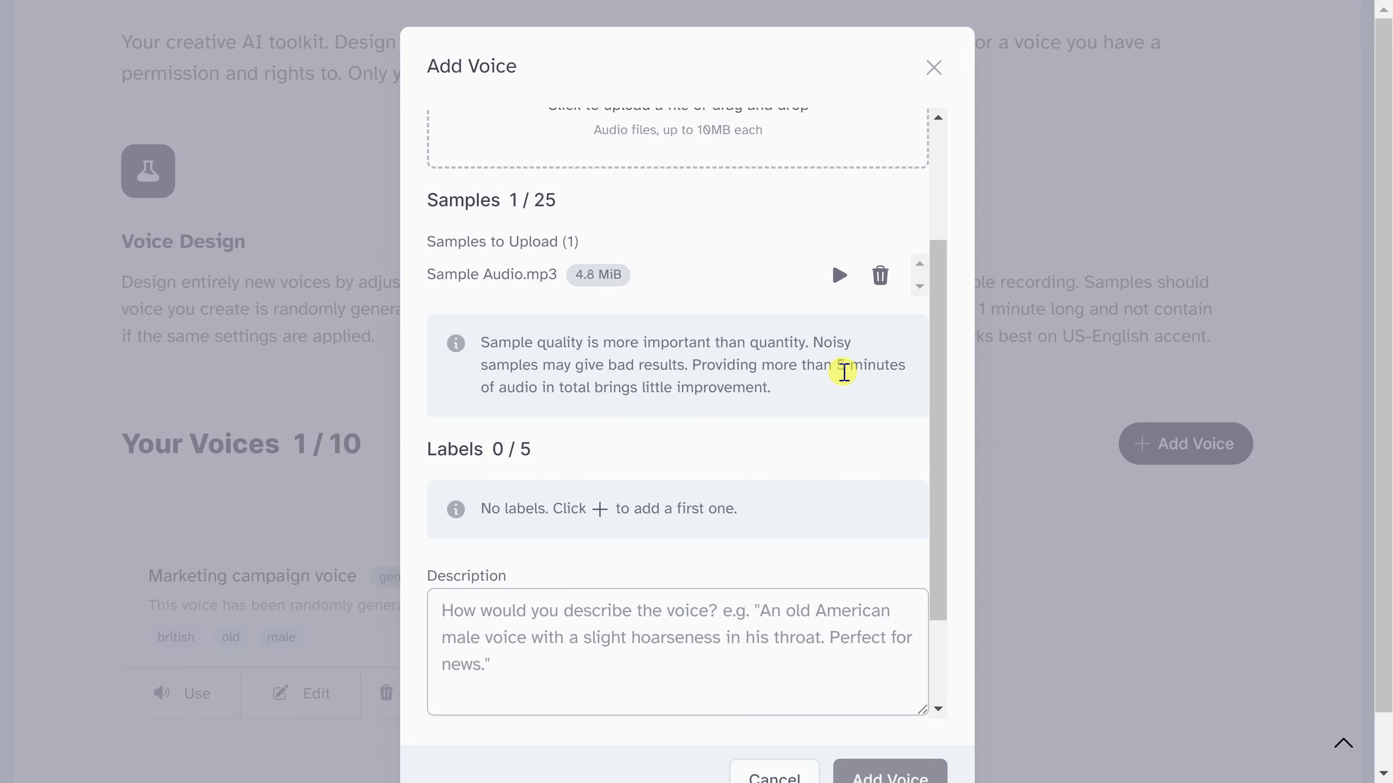
{"action": "scroll", "scroll_direction": "down", "scroll_amount": 3}
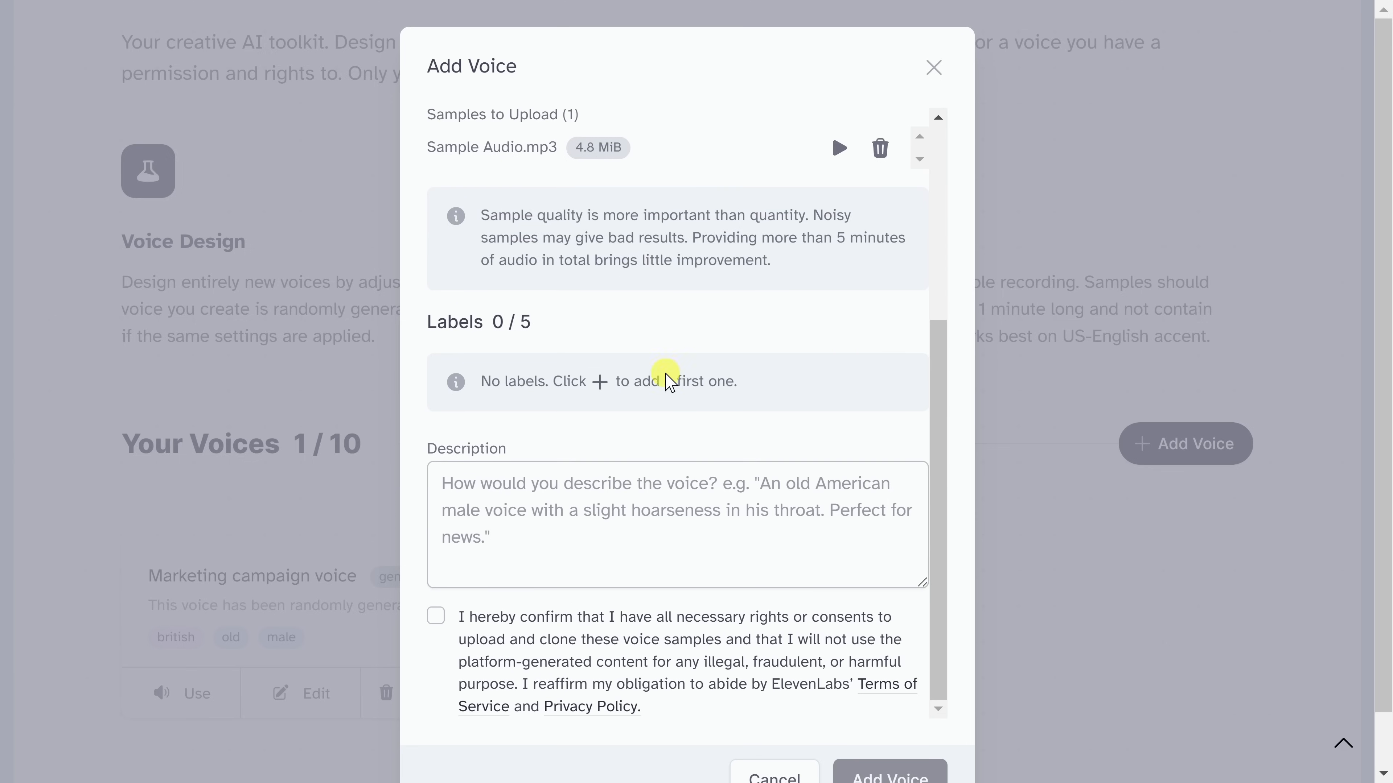
{"action": "mouse_move", "coordinate": [557, 558]}
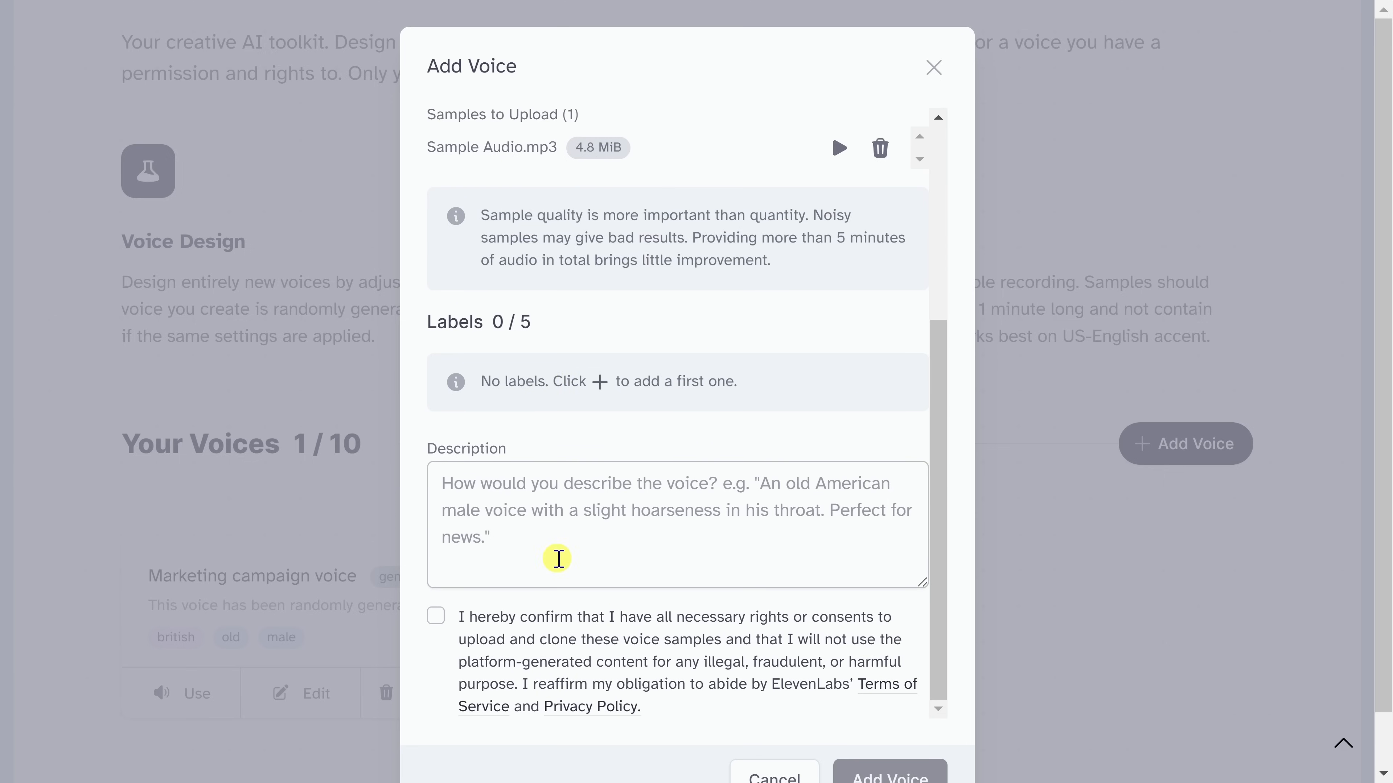
{"action": "type", "text": "A handsome, amazing, incredible, brilliant young man with a beautiful sounding voice."}
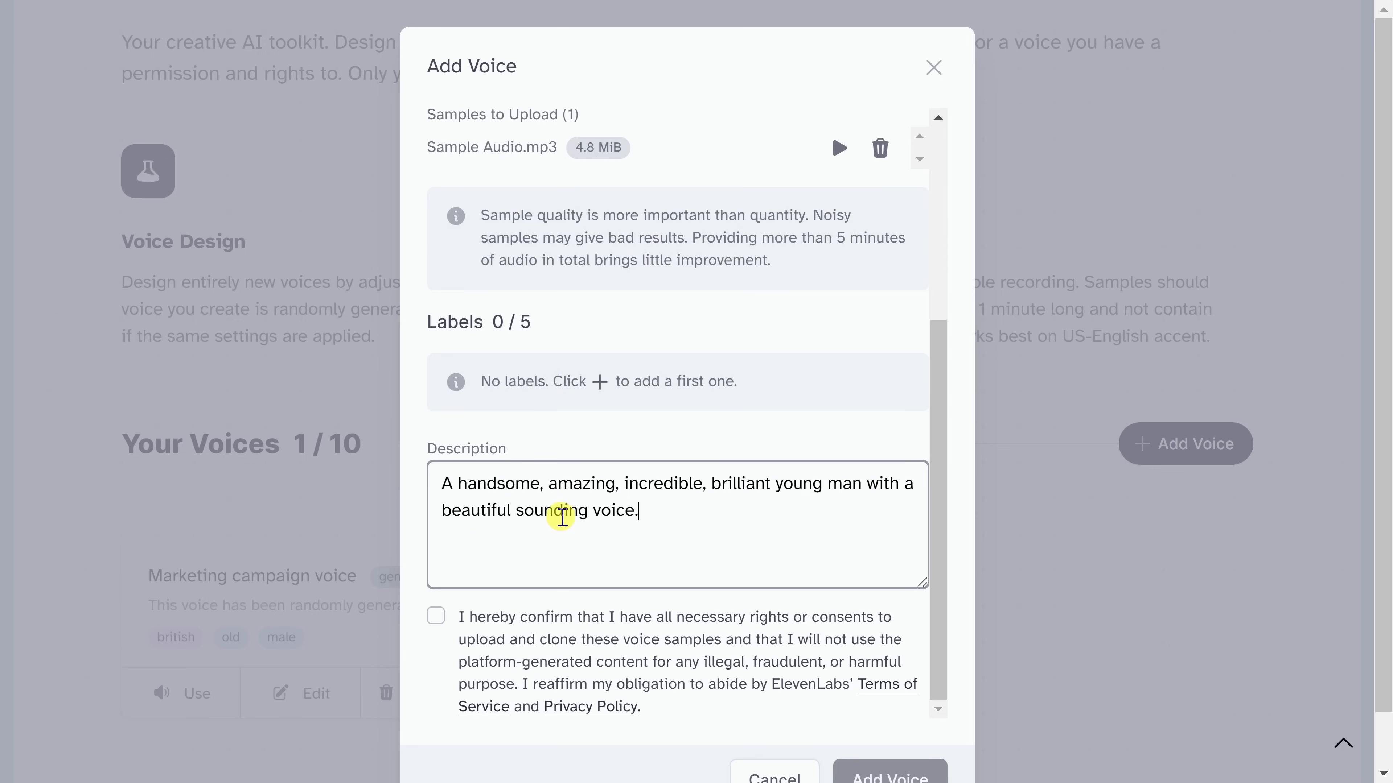
{"action": "mouse_move", "coordinate": [772, 505]}
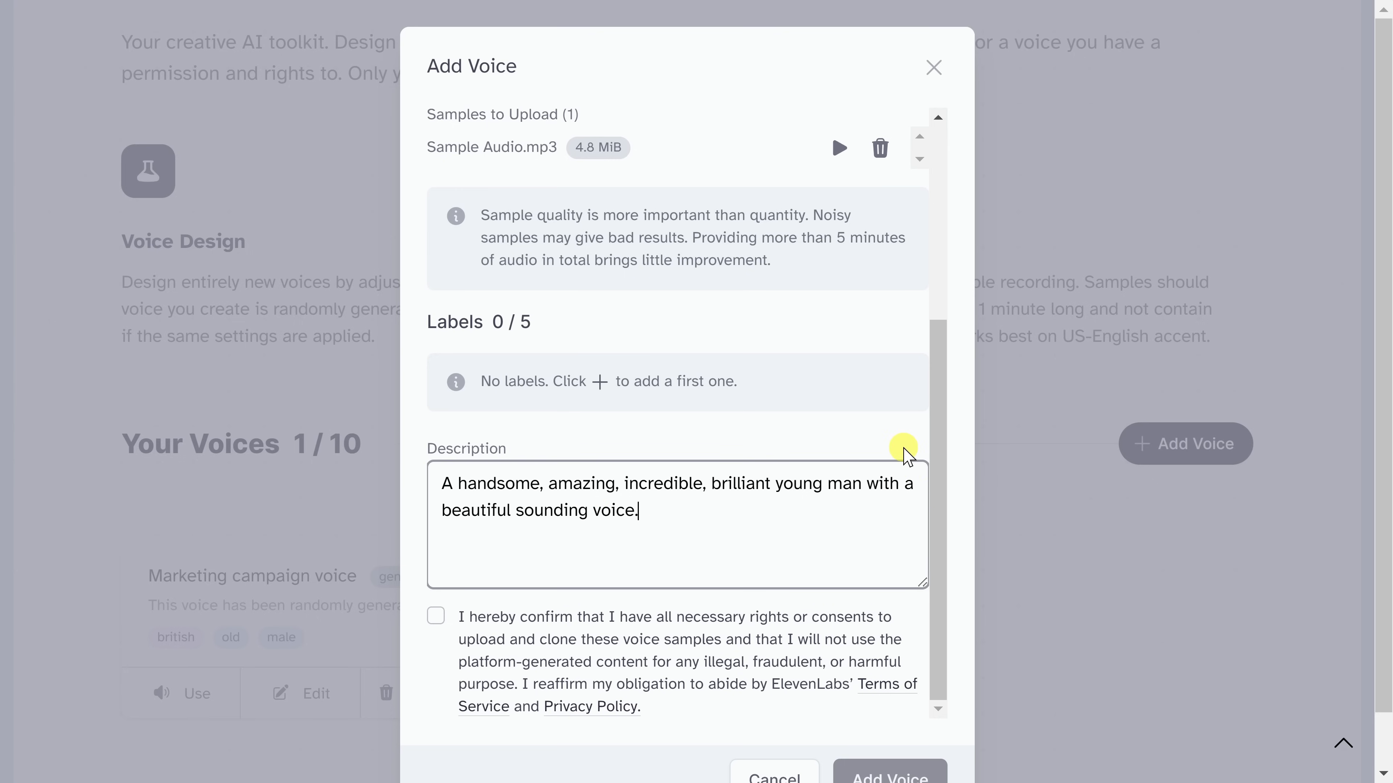
Confirm rights and consent for the samples and add the Kevin voice
{"action": "scroll", "scroll_direction": "down", "scroll_amount": 3}
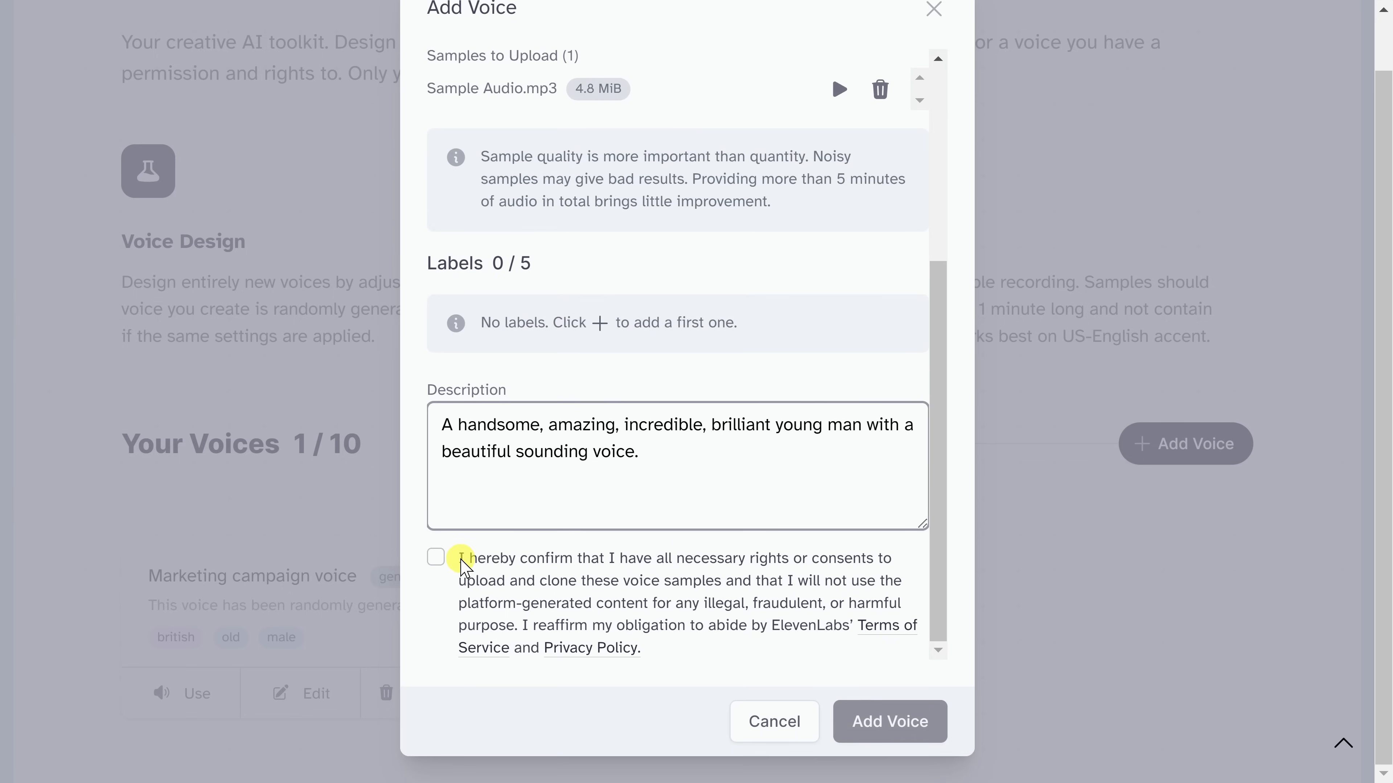
{"action": "left_click", "coordinate": [436, 557]}
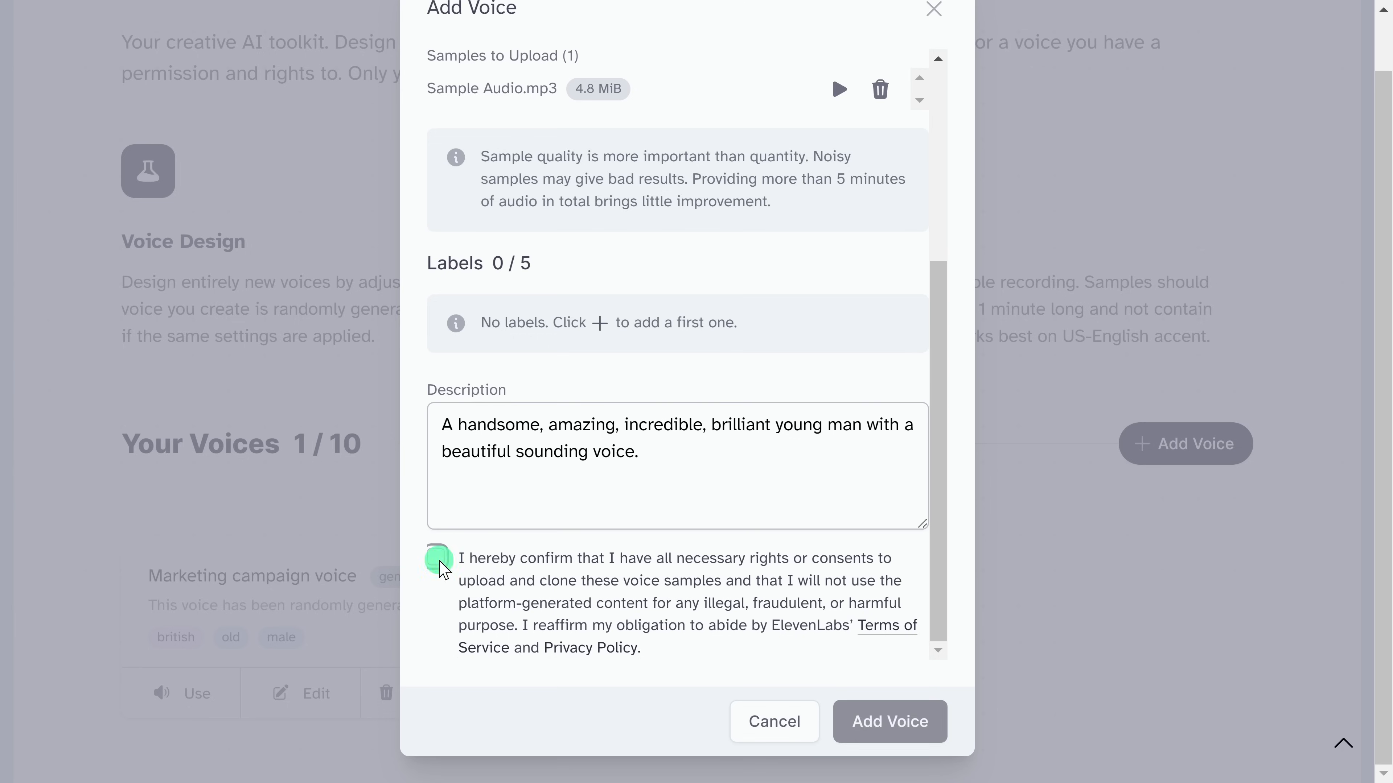
{"action": "left_click", "coordinate": [436, 558]}
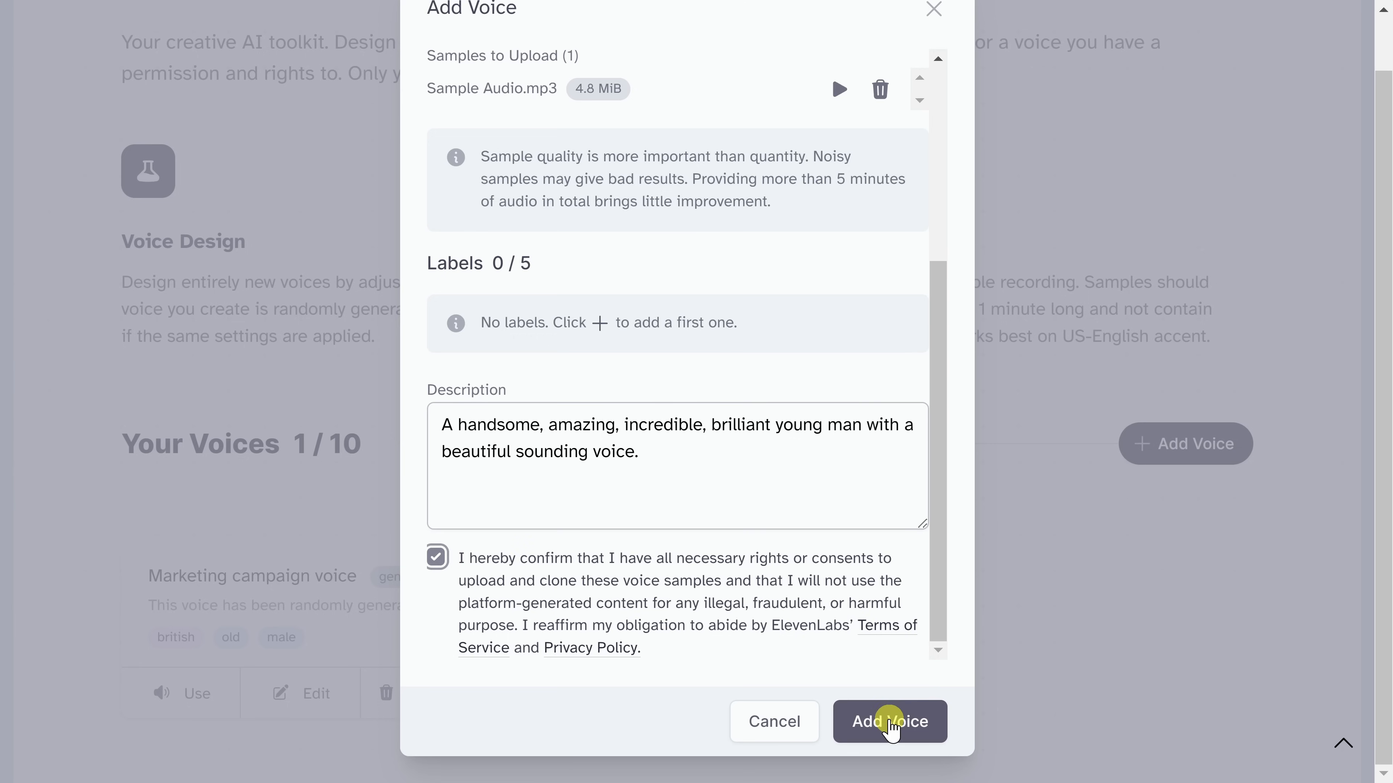
{"action": "left_click", "coordinate": [888, 721]}
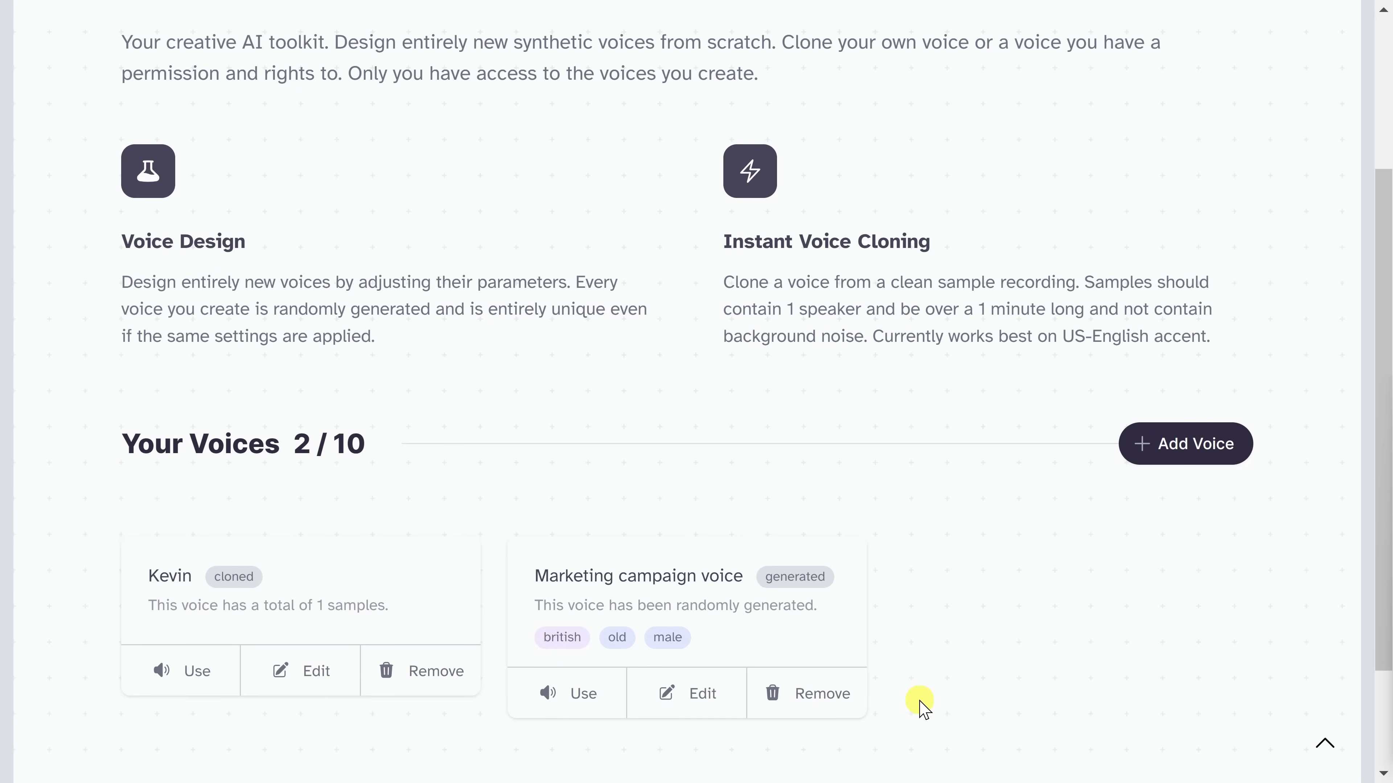
{"action": "mouse_move", "coordinate": [278, 608]}
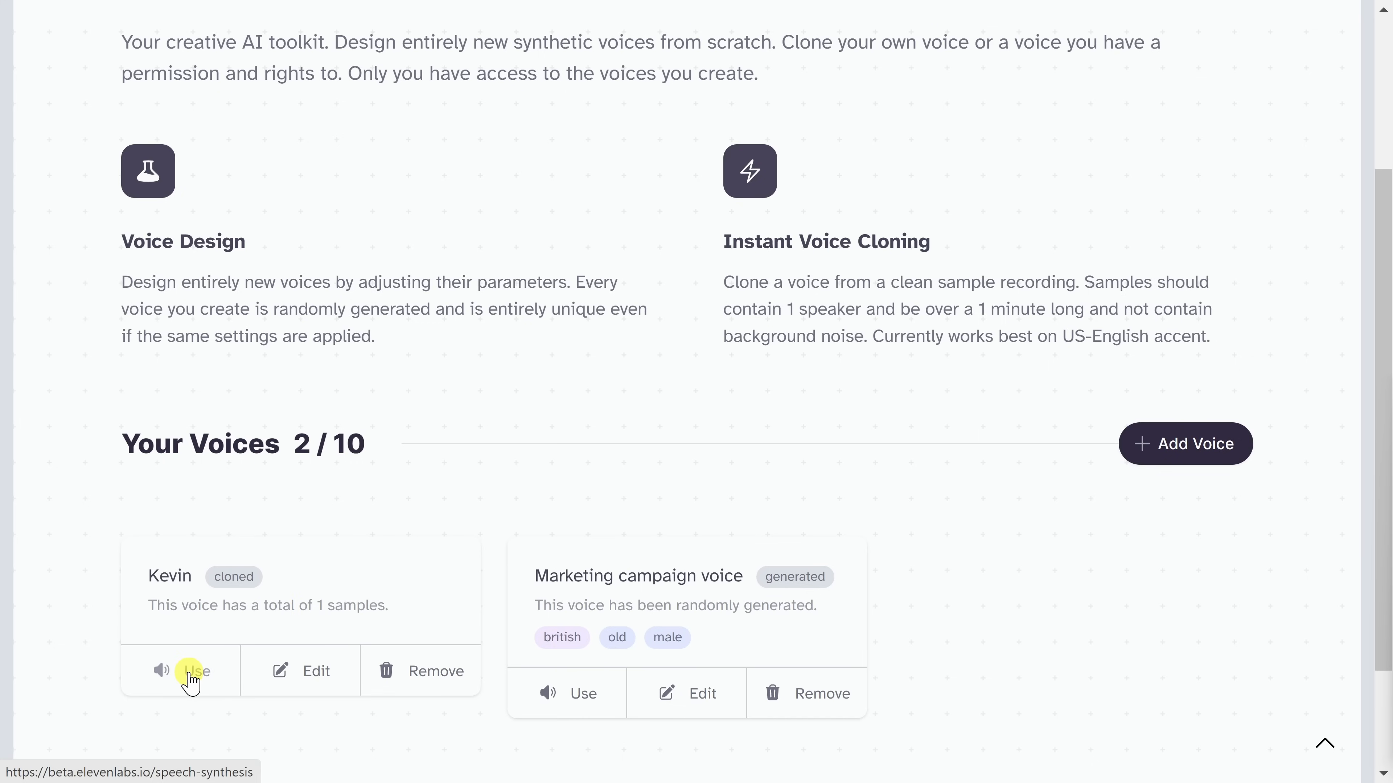
Use the Kevin voice for speech synthesis and expand the voice list to check the selection
{"action": "left_click", "coordinate": [190, 670]}
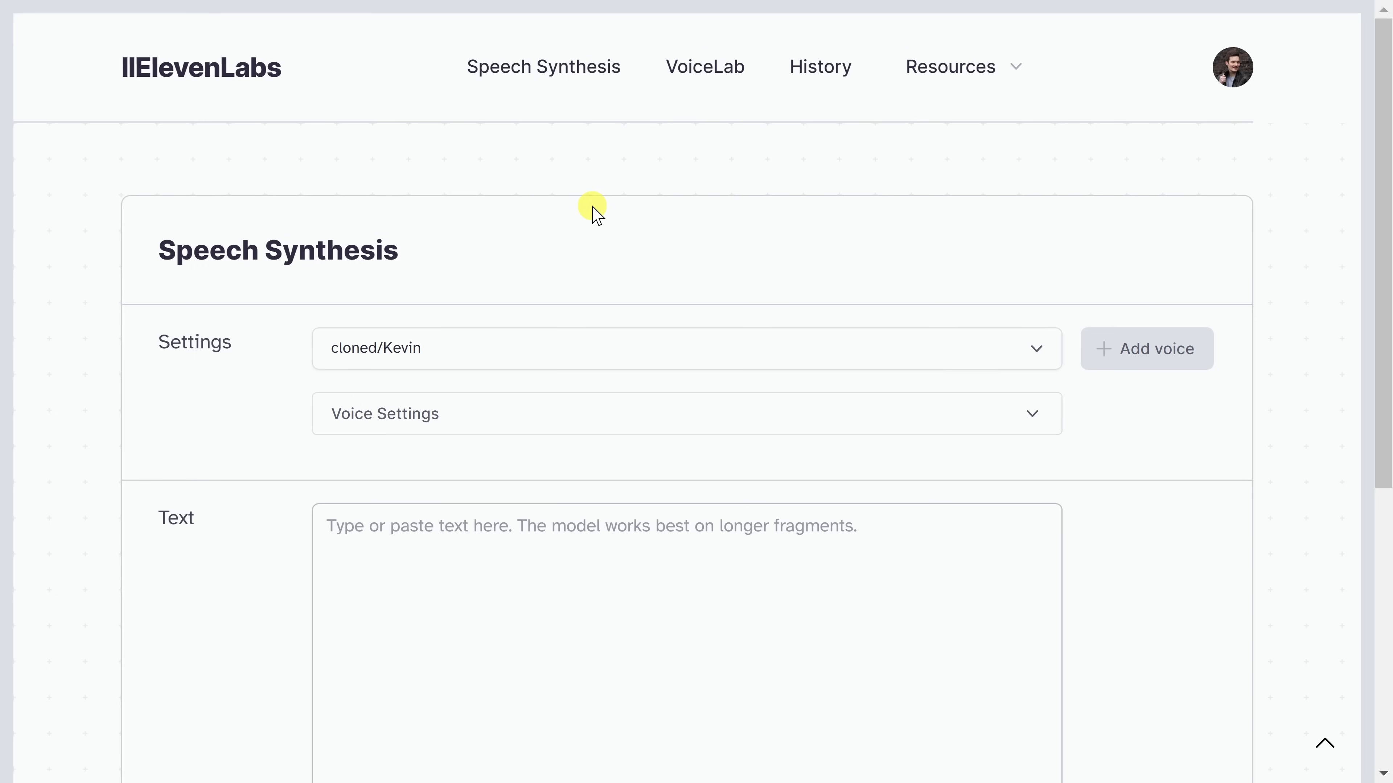
{"action": "mouse_move", "coordinate": [543, 66]}
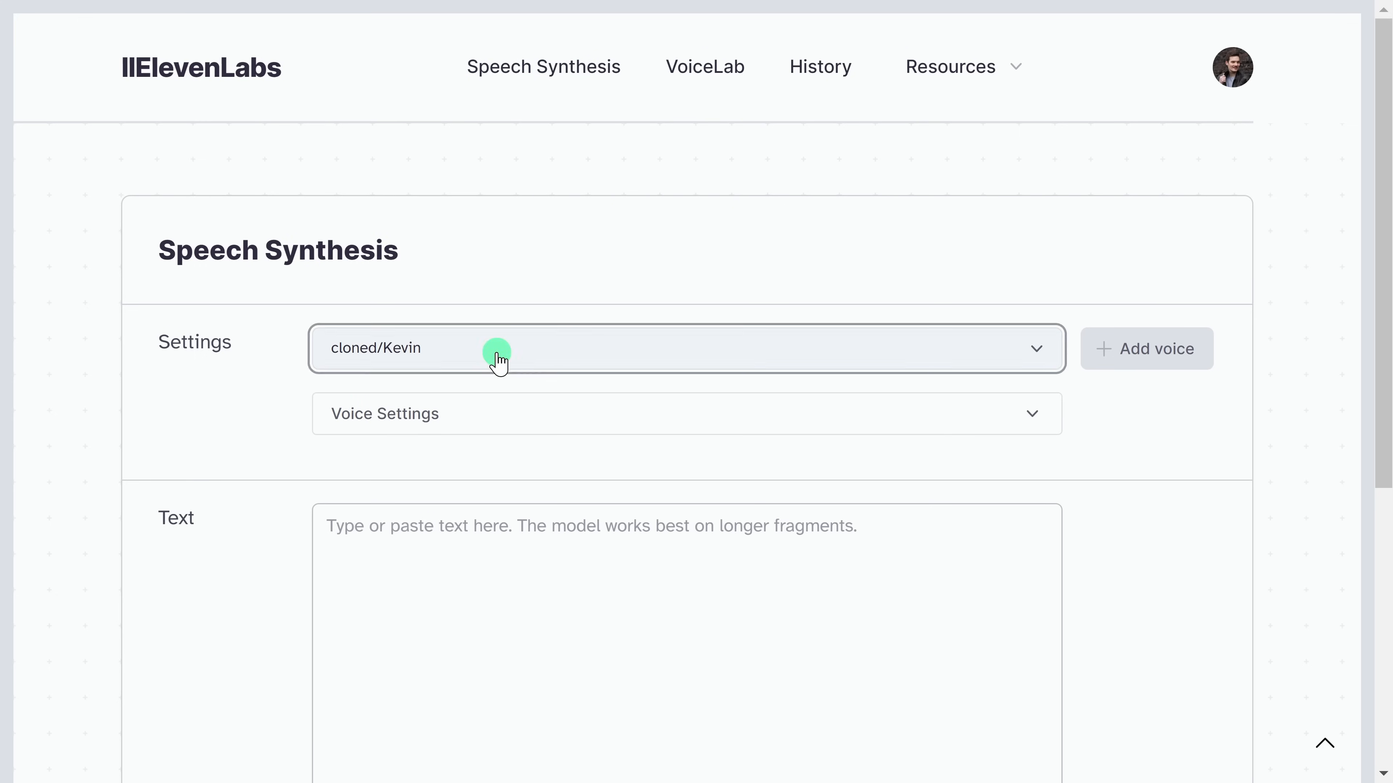
{"action": "left_click", "coordinate": [684, 349]}
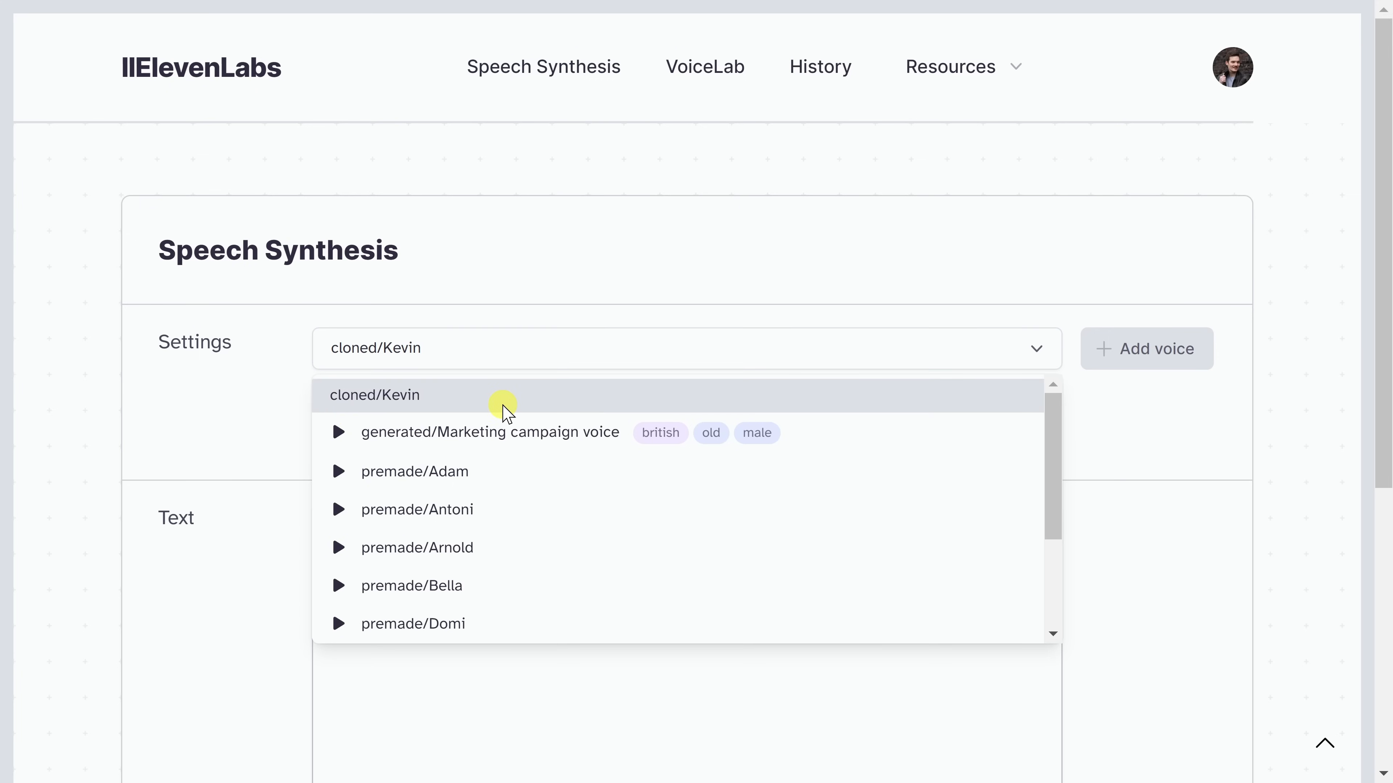
{"action": "mouse_move", "coordinate": [495, 442]}
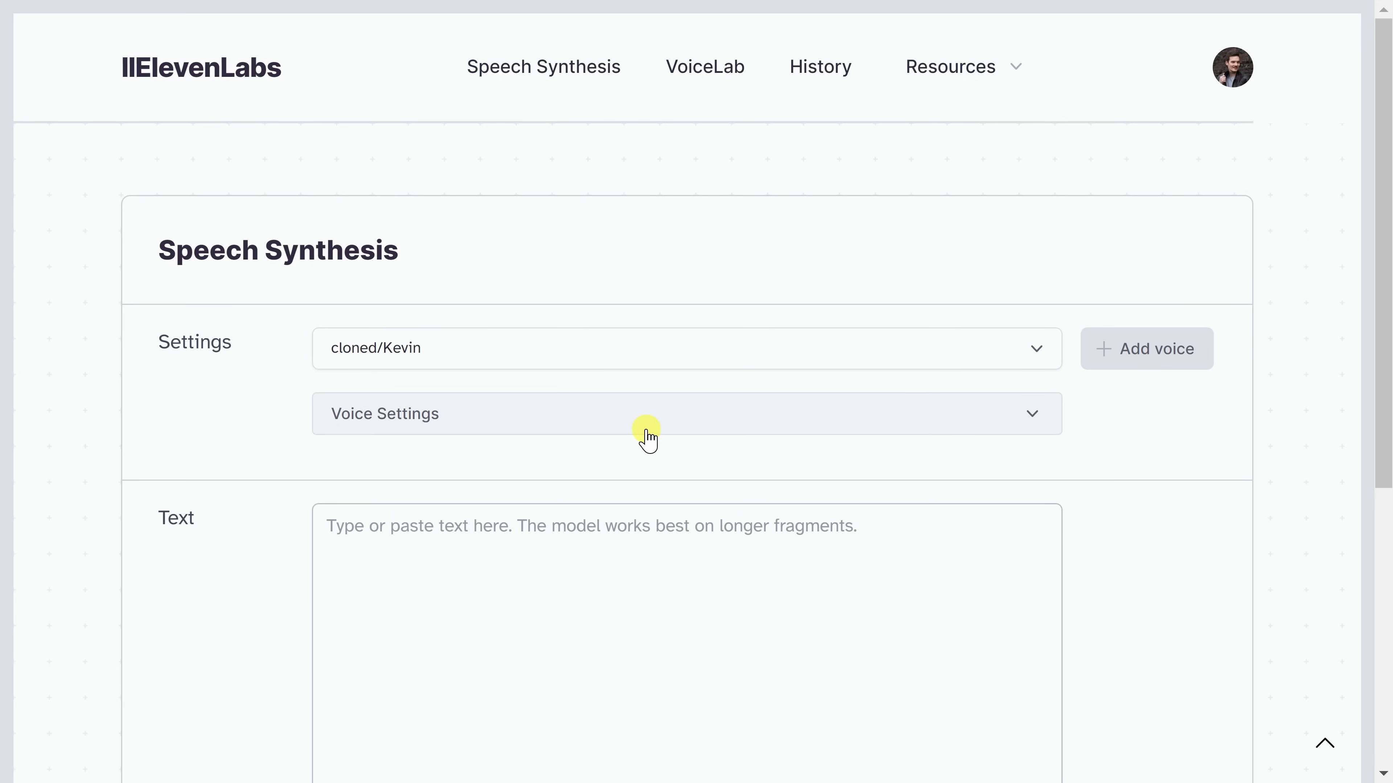
Enter the script 'Hi everyone, Kevin here. Today, we are going to look at...' and generate it in the Kevin voice
{"action": "type", "text": "Hi everyone, Kevin here. Today, we are going to look at how you can use the most realistic text to speech software that currently exists. Here's an example of what it sounds like."}
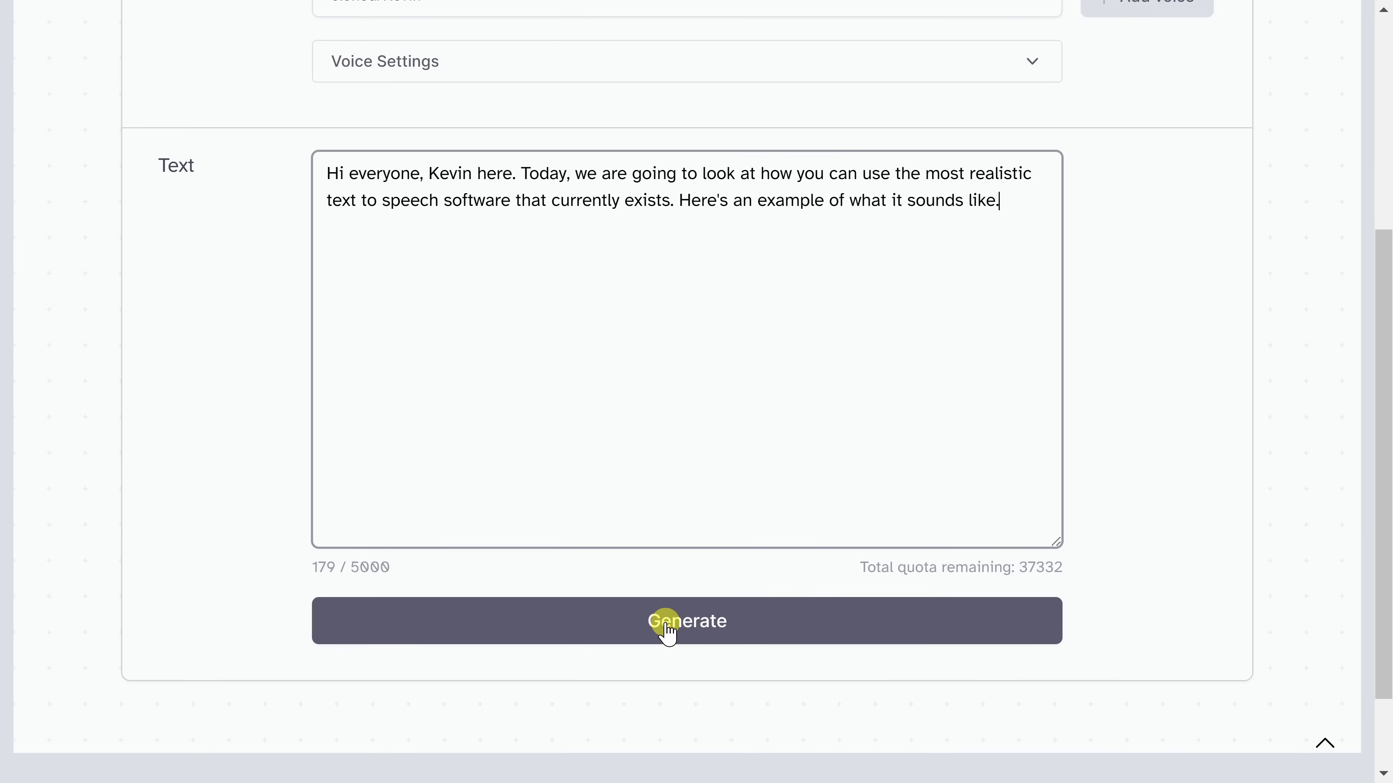
{"action": "left_click", "coordinate": [687, 621]}
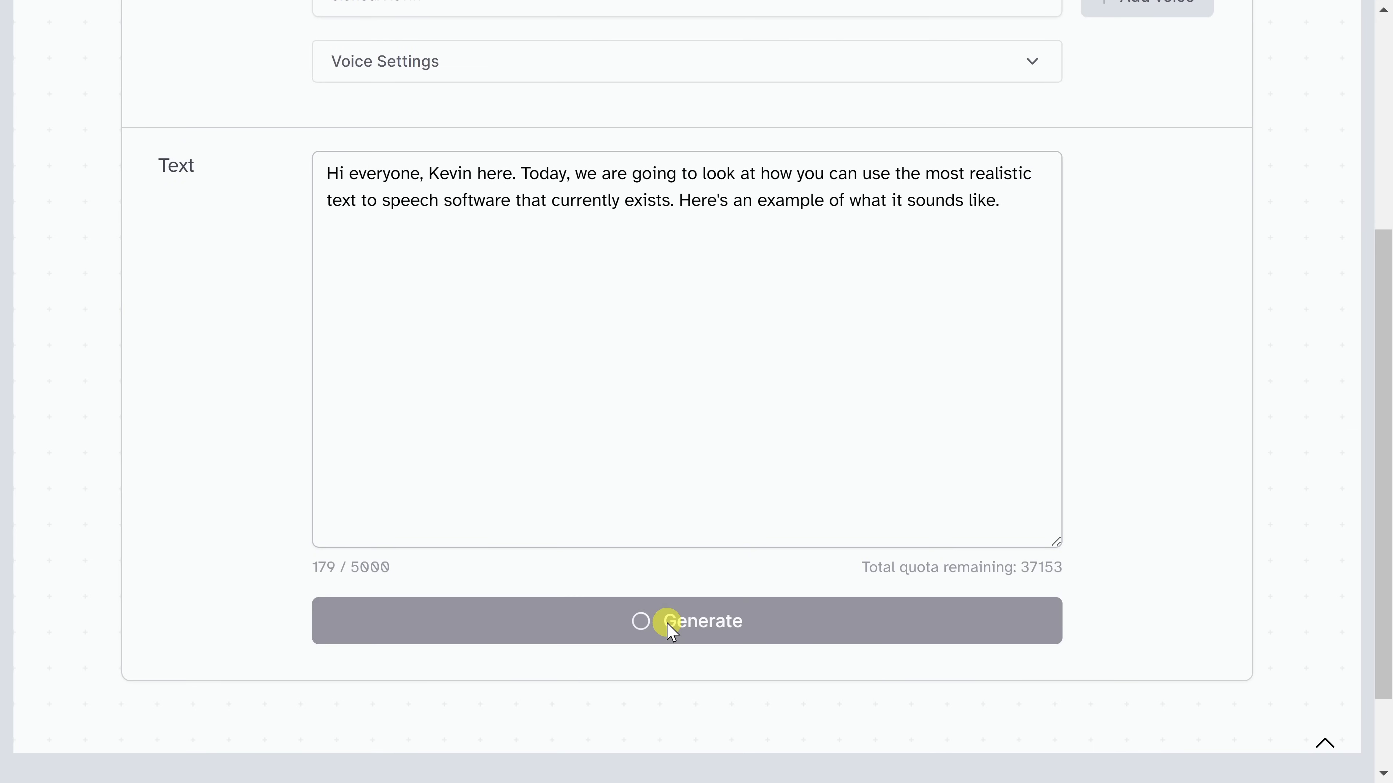
{"action": "left_click", "coordinate": [685, 620]}
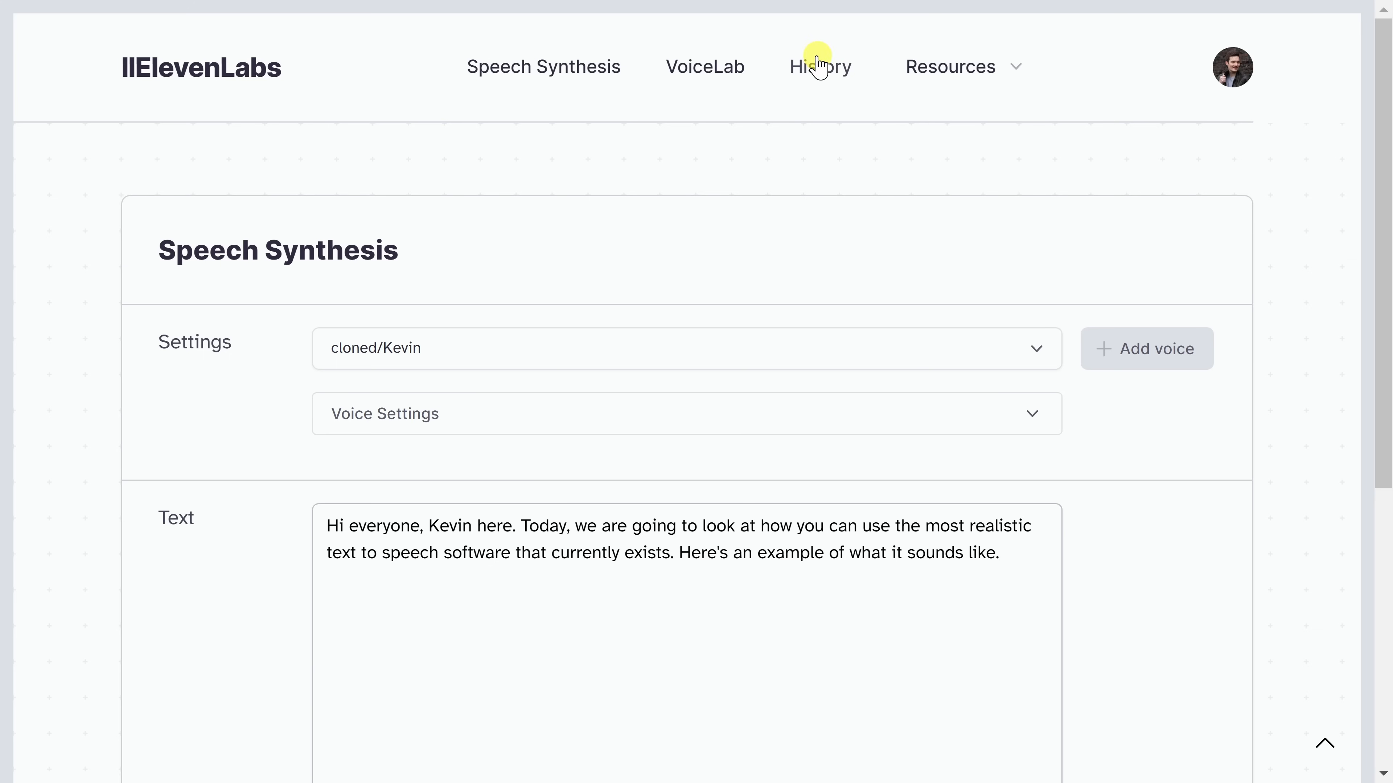
In History, select the newest Kevin speech sample and download it
{"action": "left_click", "coordinate": [819, 67]}
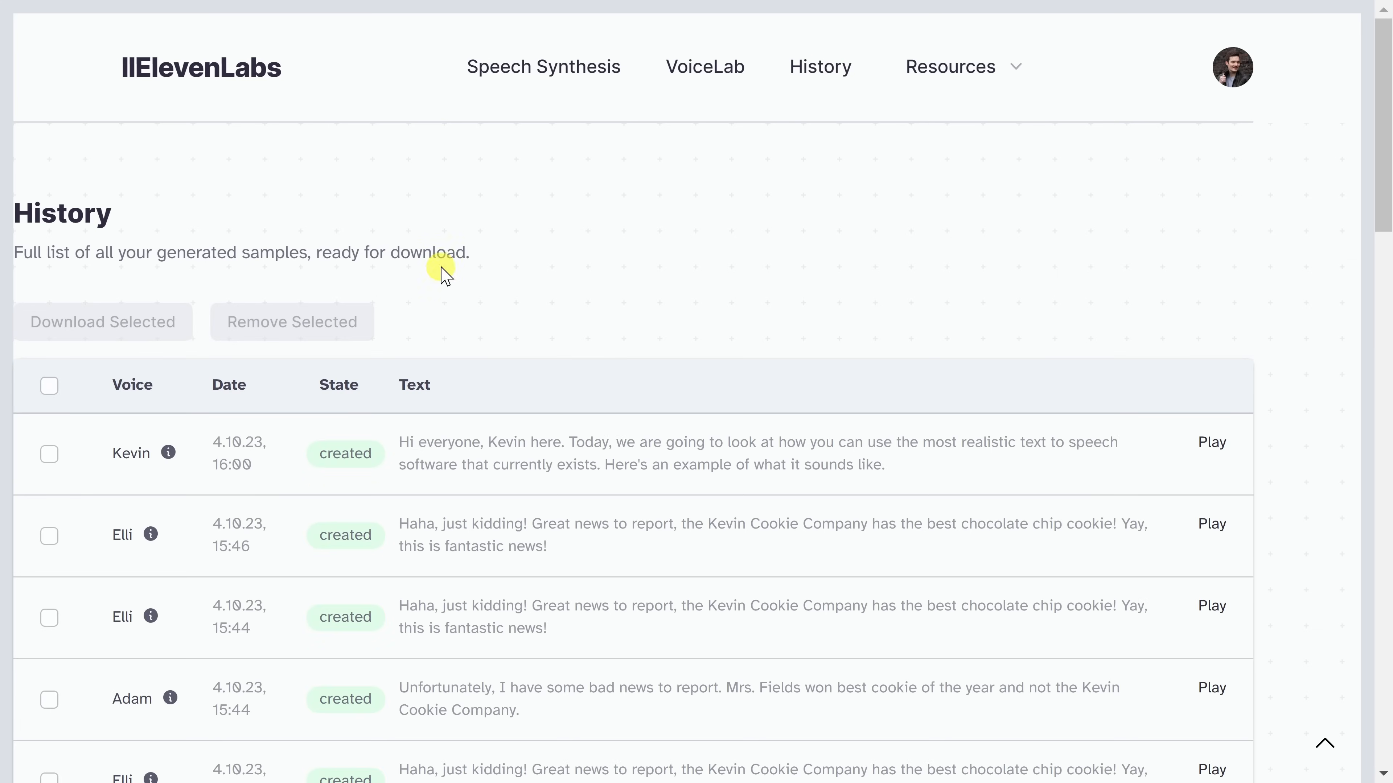
{"action": "scroll", "scroll_direction": "down", "scroll_amount": 3}
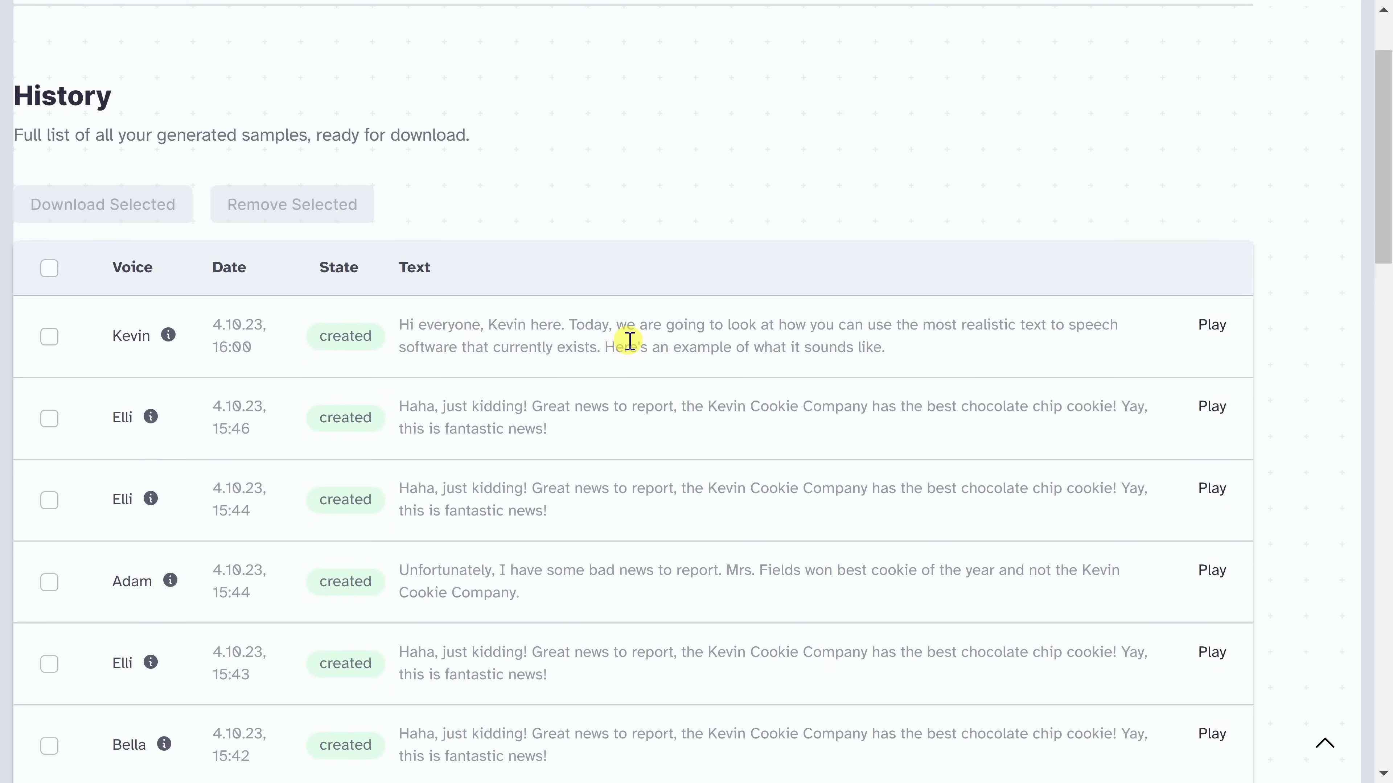
{"action": "left_click", "coordinate": [48, 336]}
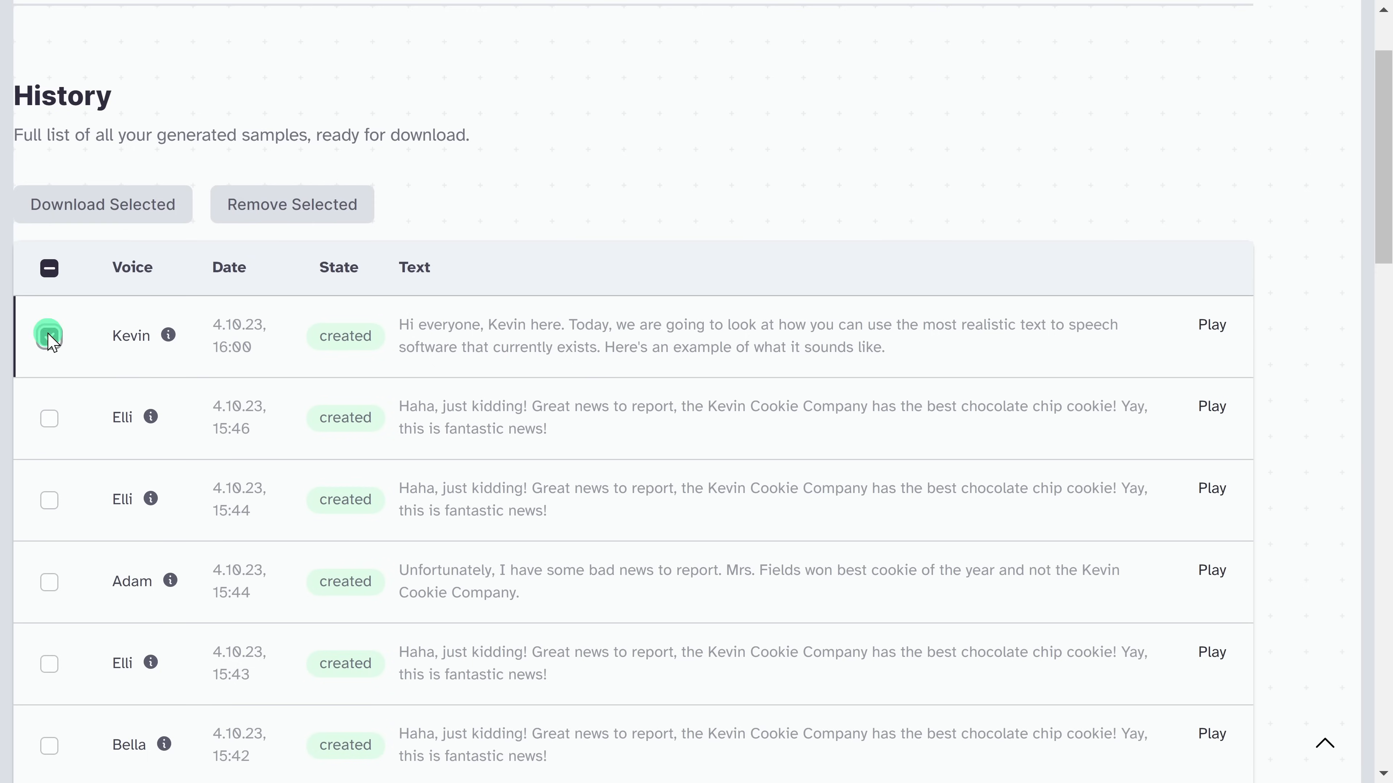
{"action": "left_click", "coordinate": [49, 336]}
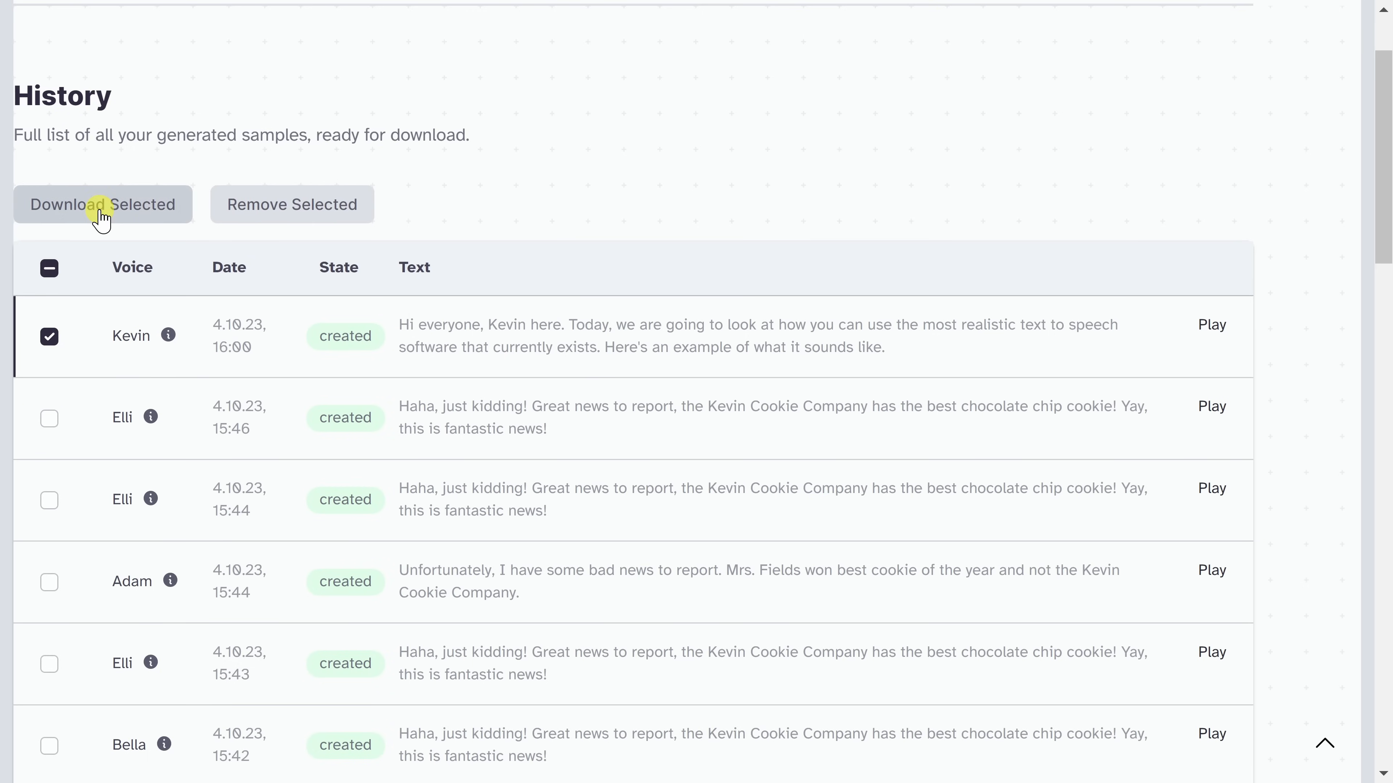